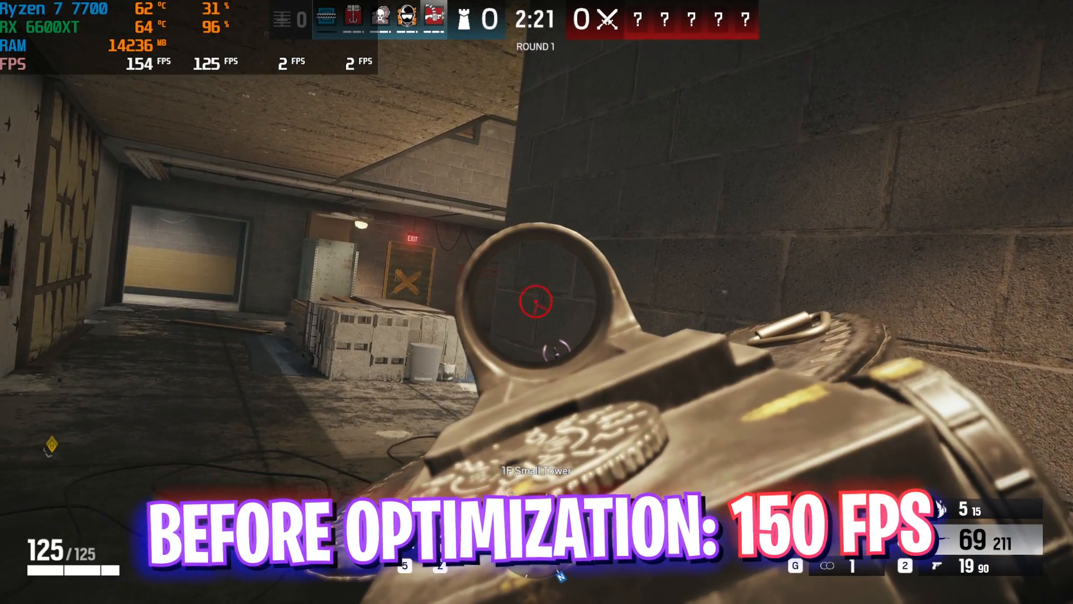
- Show Siege running at about 150 FPS before and 280 FPS after optimization
left_click(537, 302)
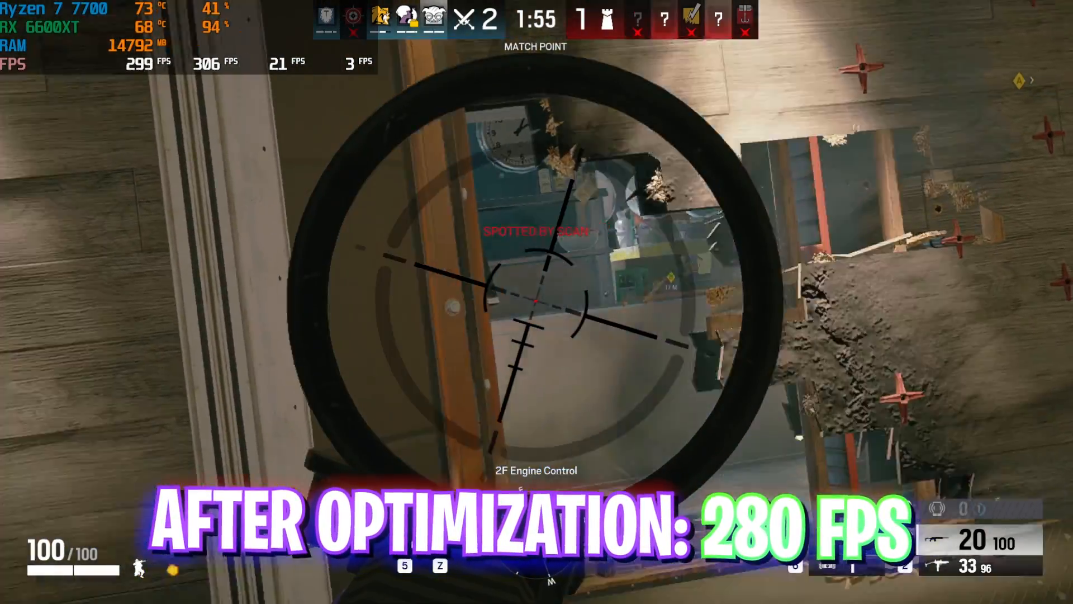
left_click(537, 299)
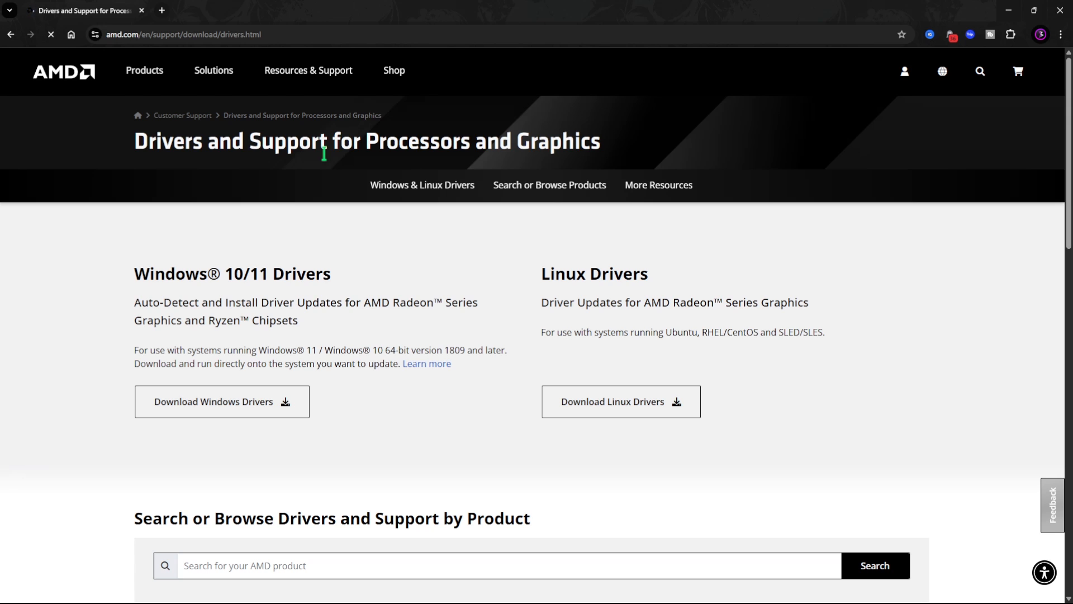
left_click(222, 402)
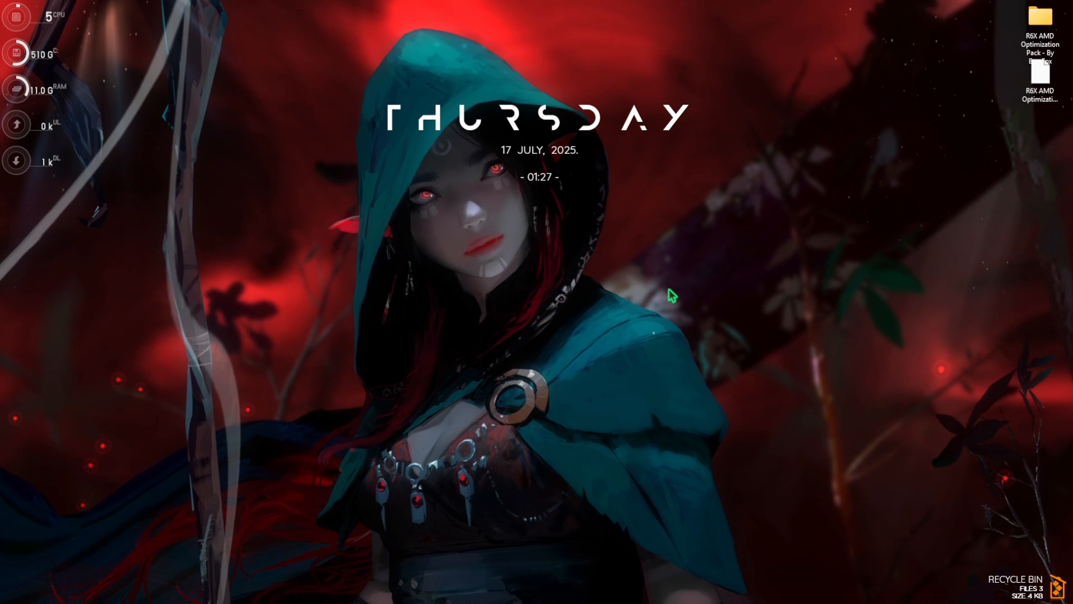
- Launch AMD Software: Adrenalin Edition from the desktop's expanded right-click menu
right_click(674, 296)
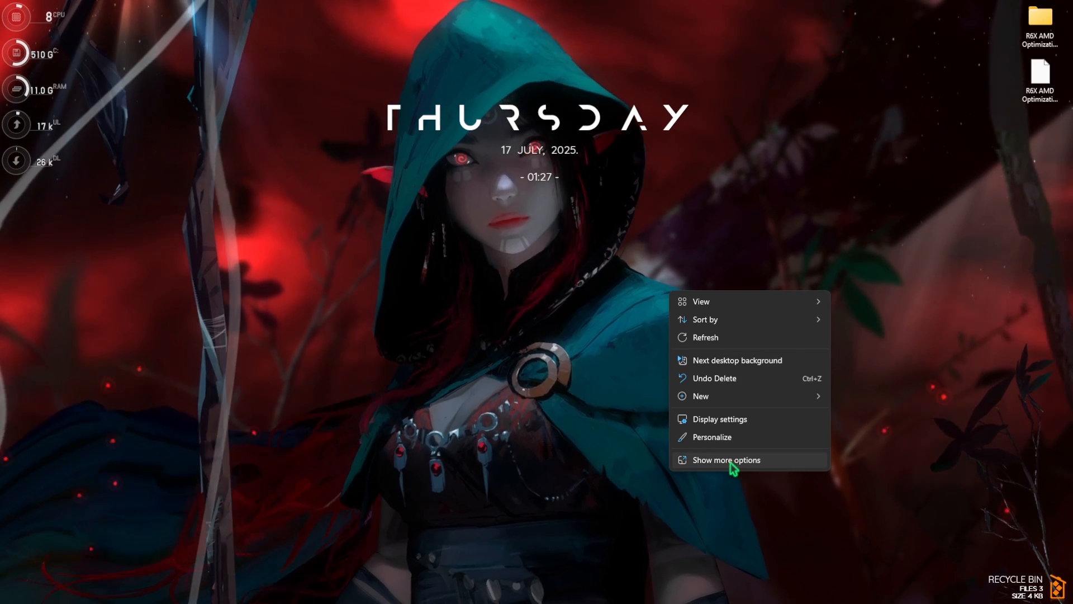
left_click(726, 460)
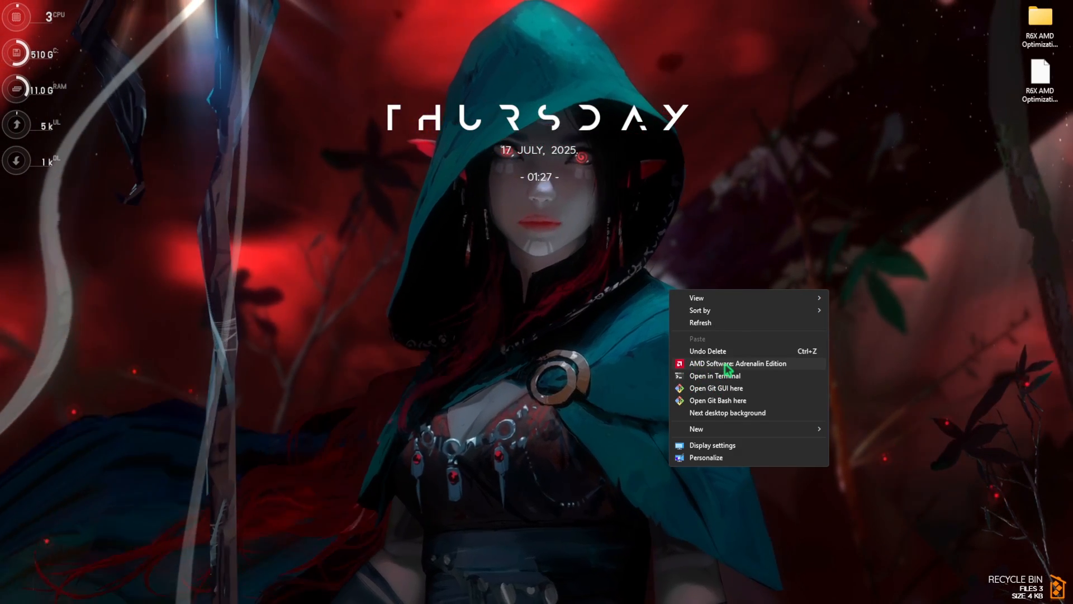
left_click(737, 364)
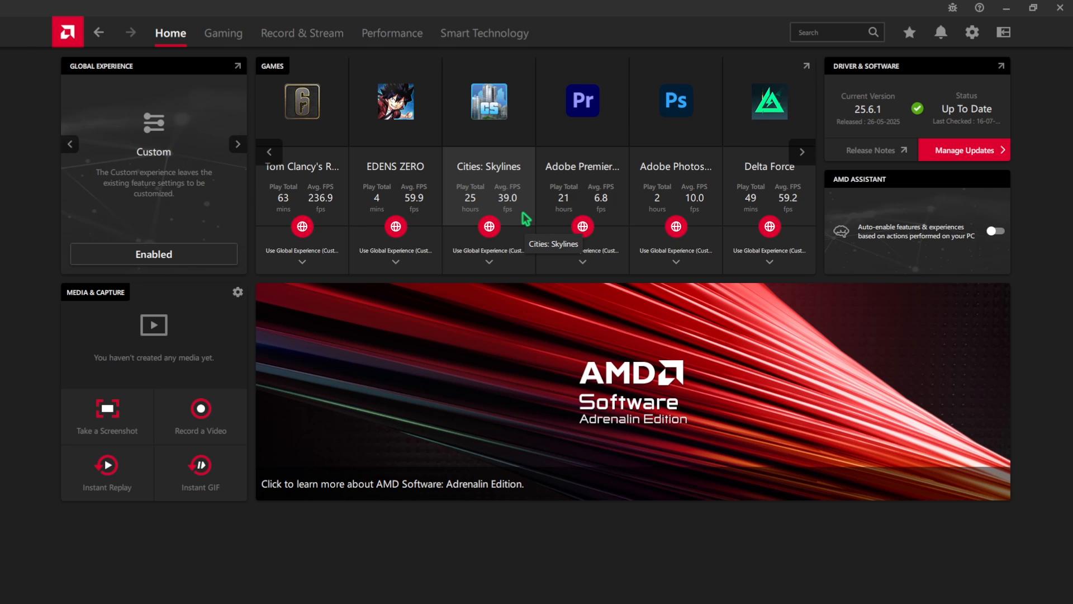
mouse_move(850, 74)
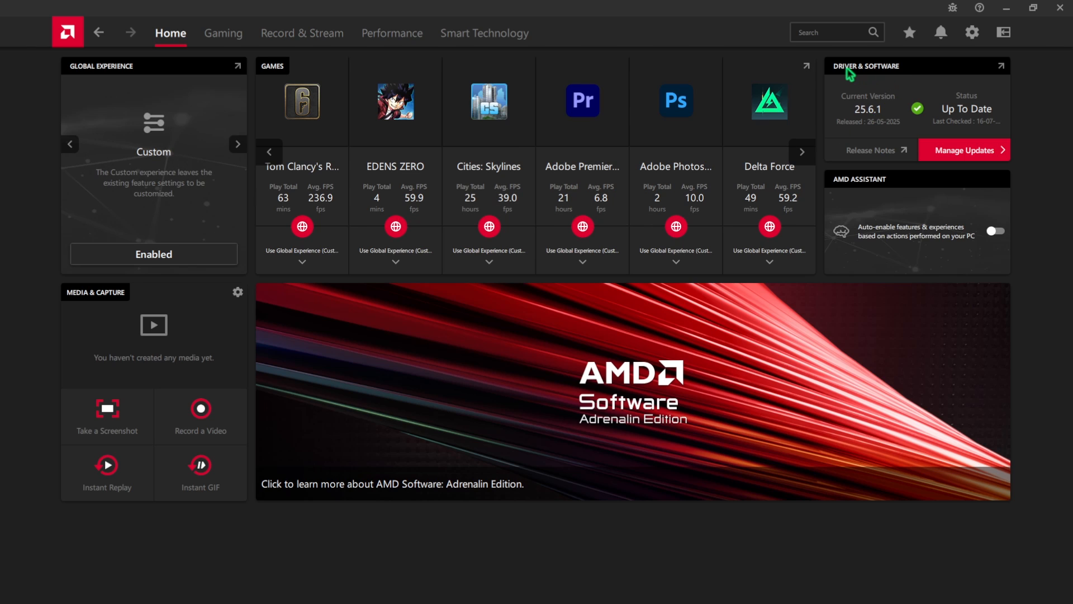
- Go to the Gaming library and open the Tom Clancy's Rainbow Six Siege profile
left_click(238, 144)
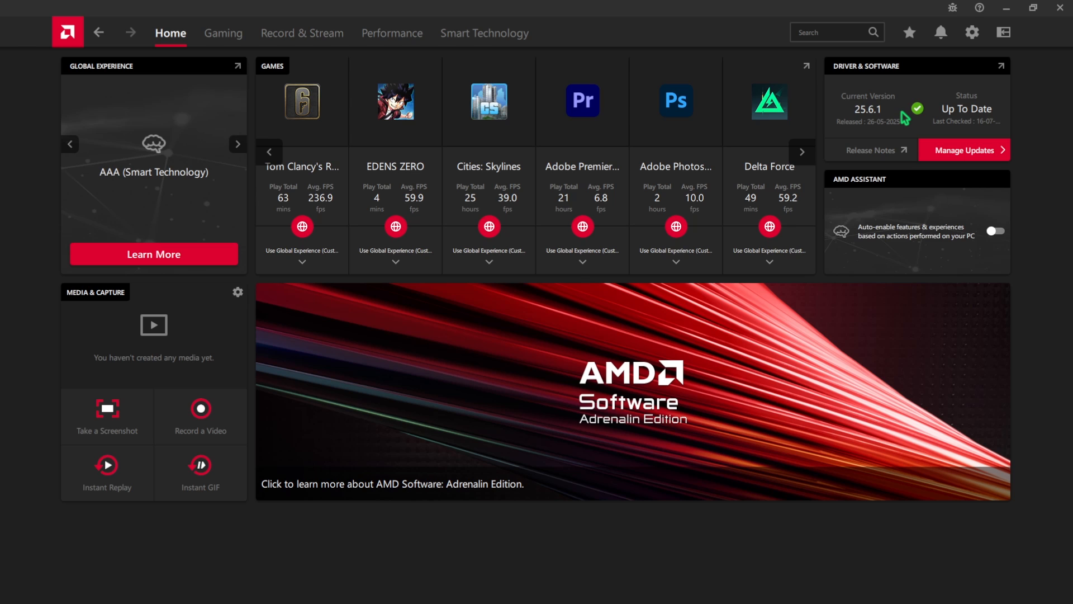
left_click(222, 33)
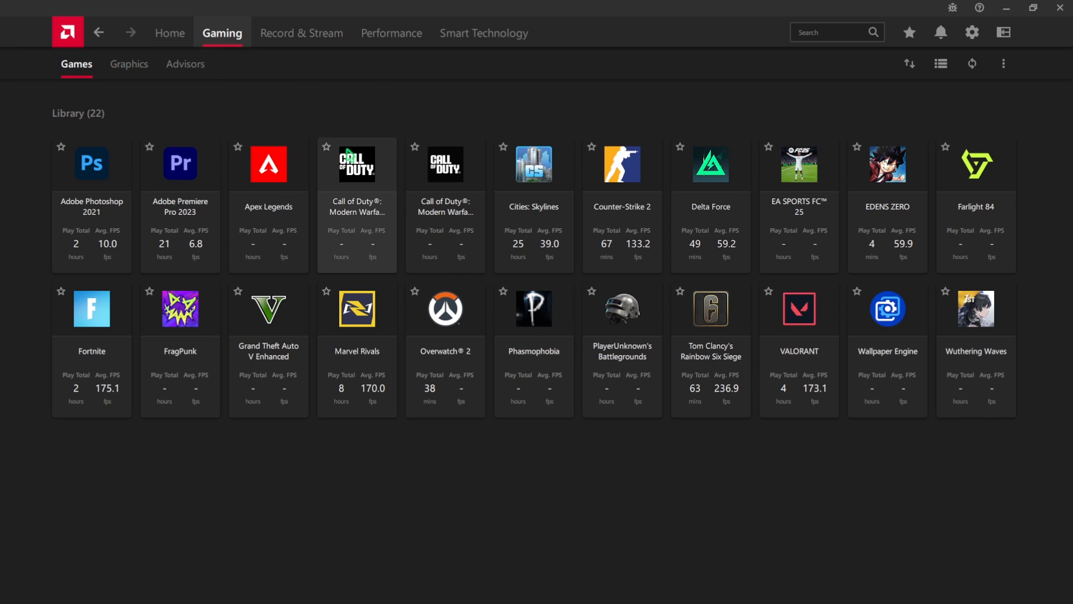
mouse_move(697, 326)
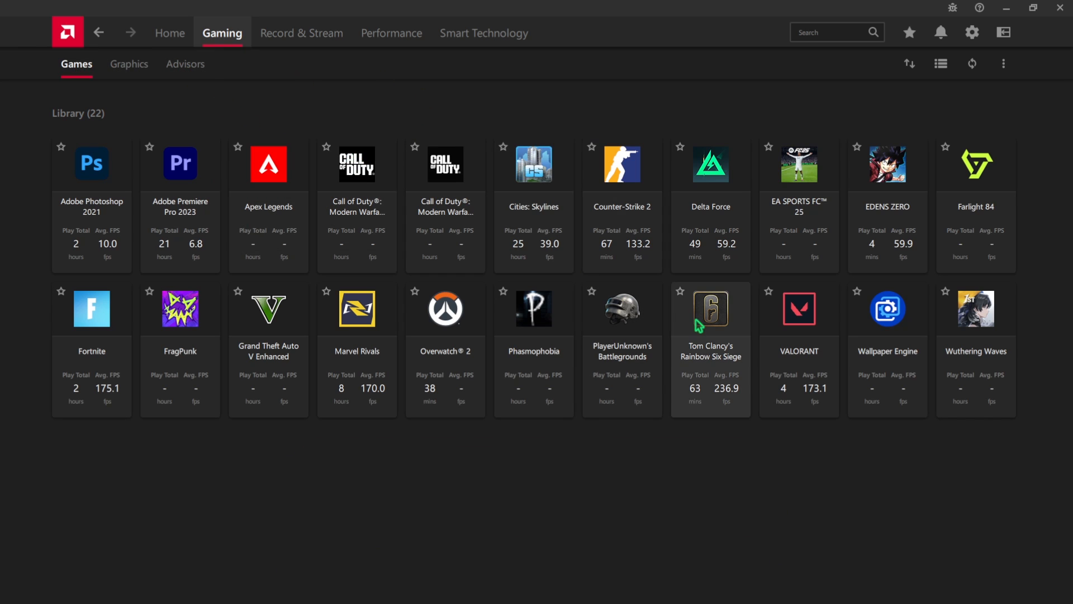
left_click(710, 308)
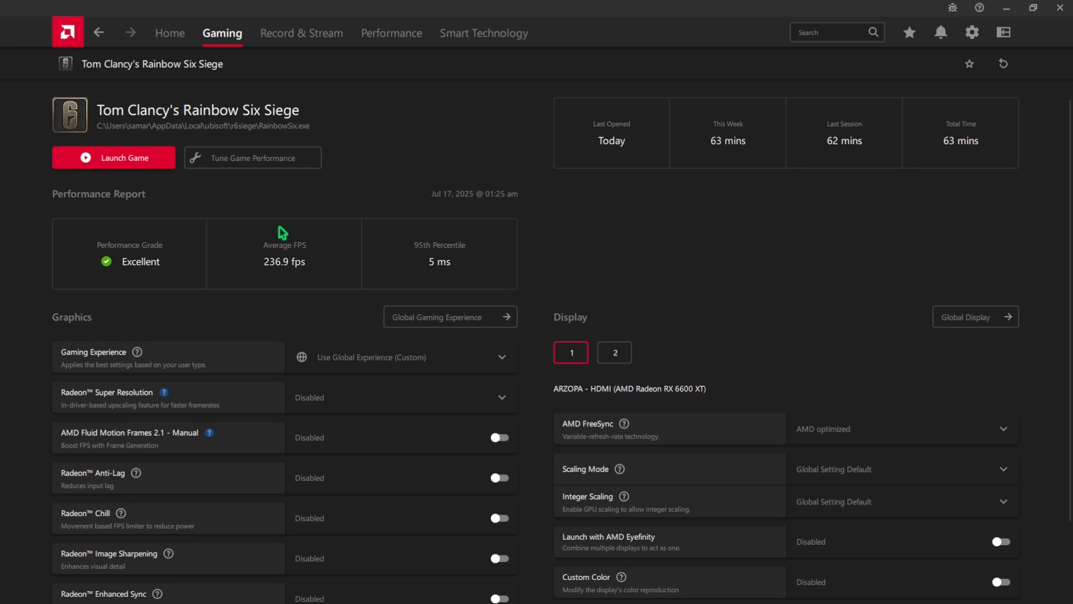
- Choose the Performance gaming experience and set Radeon Super Resolution to Disabled for Siege
scroll("down", 3)
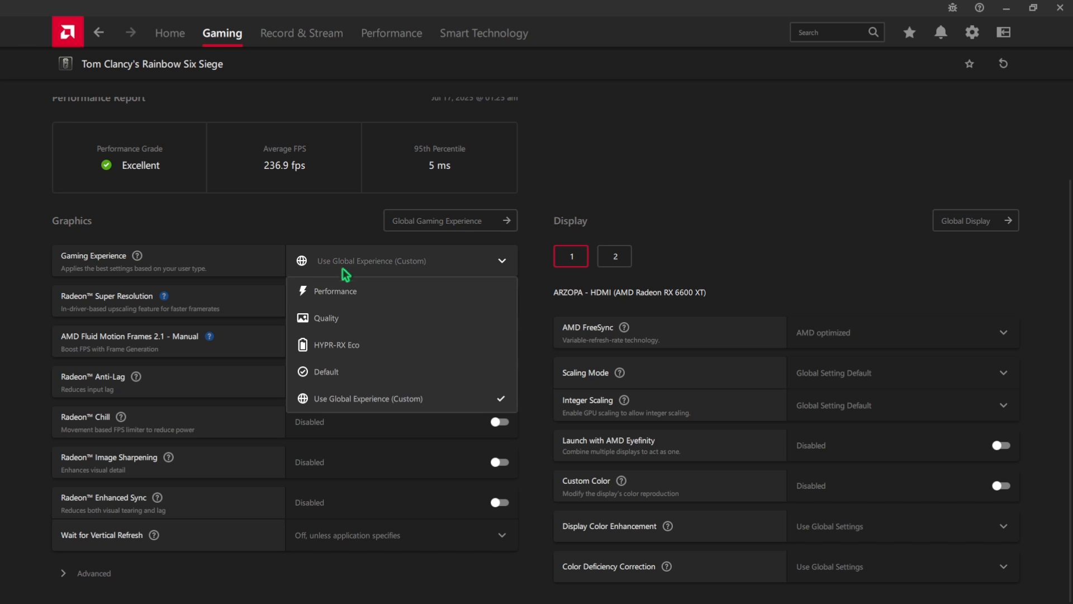
left_click(336, 290)
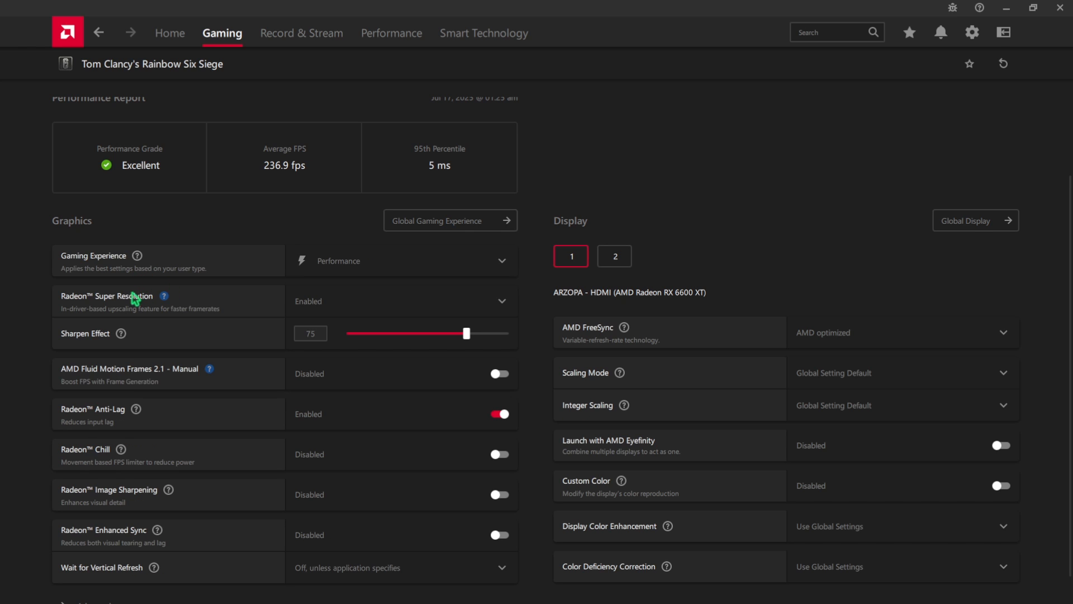
left_click(402, 301)
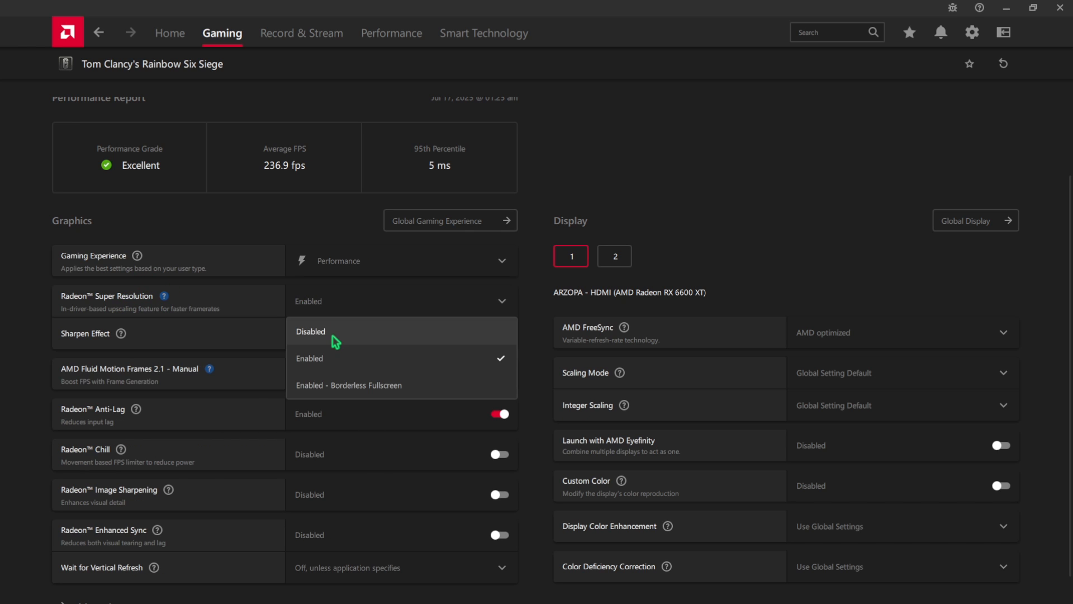
left_click(311, 331)
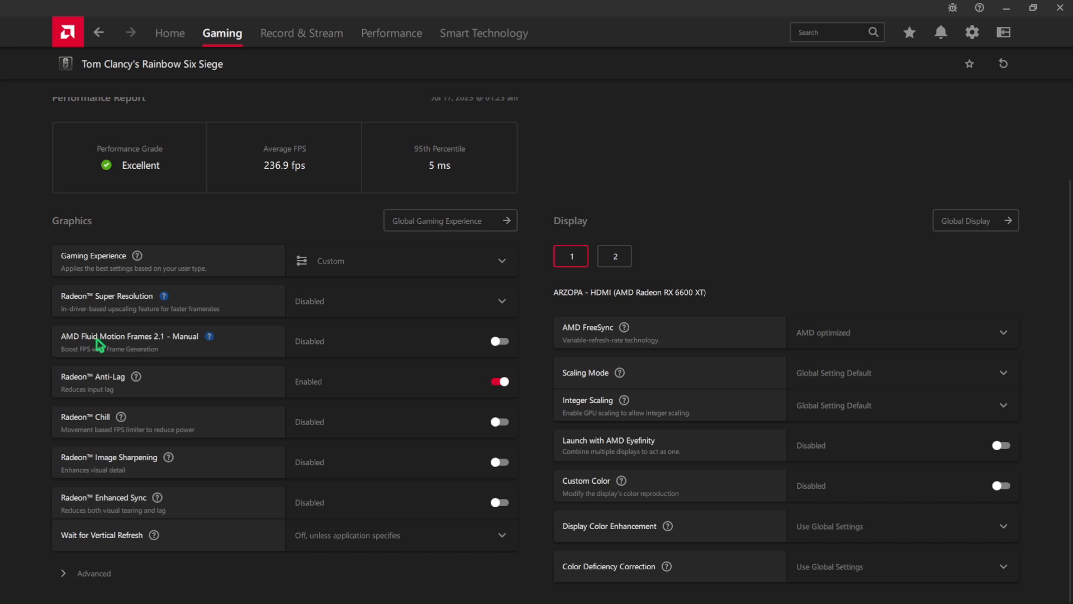
mouse_move(168, 349)
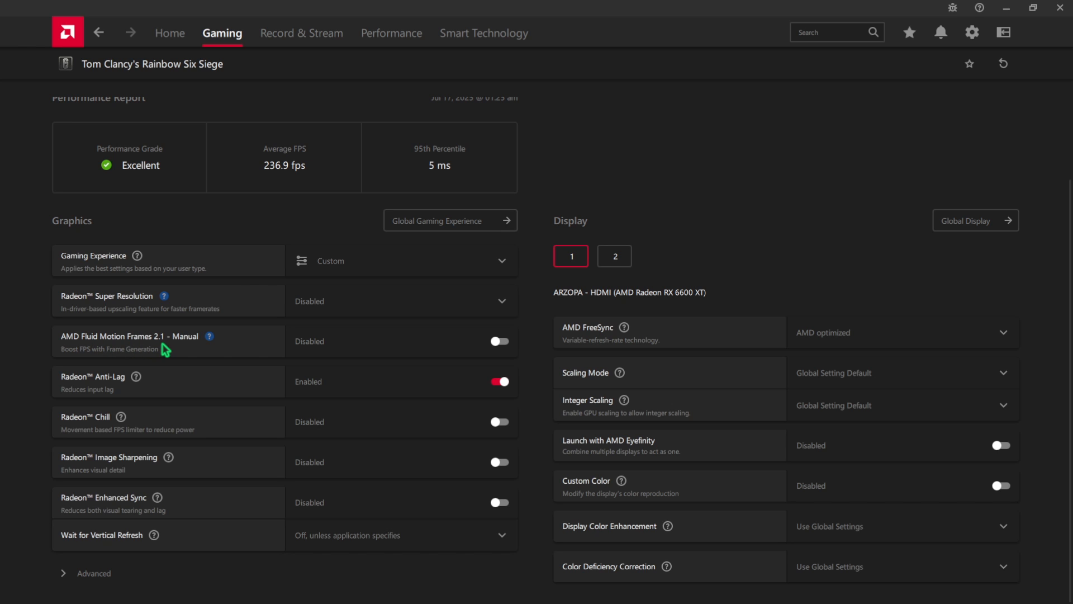
mouse_move(271, 396)
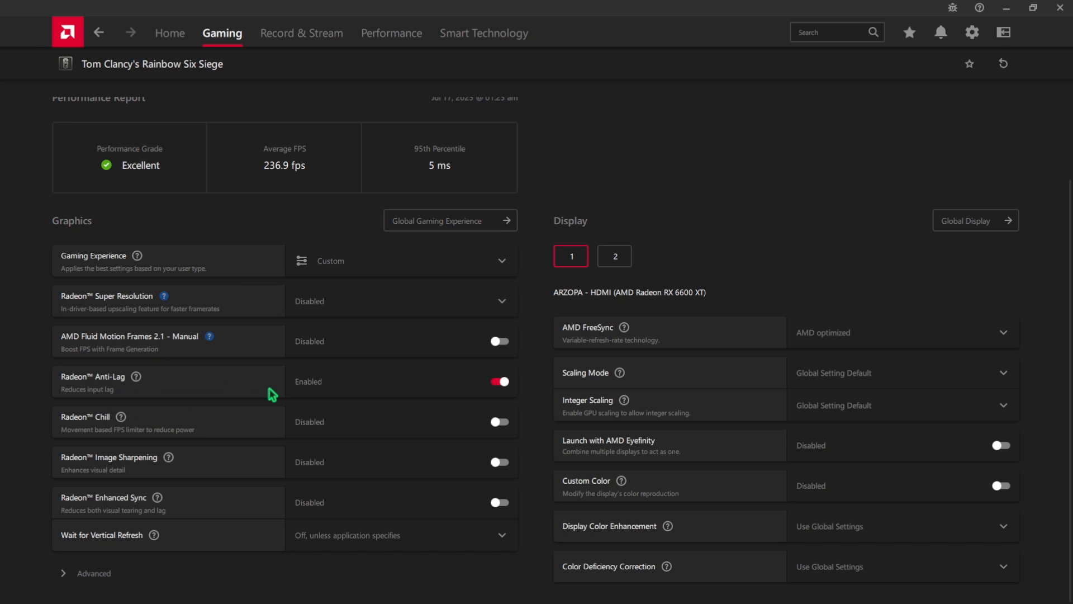
mouse_move(151, 421)
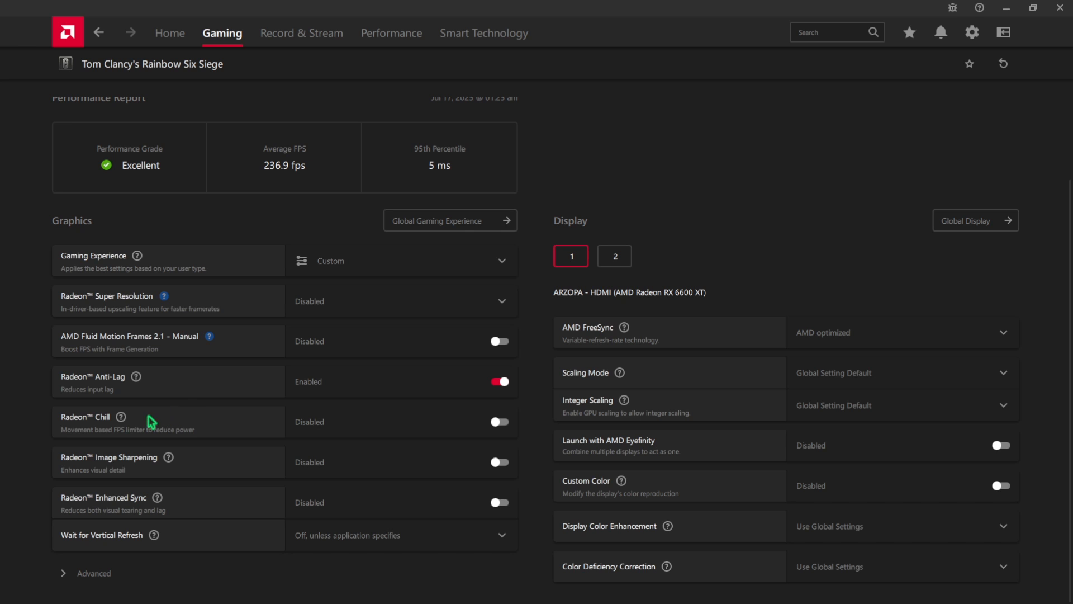
mouse_move(208, 470)
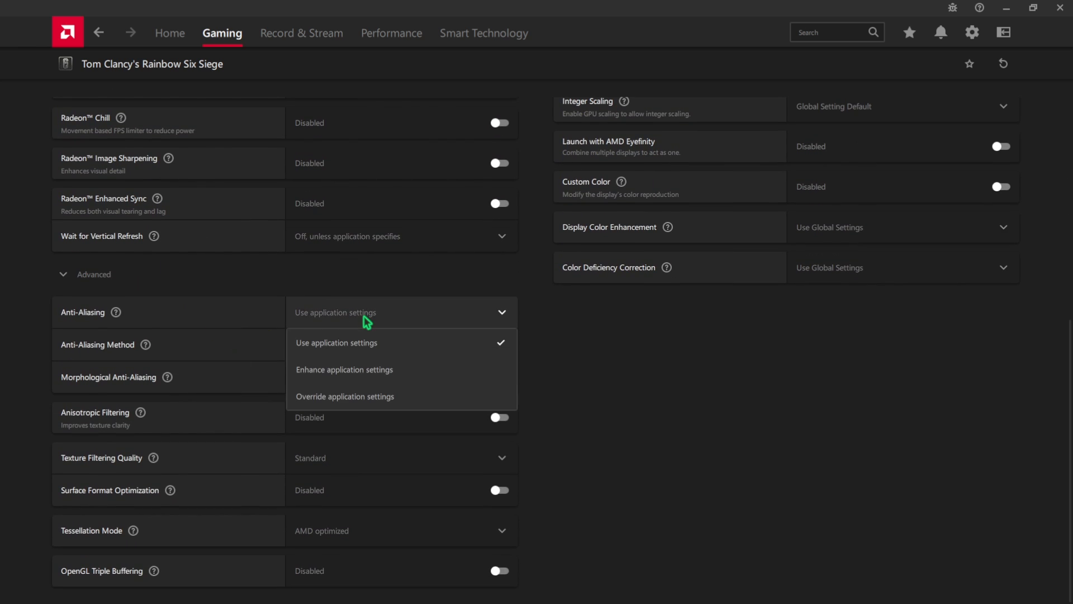
- Keep app-controlled anti-aliasing, enable Anisotropic Filtering, and set Texture Filtering Quality to Performance
left_click(335, 342)
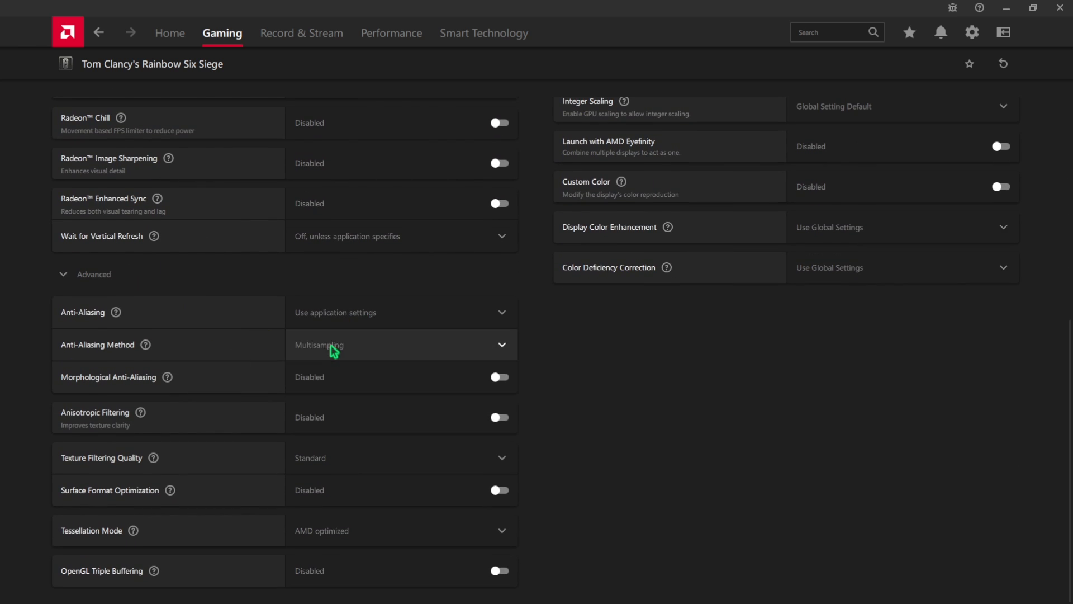
mouse_move(322, 351)
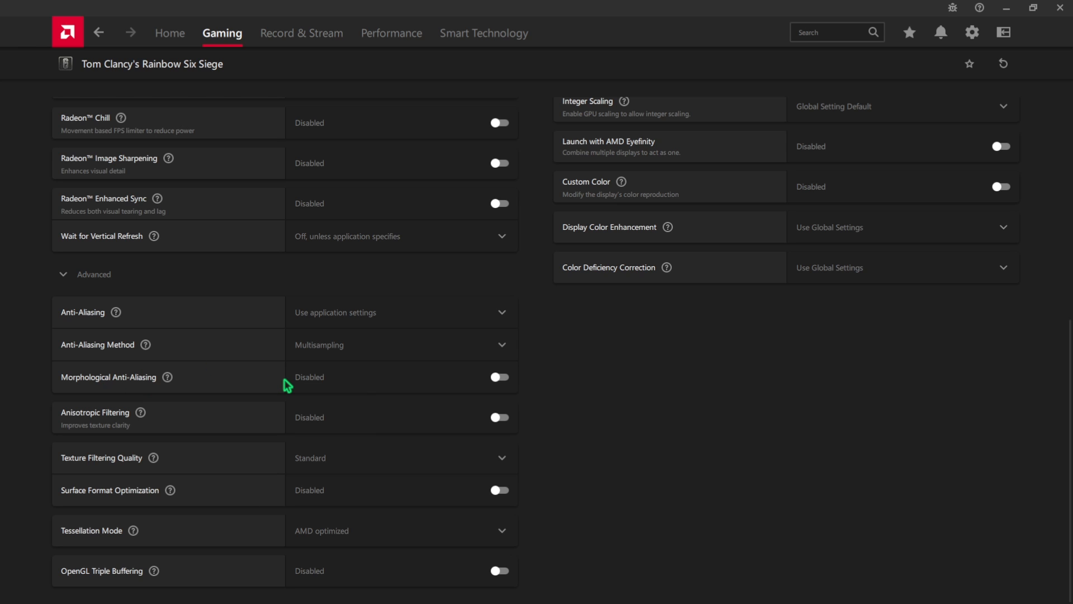
mouse_move(130, 424)
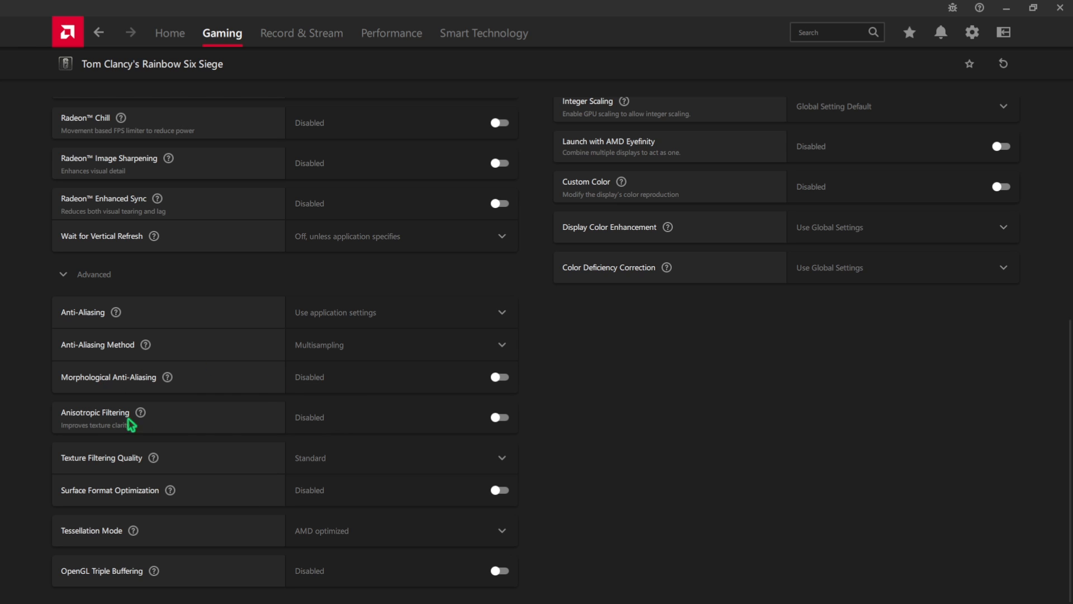
left_click(499, 417)
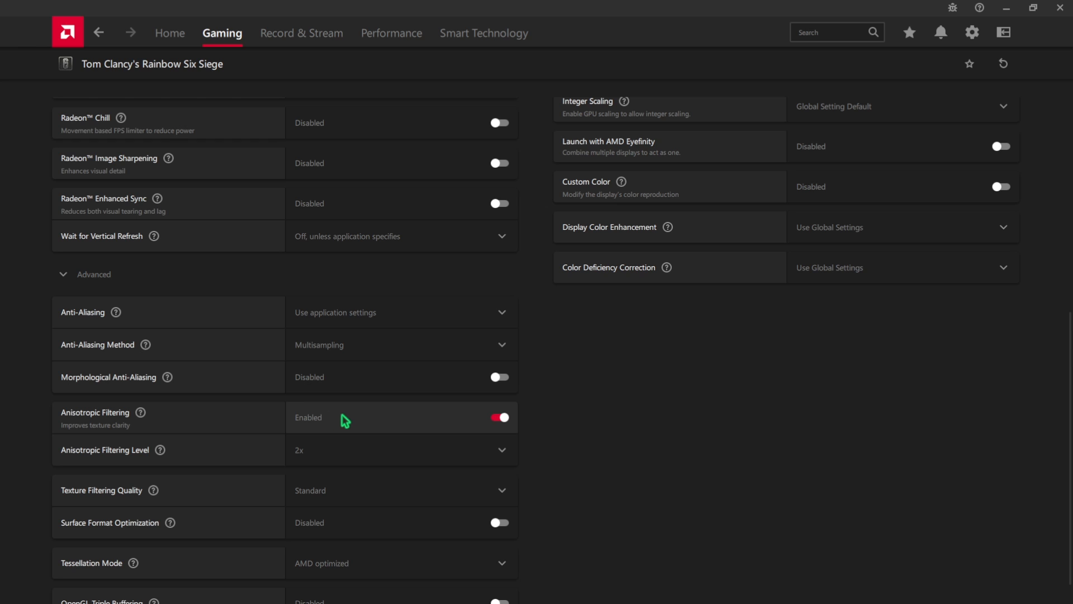
mouse_move(161, 451)
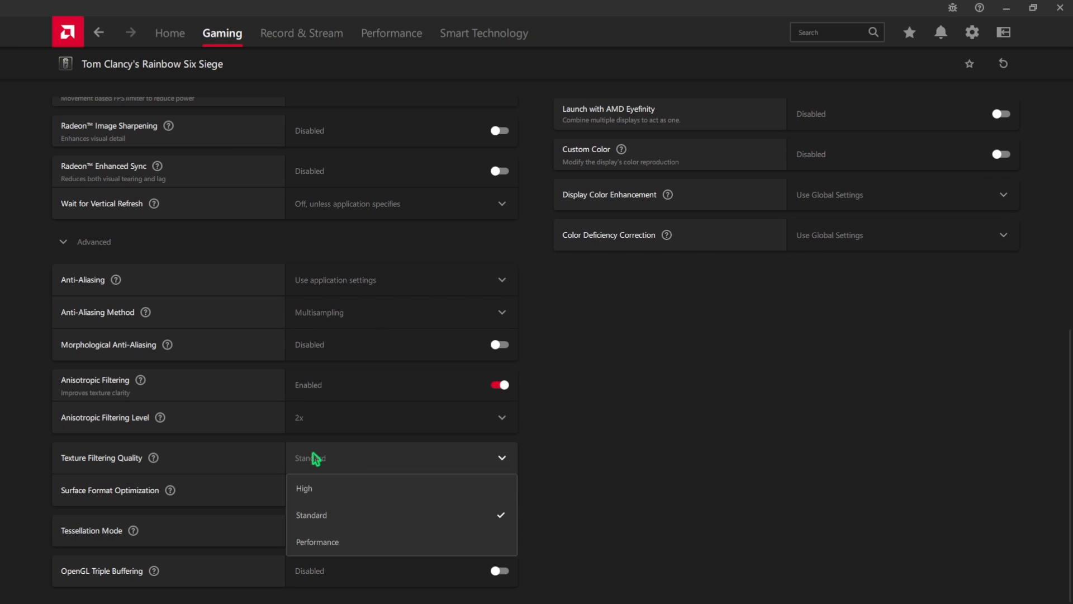
left_click(317, 541)
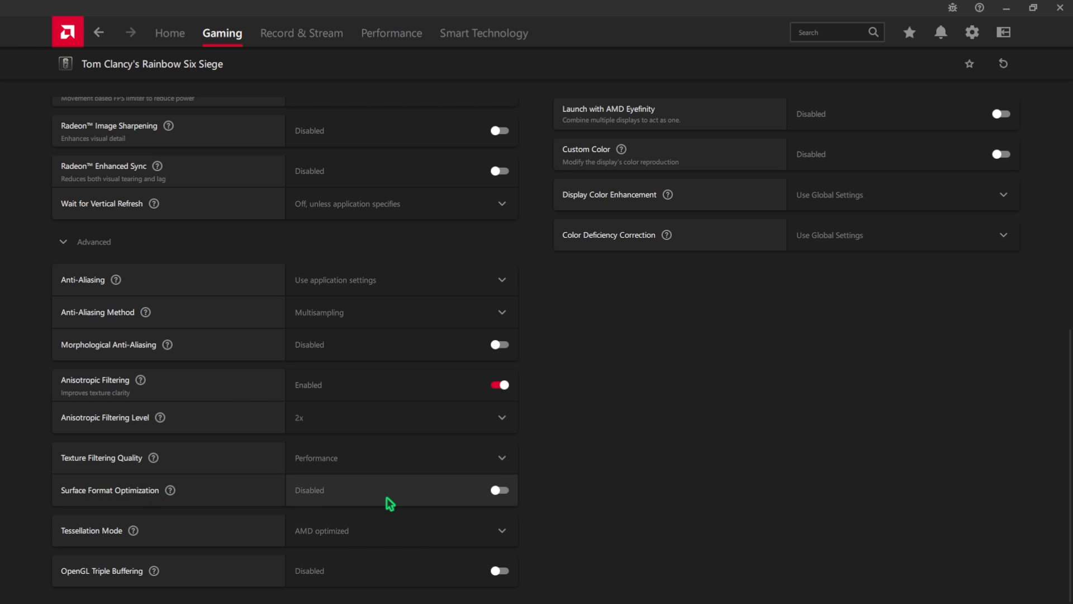
left_click(499, 494)
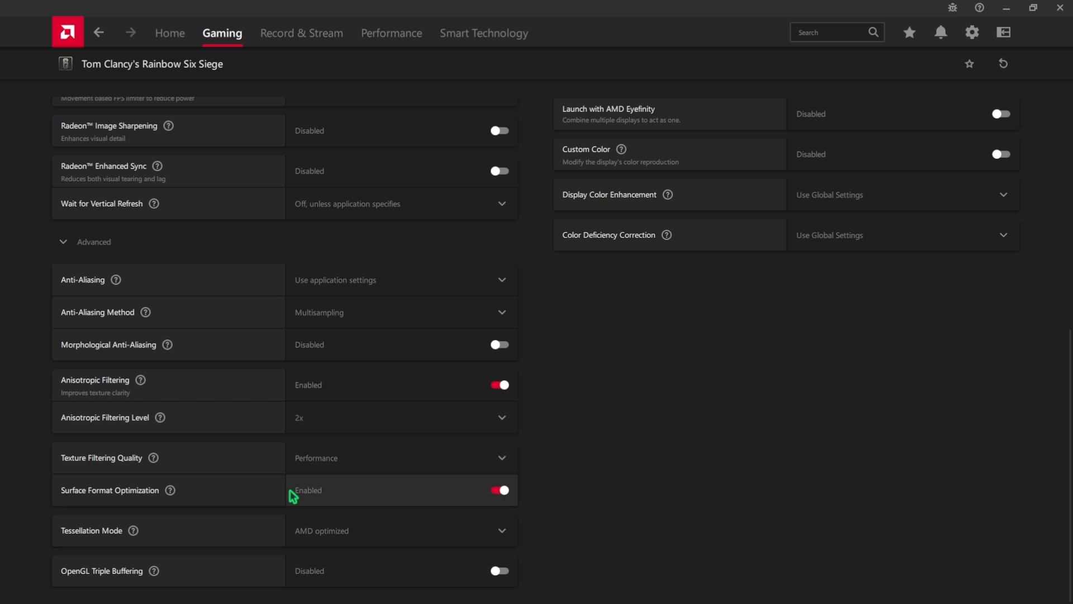
left_click(500, 493)
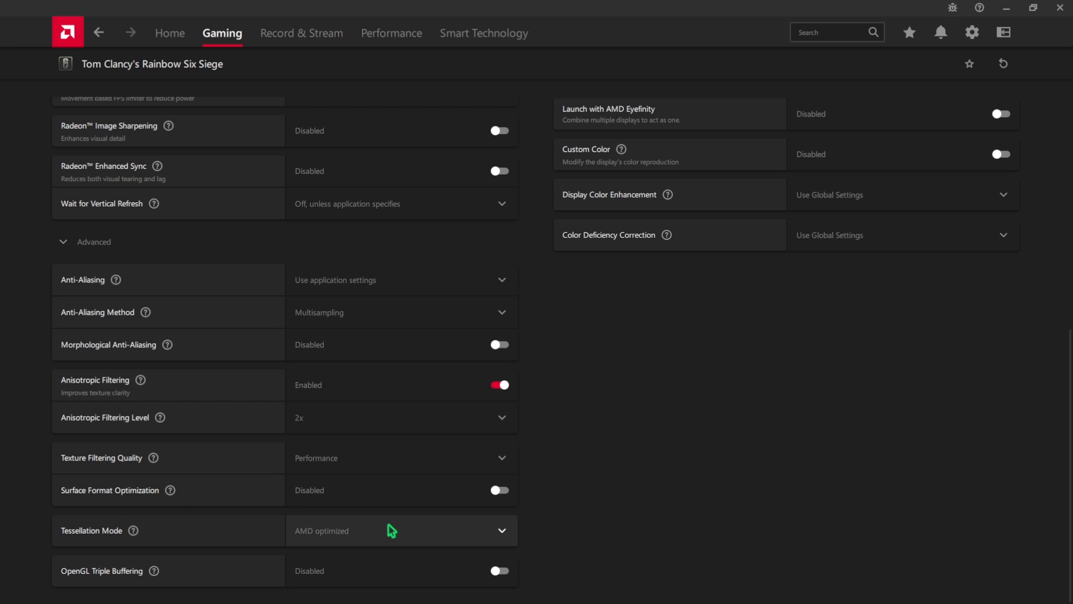
mouse_move(360, 581)
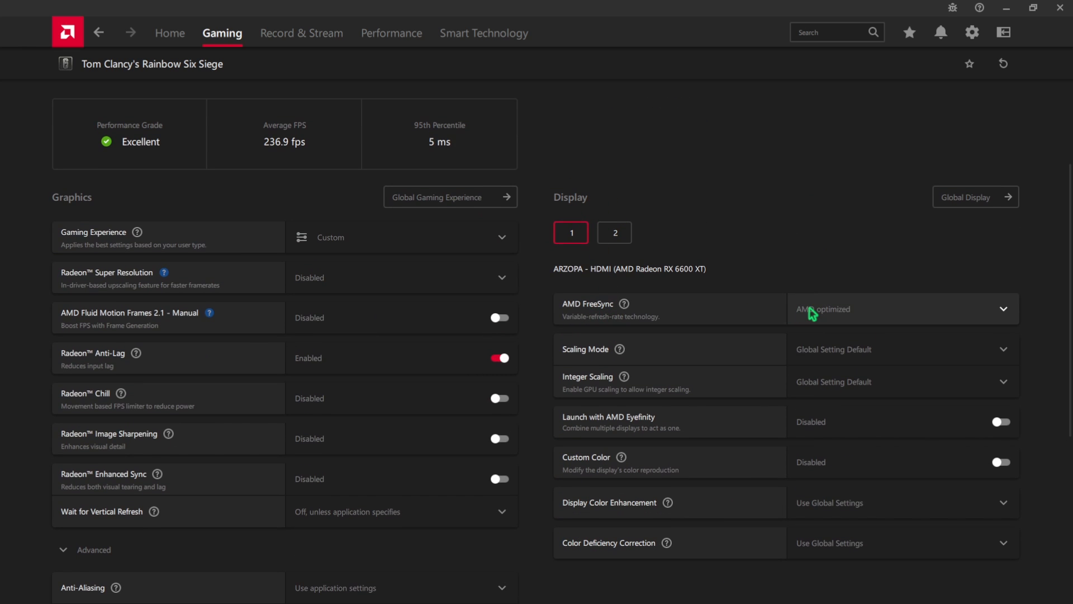
mouse_move(826, 342)
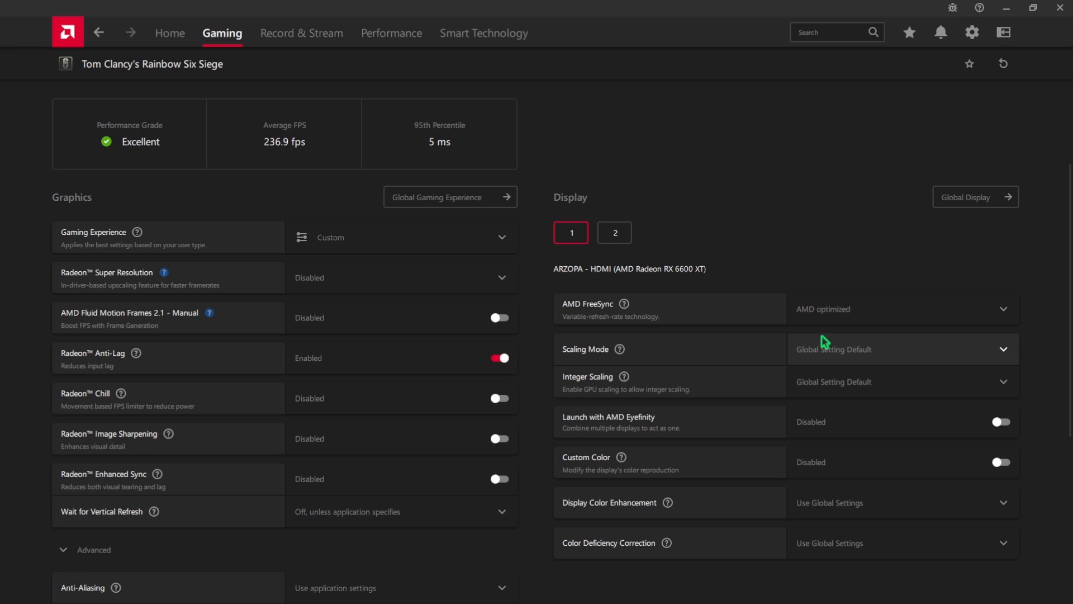
- Keep scaling mode at the global default and turn on Custom Color for Siege
left_click(901, 349)
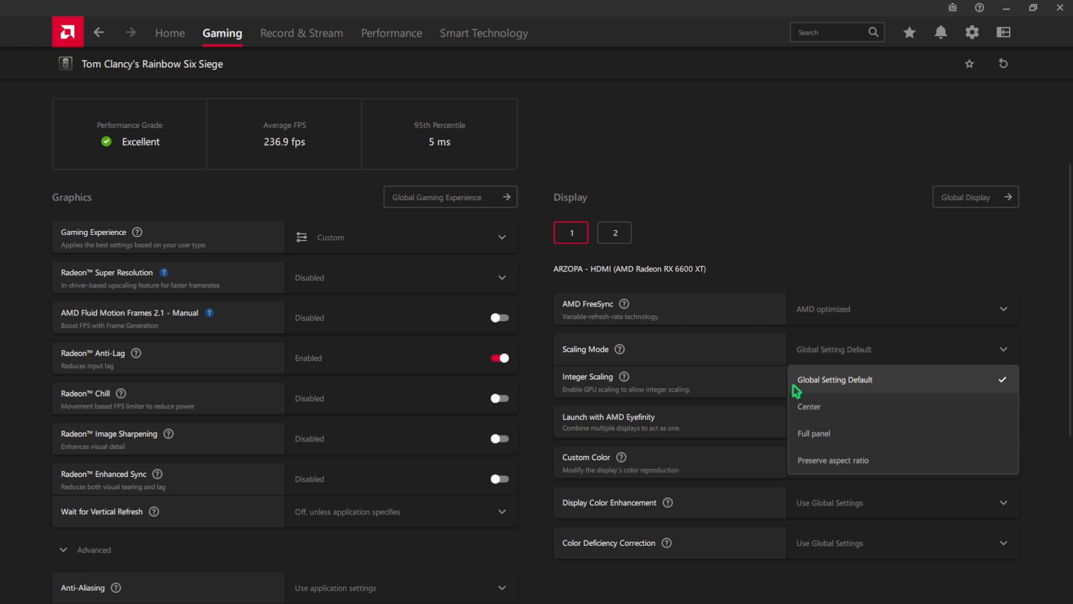
left_click(834, 379)
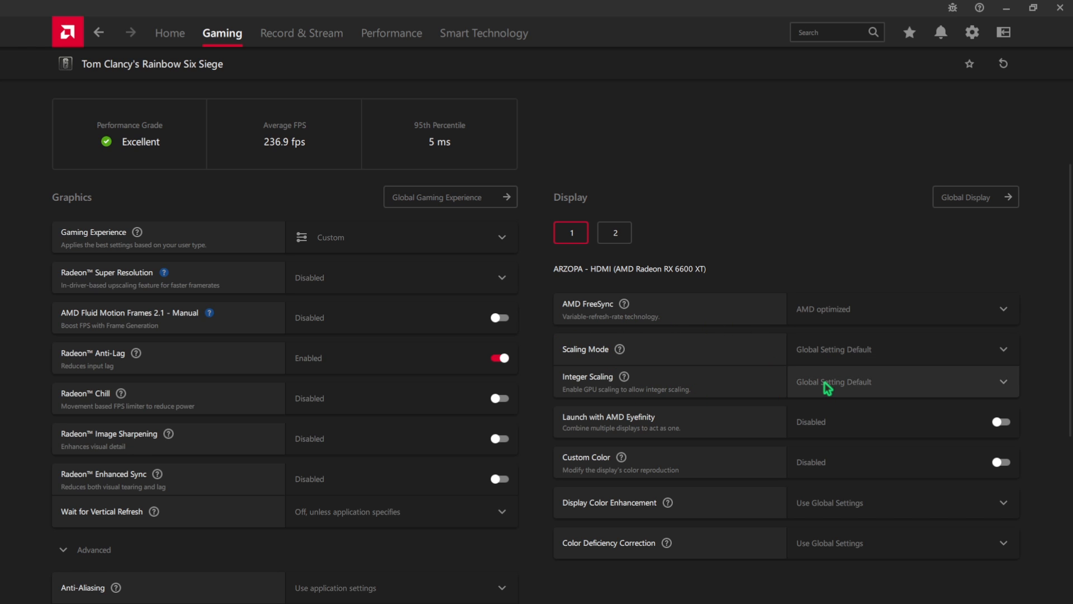
scroll("down", 3)
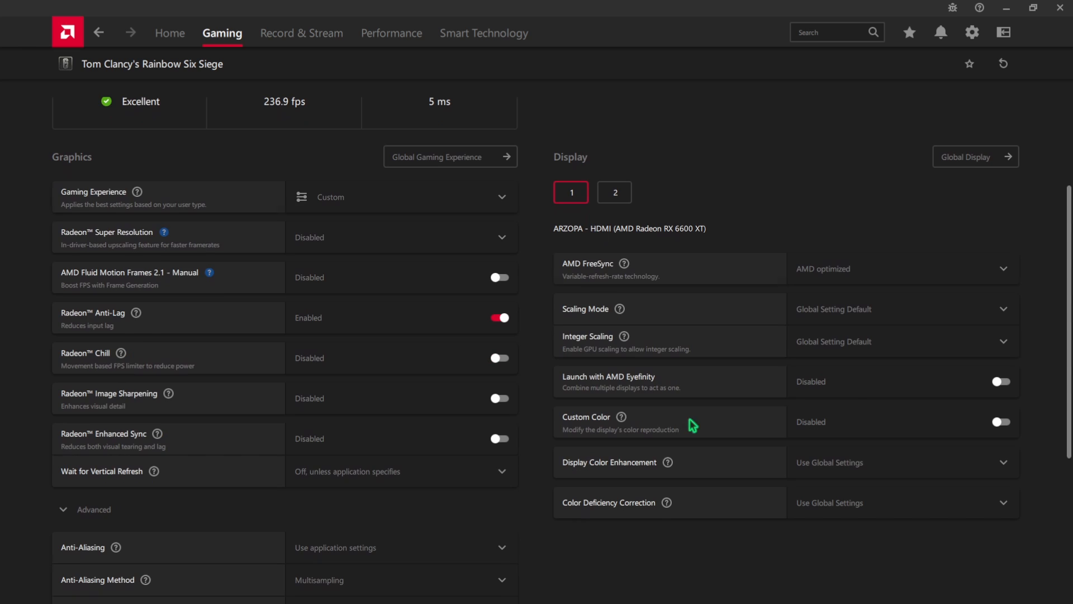
left_click(1000, 421)
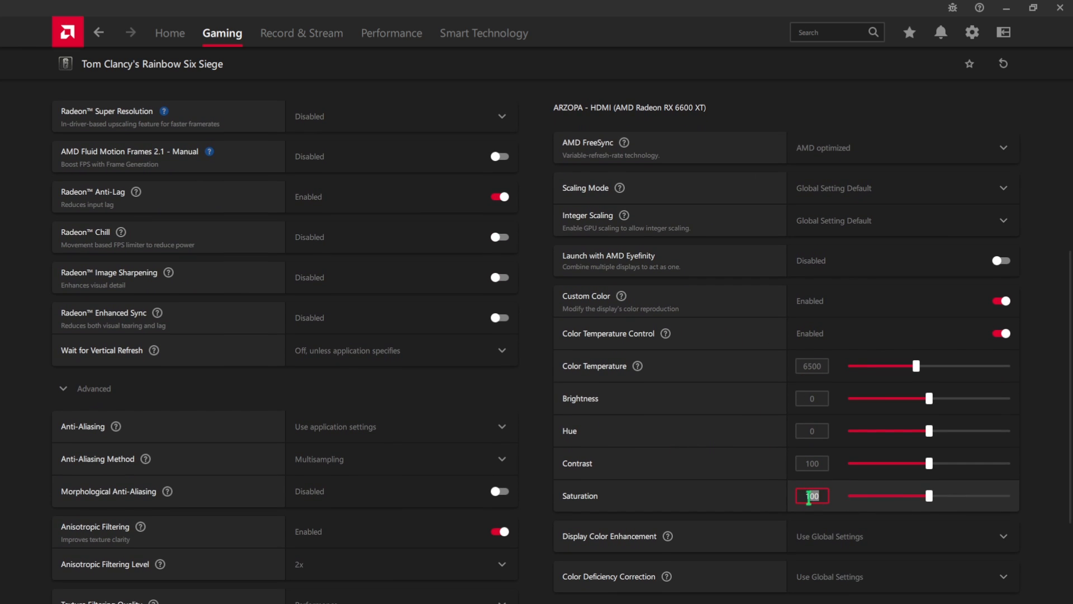
- Set saturation to 120 and disable Display Color Enhancement
type("120")
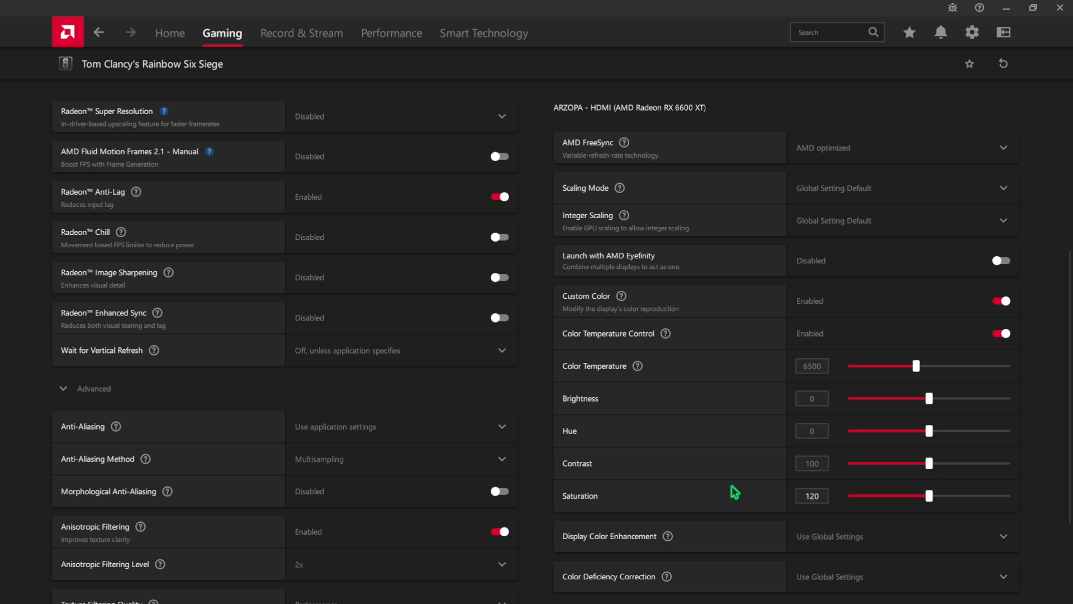
left_click(812, 496)
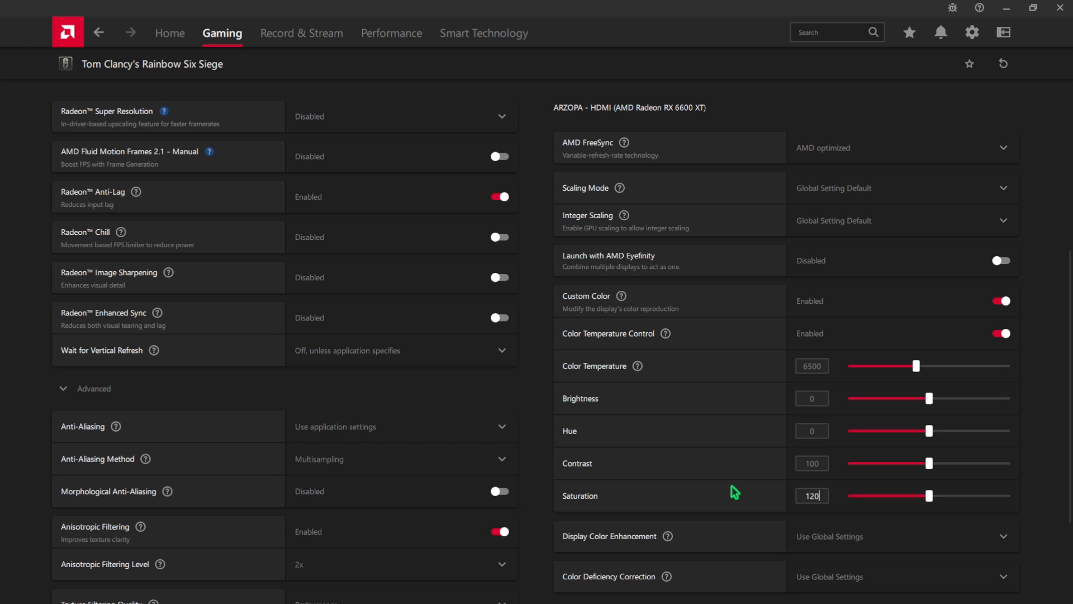
left_click(902, 441)
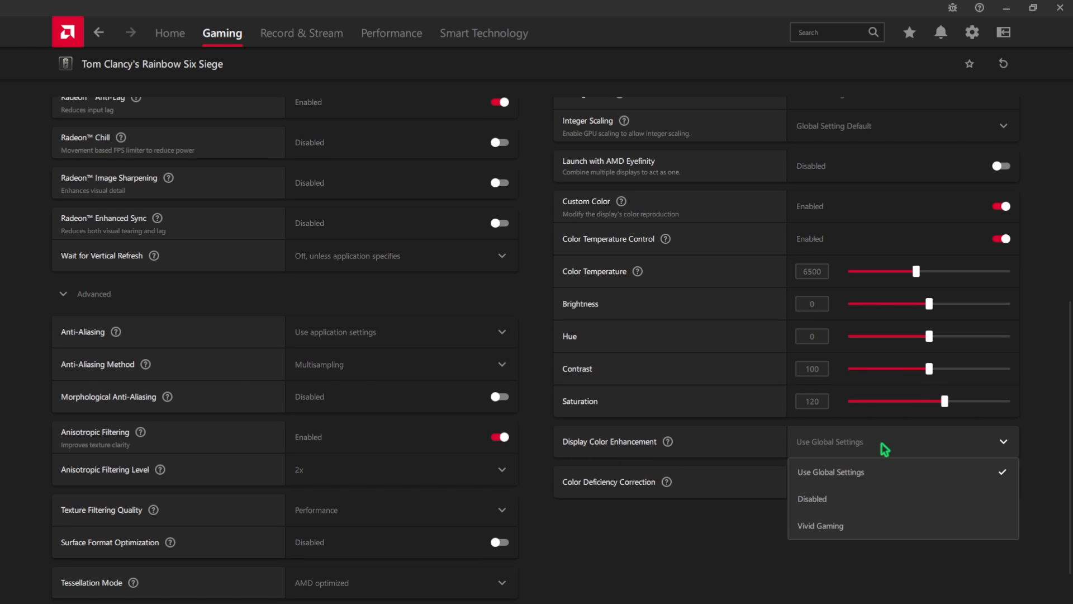
left_click(812, 498)
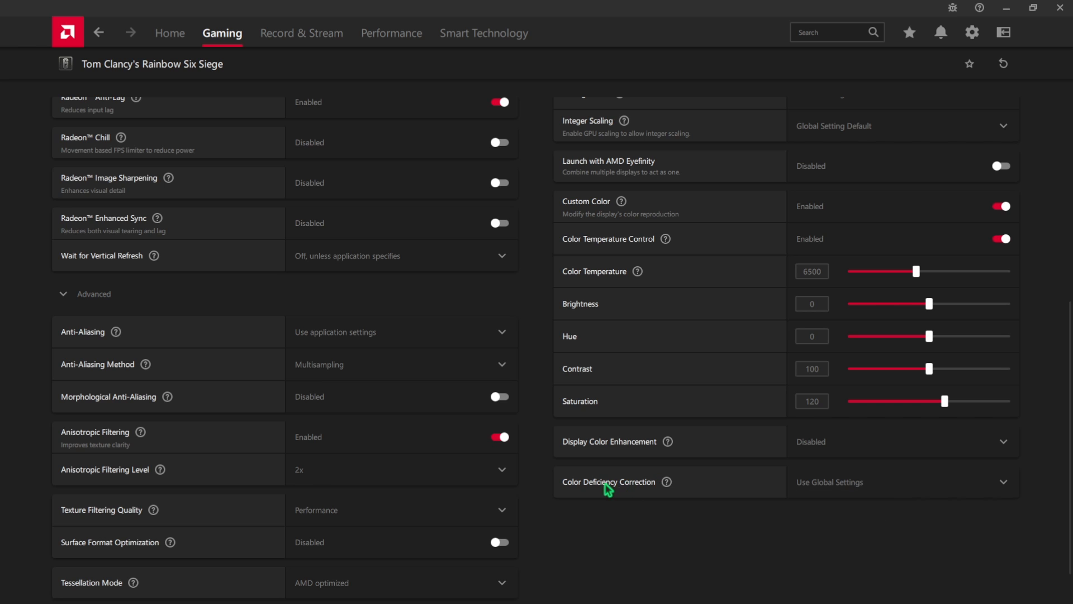
left_click(900, 481)
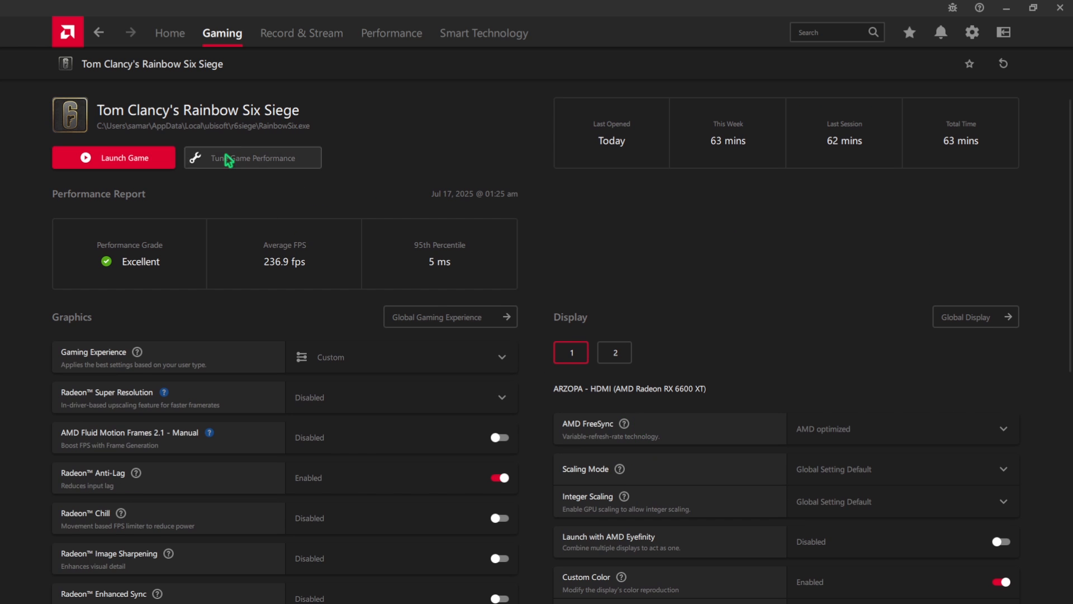
- Confirm Instant Replay, Instant GIF and In-Game Replay are disabled in Record & Stream settings
left_click(301, 33)
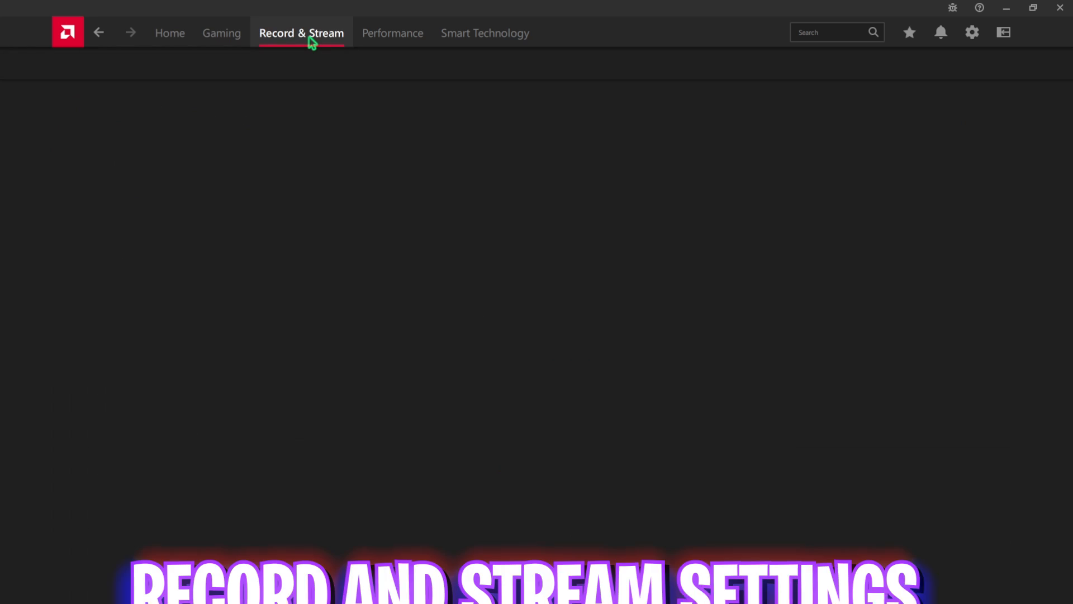
left_click(301, 33)
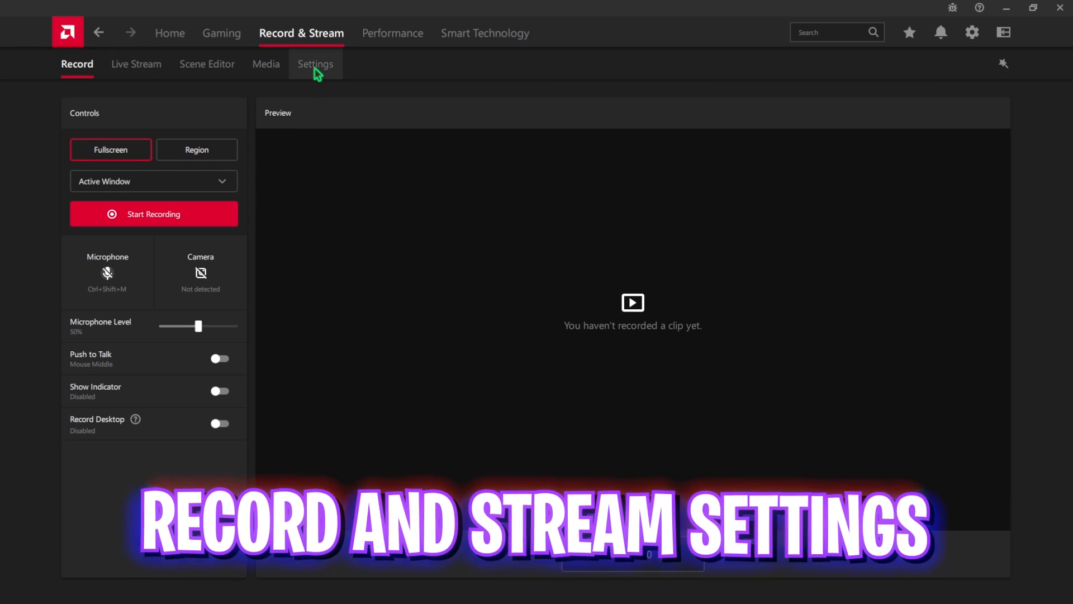
left_click(315, 64)
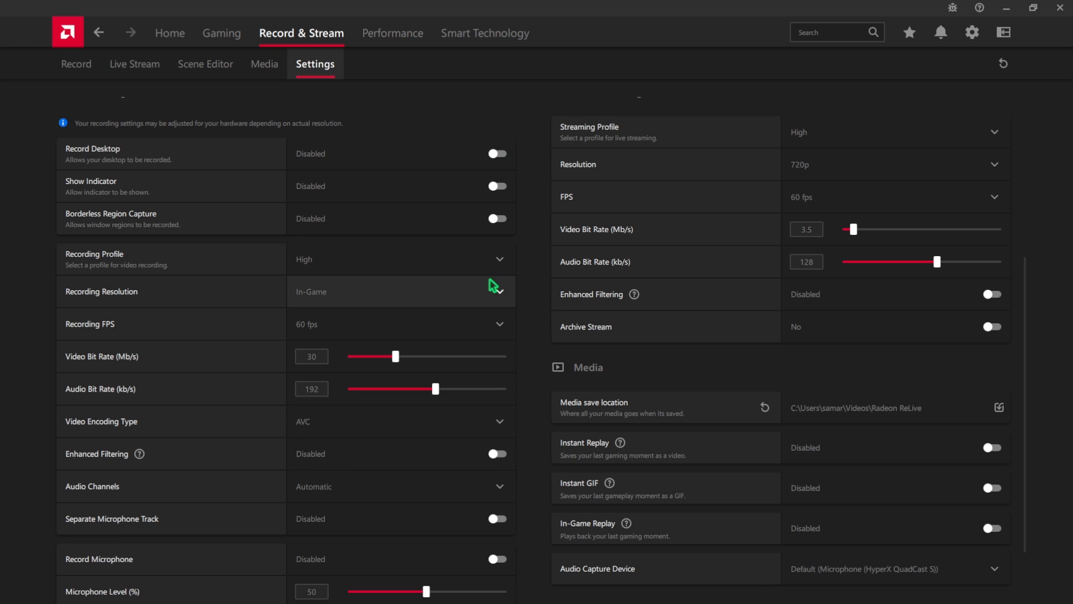
scroll("down", 3)
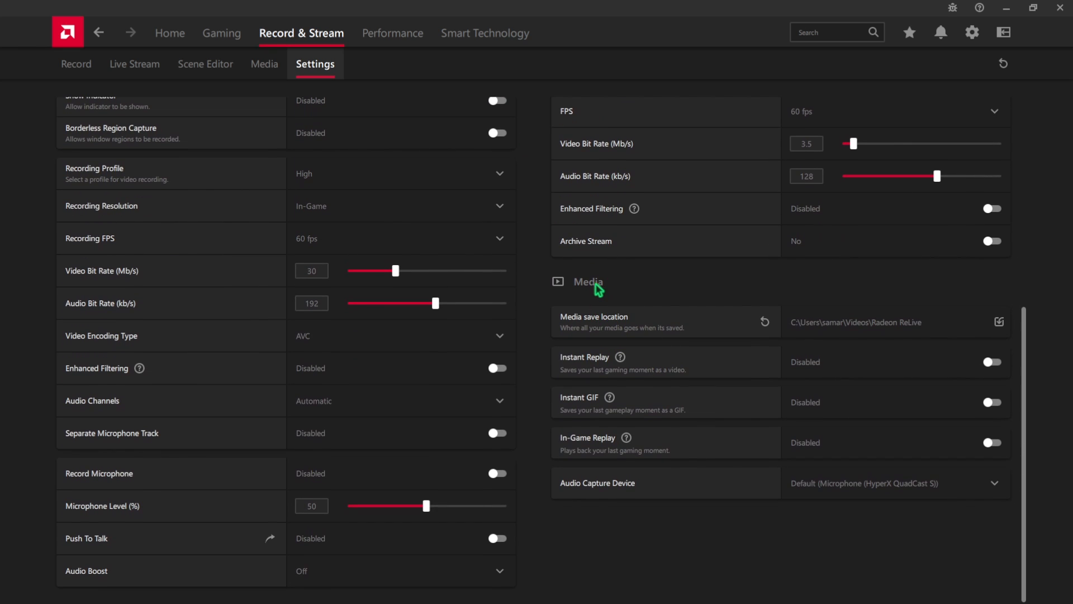
mouse_move(654, 363)
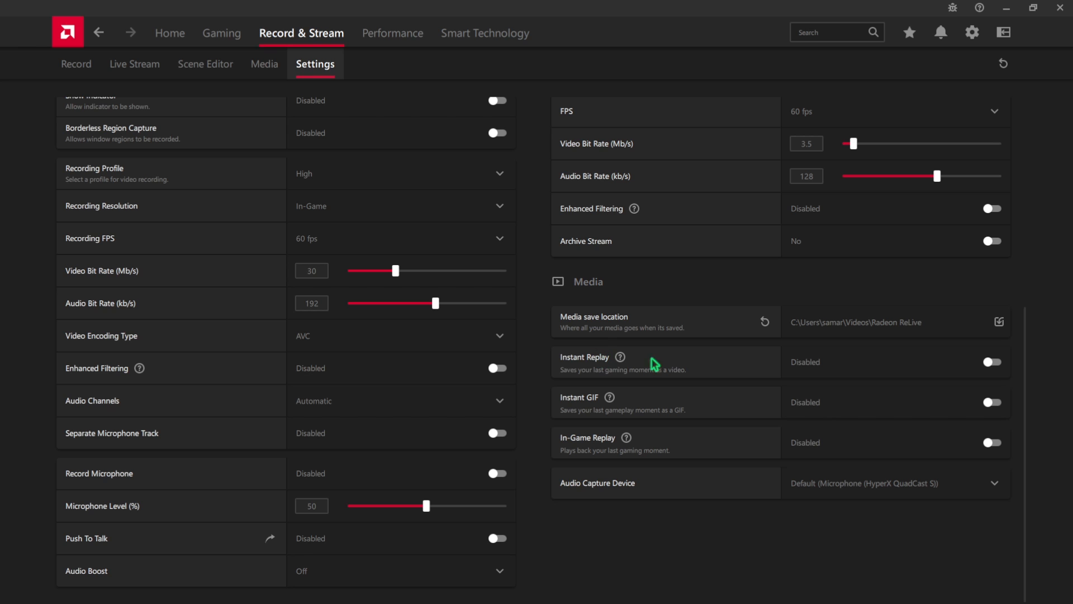
mouse_move(620, 452)
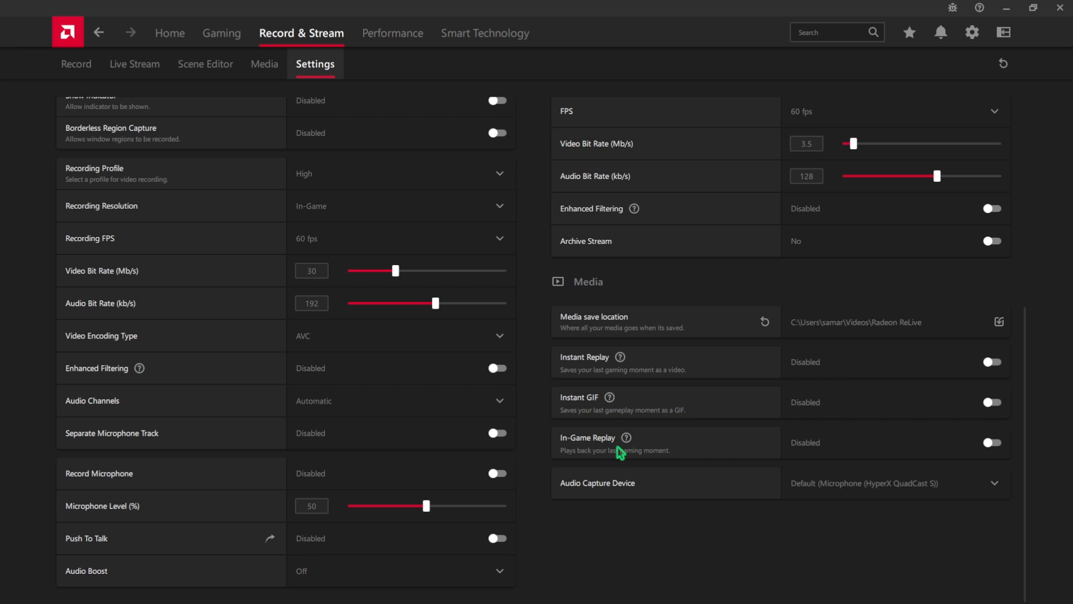
mouse_move(560, 362)
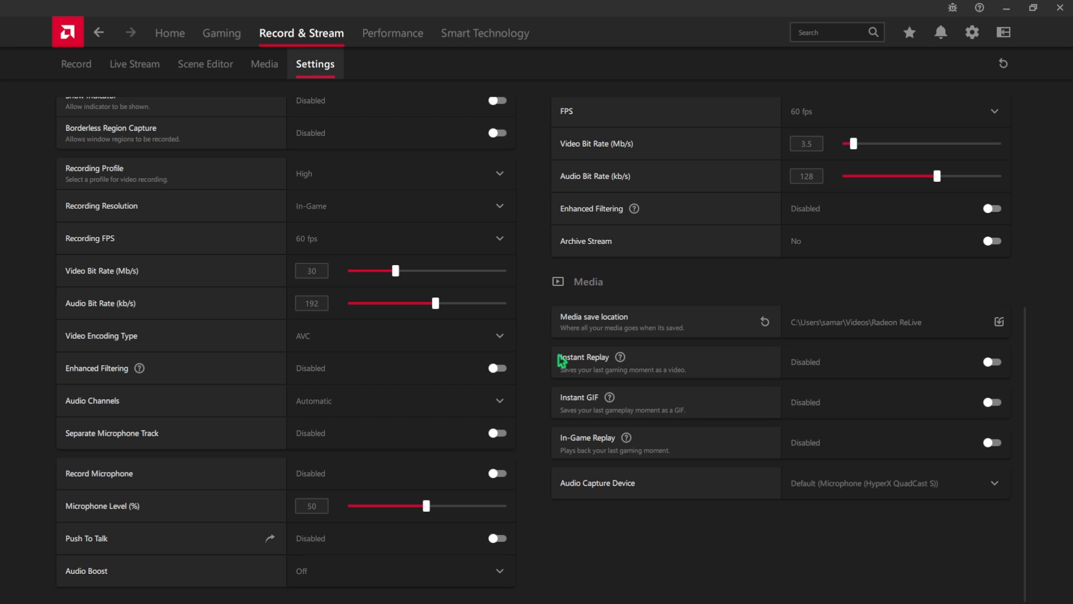
left_click(392, 33)
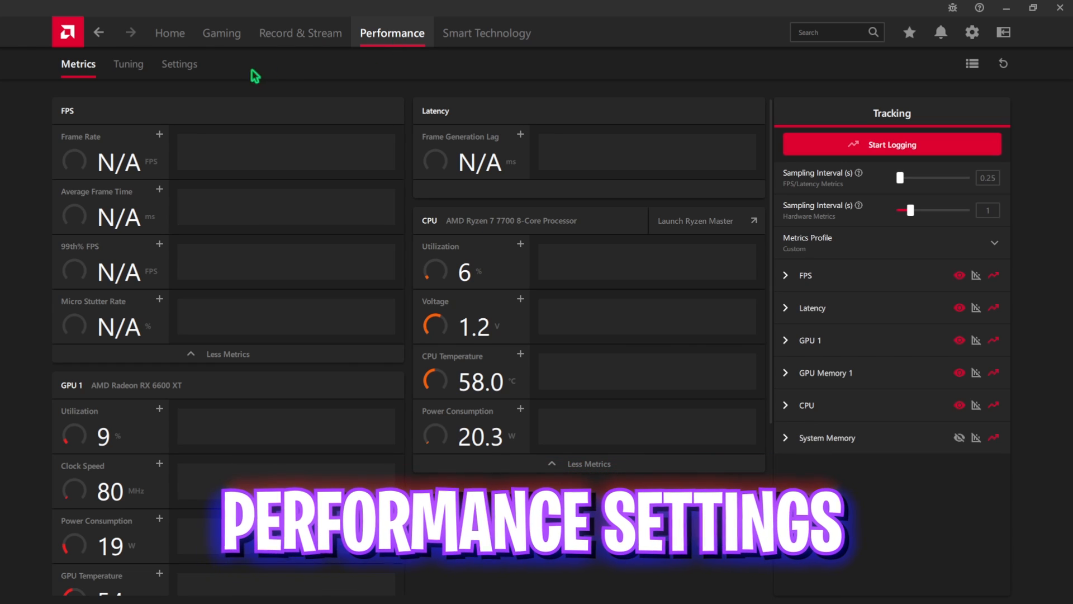
- Check the Tuning page shows Default CPU/GPU tuning and SmartAccess Memory enabled
left_click(127, 63)
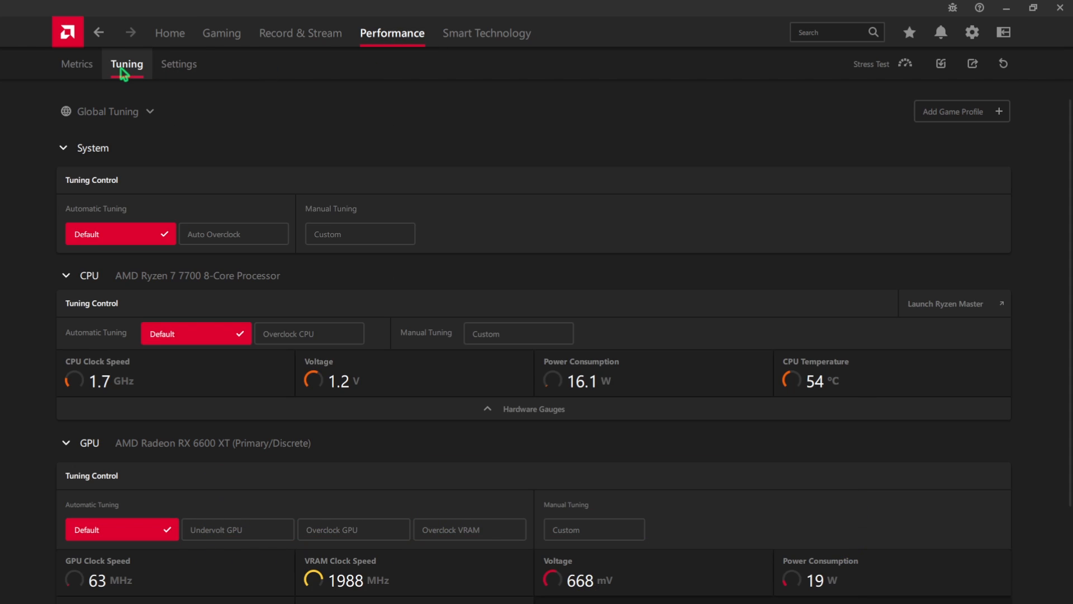
scroll("down", 3)
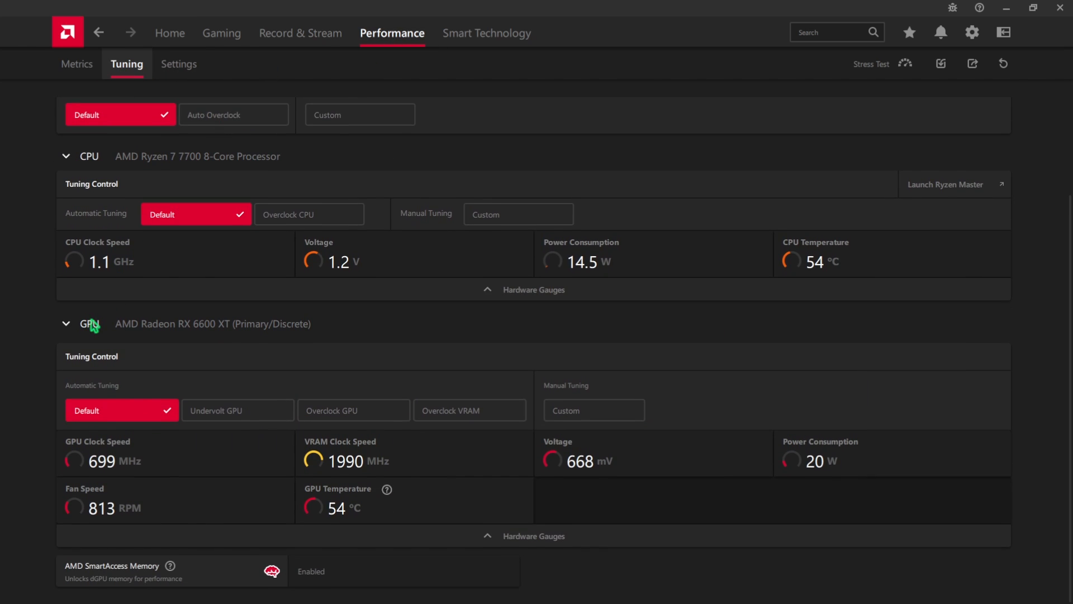
mouse_move(265, 357)
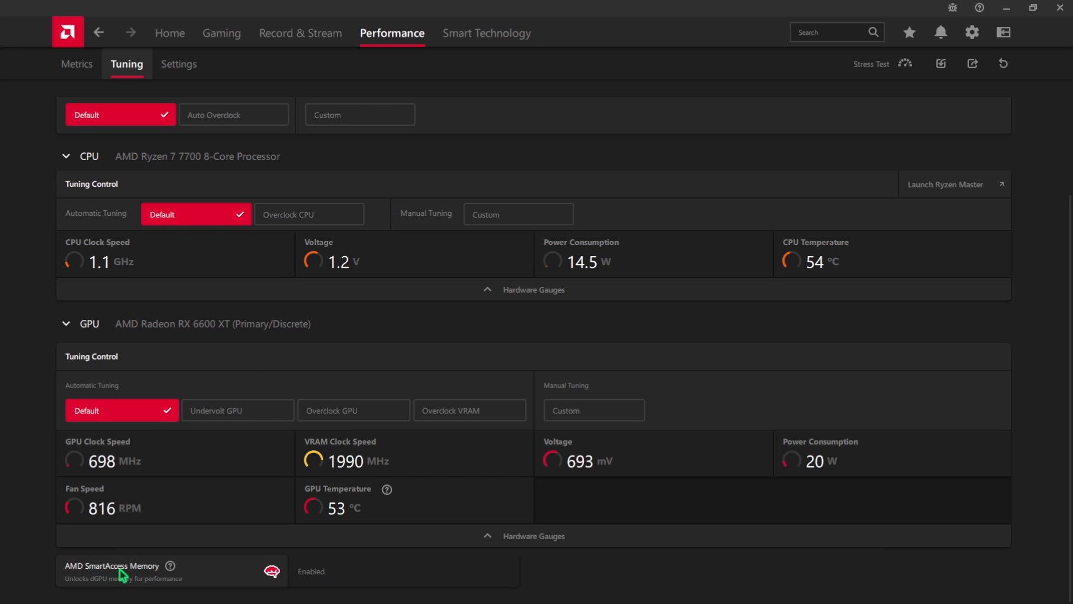
mouse_move(333, 582)
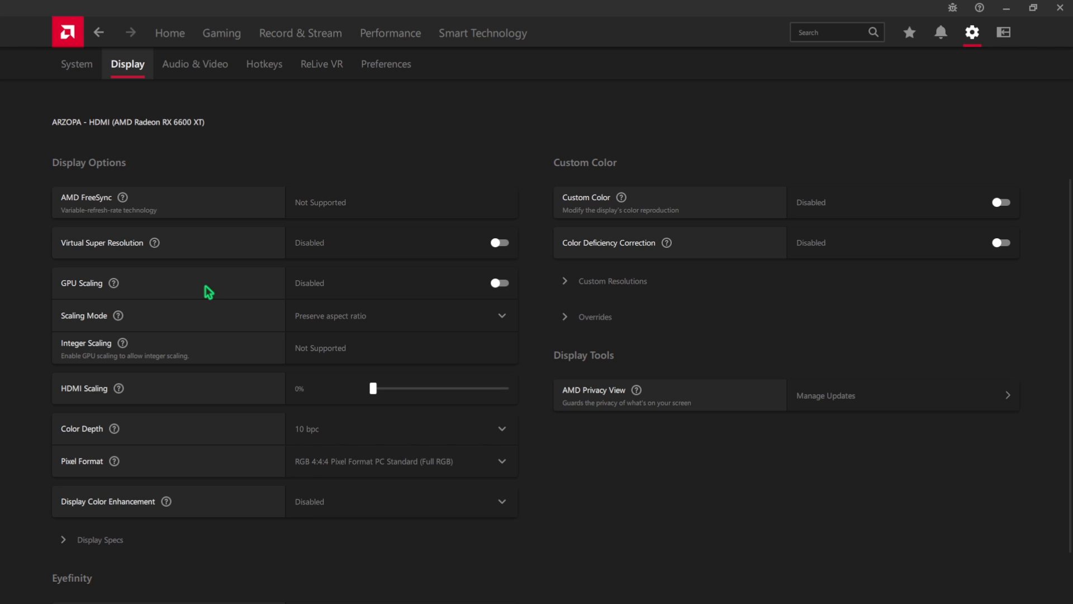
- Change the display's Color Depth from 10 bpc to 12 bpc
left_click(403, 428)
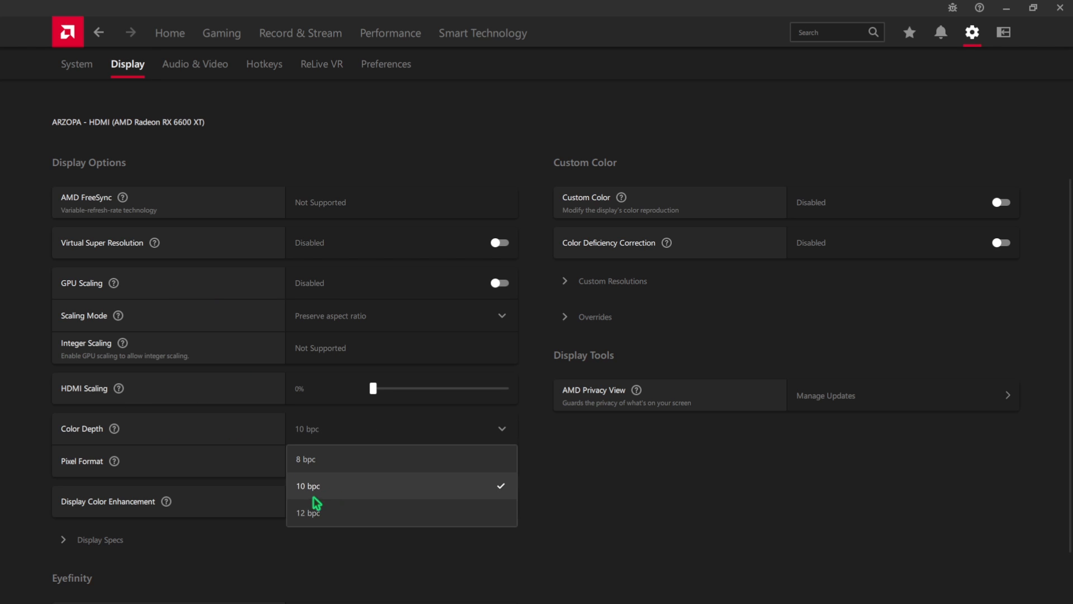
mouse_move(370, 498)
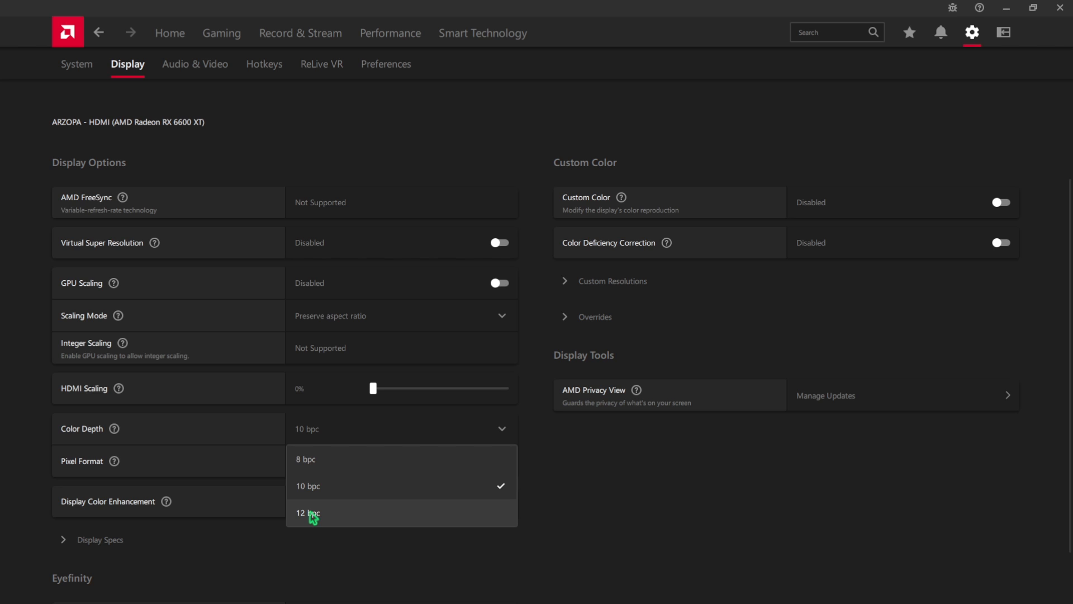
left_click(307, 512)
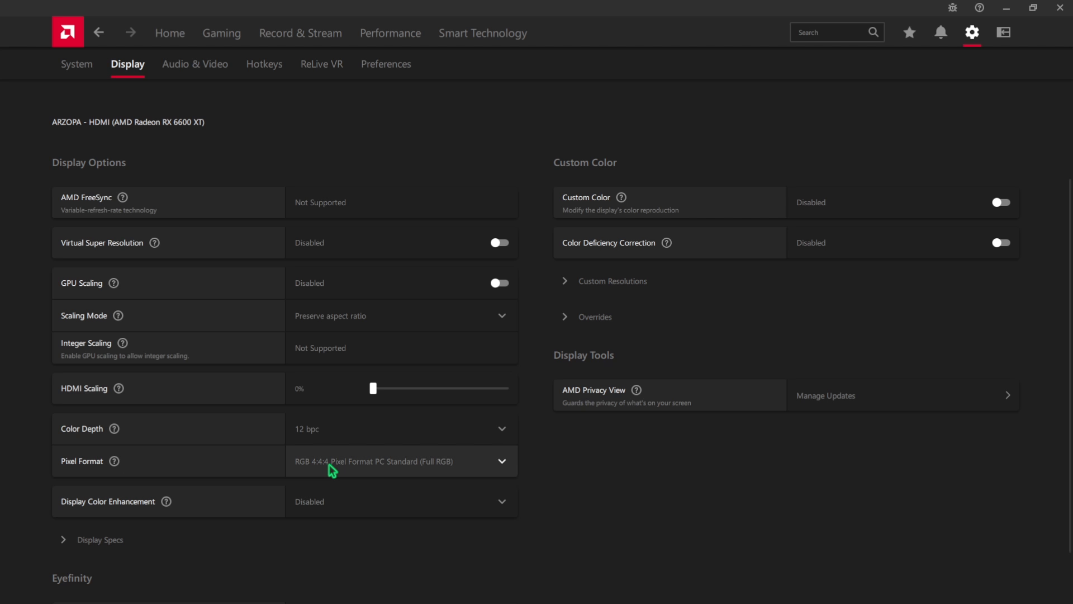
mouse_move(165, 493)
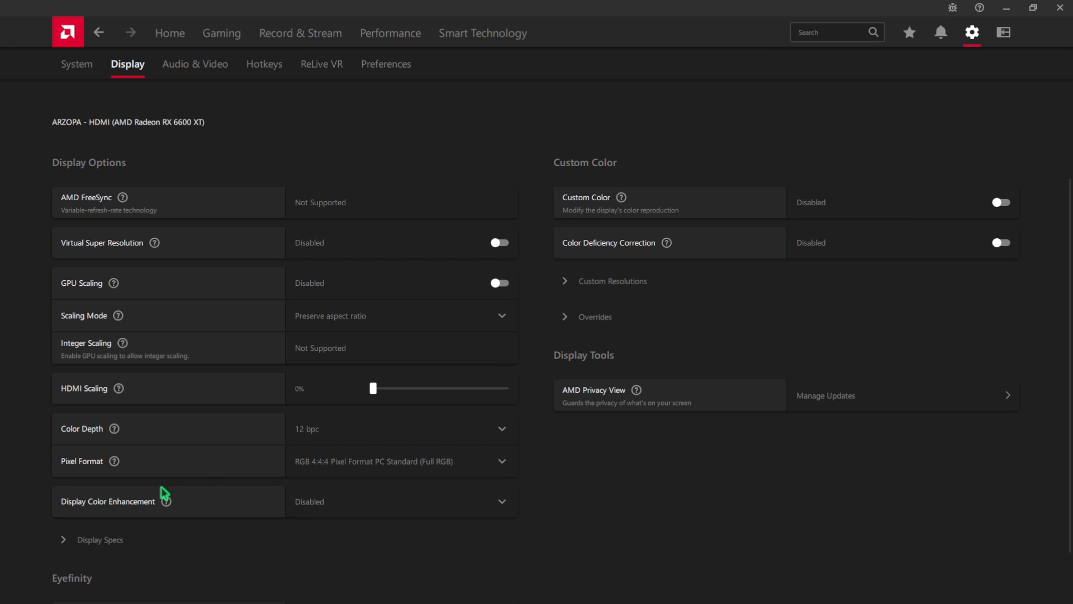
left_click(402, 501)
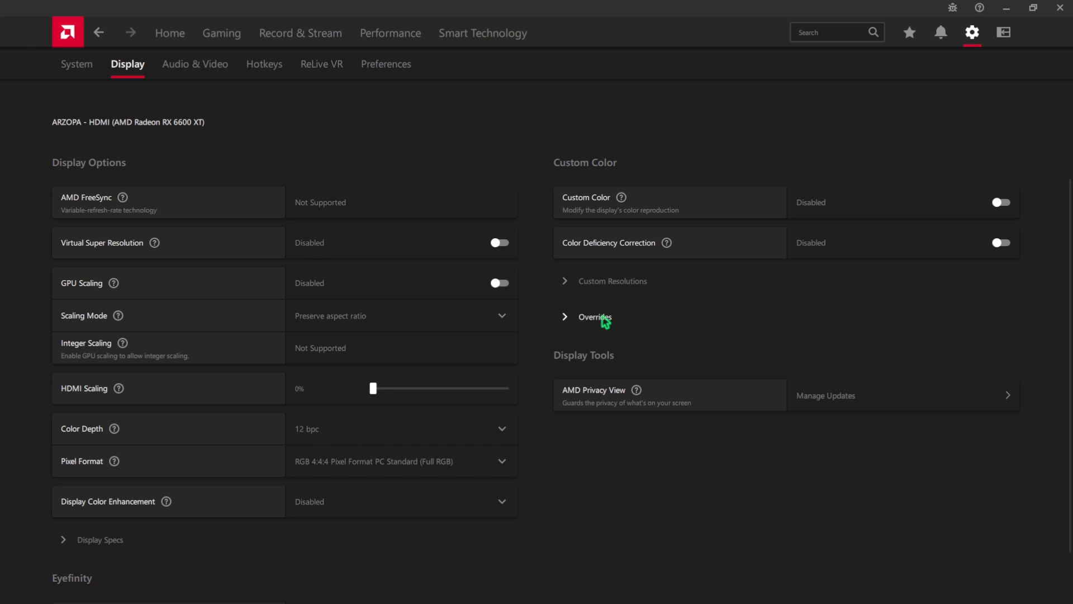
- Switch HDCP Support off for the HDMI display and confirm the warning
left_click(594, 317)
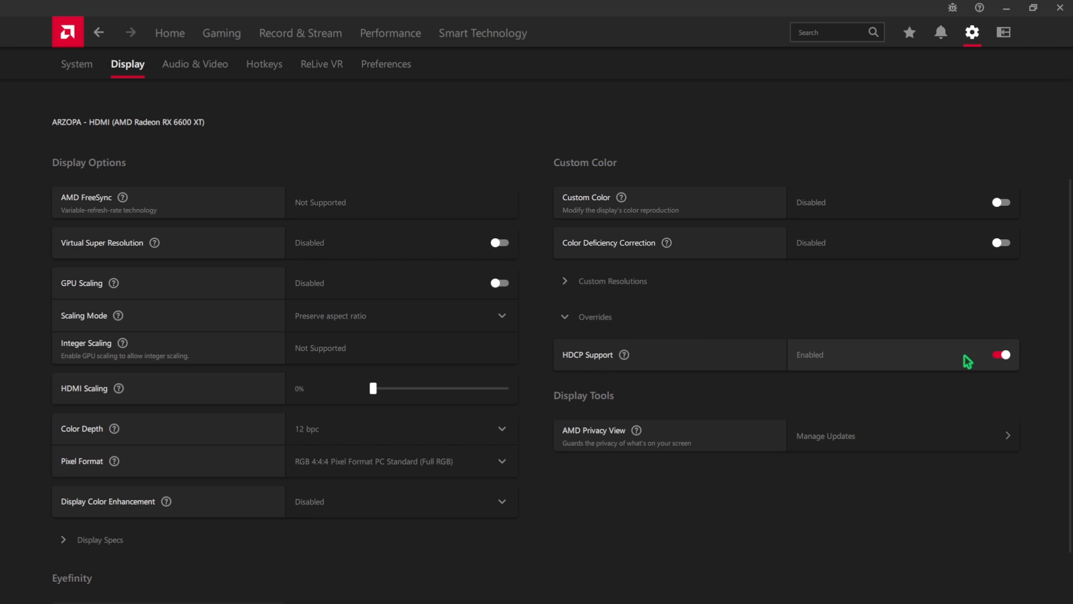
left_click(1000, 354)
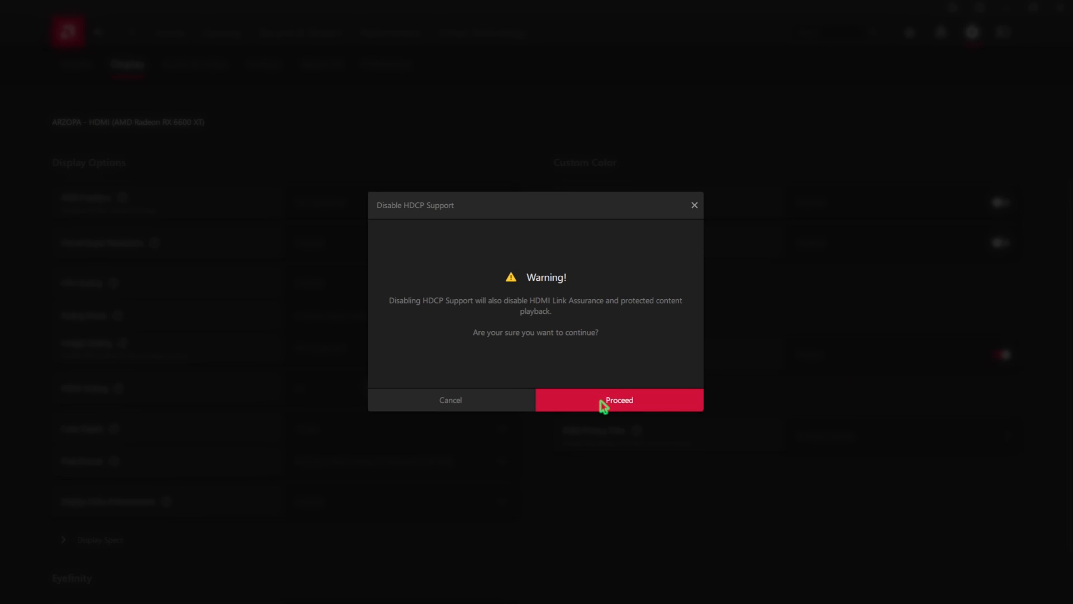
left_click(618, 400)
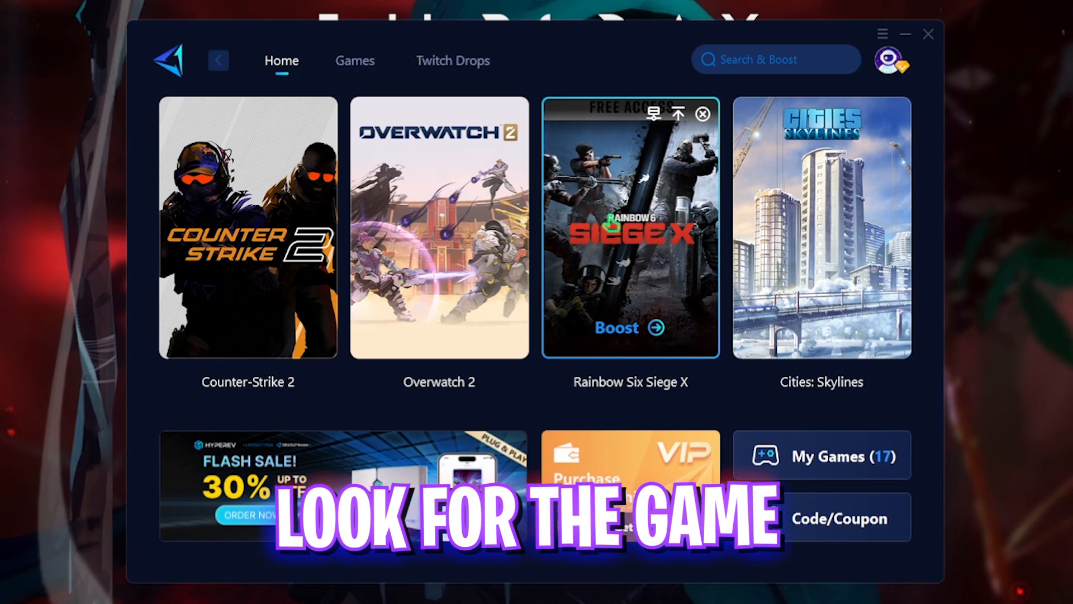
- Boost Rainbow Six Siege X via the Asia South East region using the Auto node
left_click(775, 59)
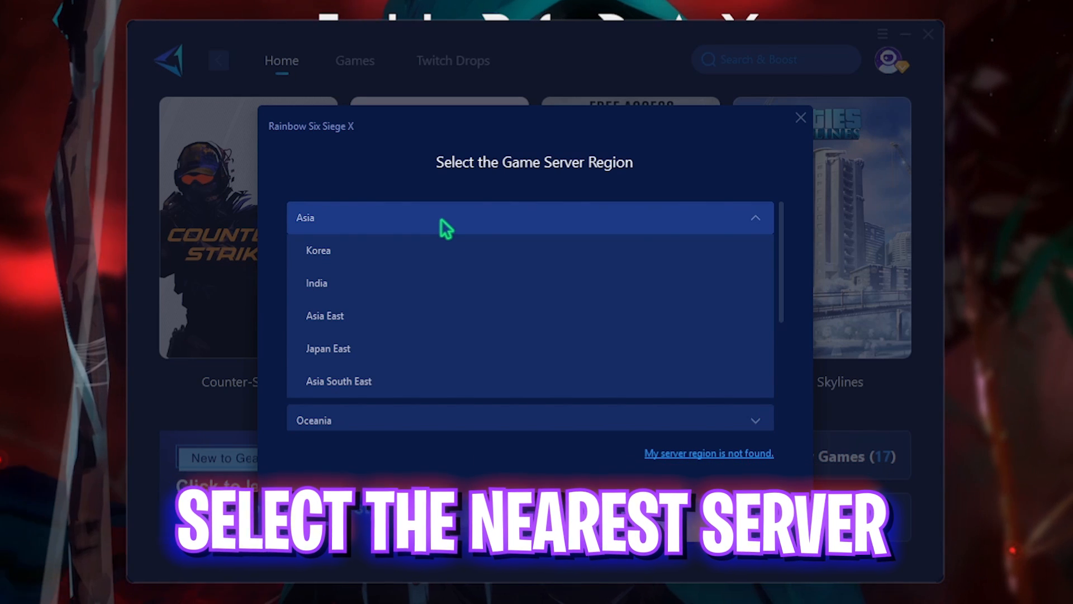
mouse_move(336, 232)
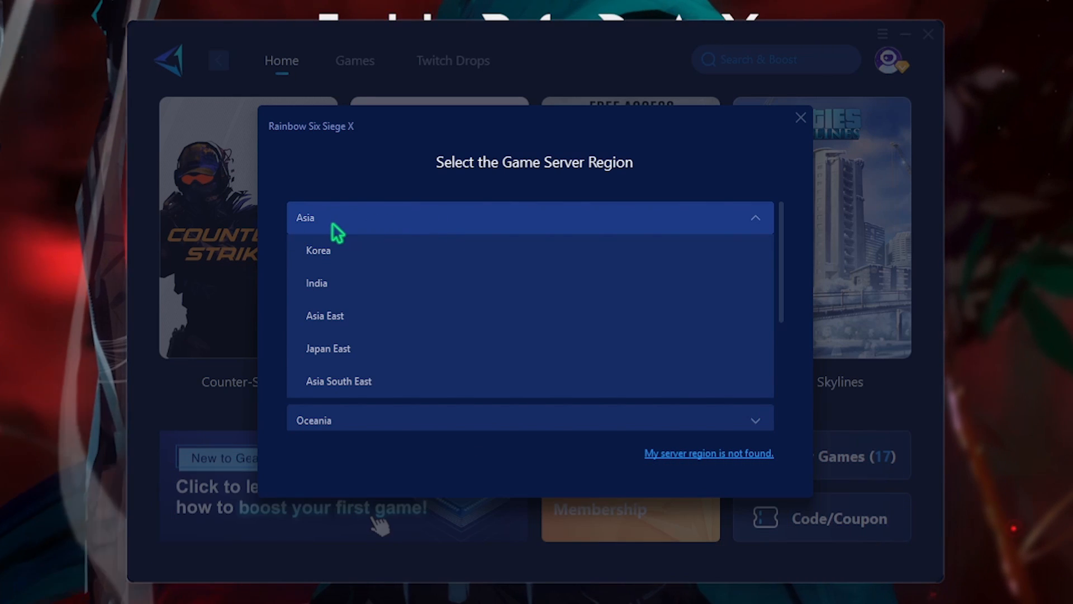
left_click(800, 118)
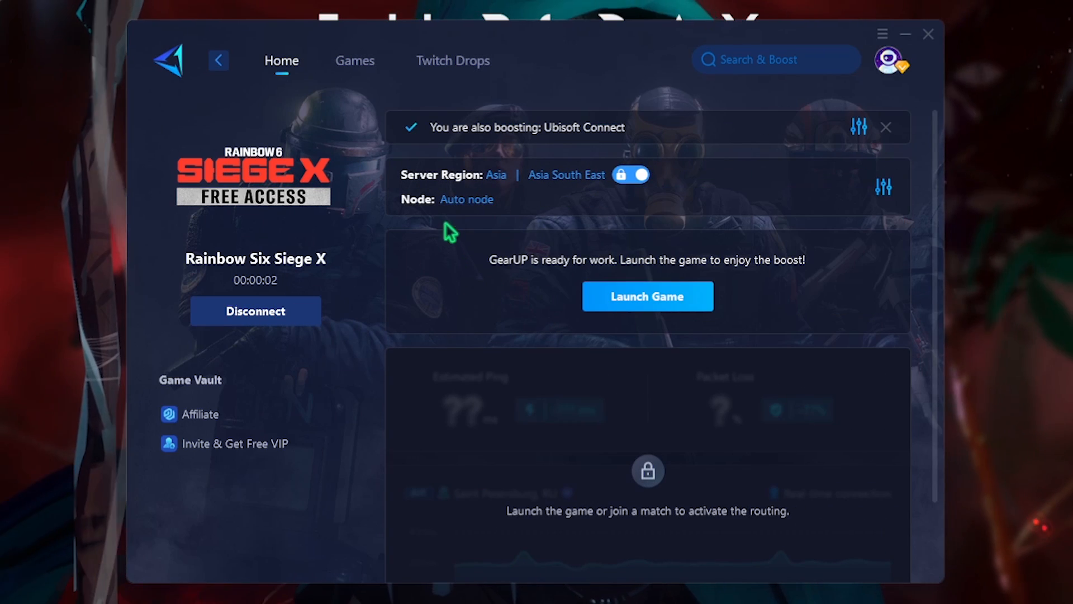
left_click(466, 199)
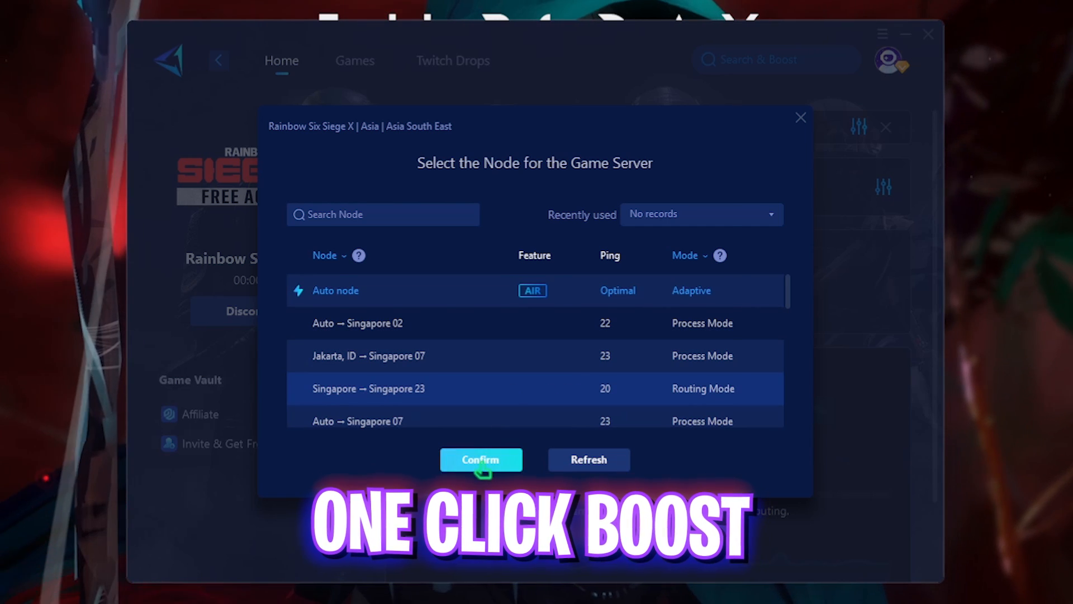
left_click(481, 460)
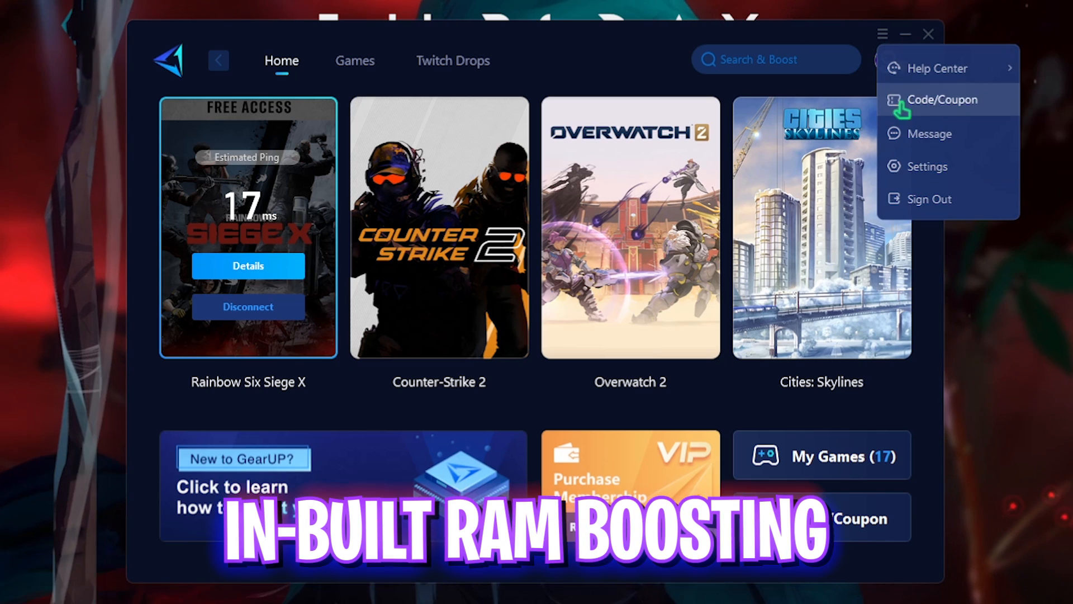
- Tick Optimize RAM after boosting in GearUP's Optimization Settings
left_click(930, 167)
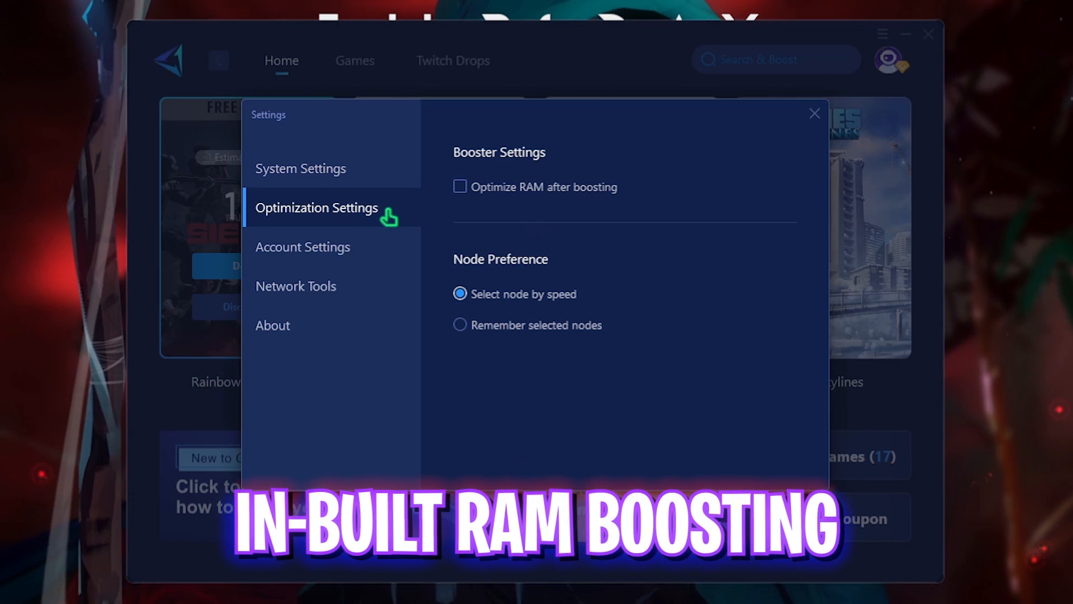
left_click(459, 186)
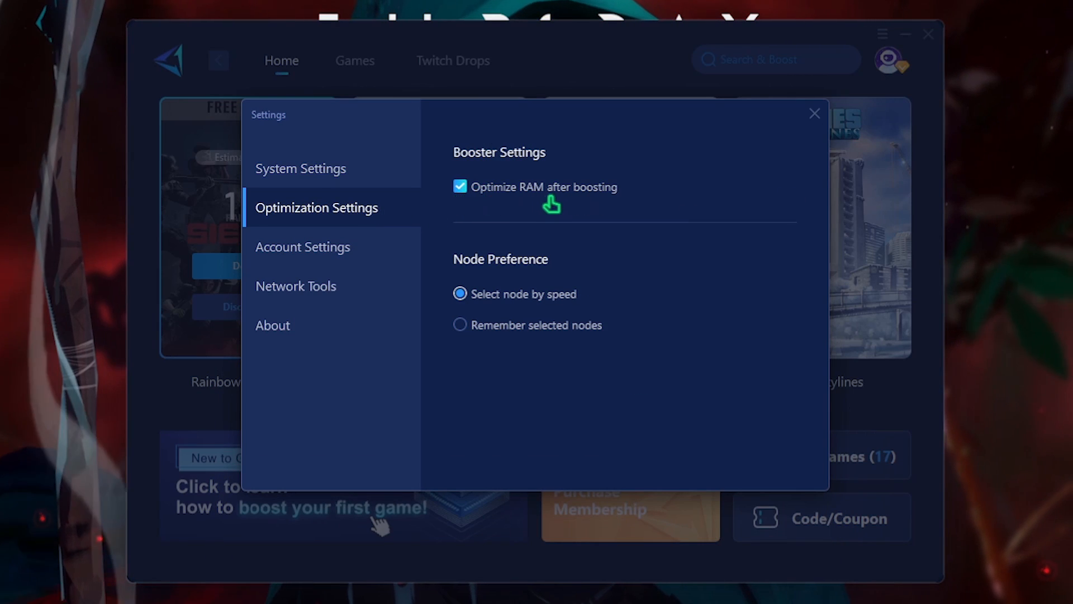
left_click(814, 113)
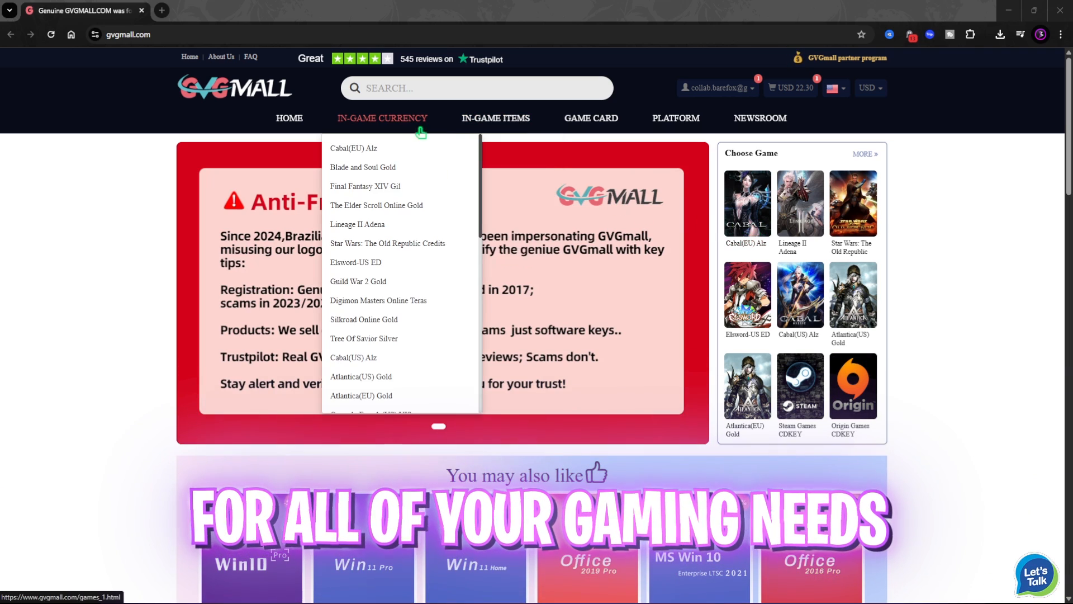
mouse_move(496, 118)
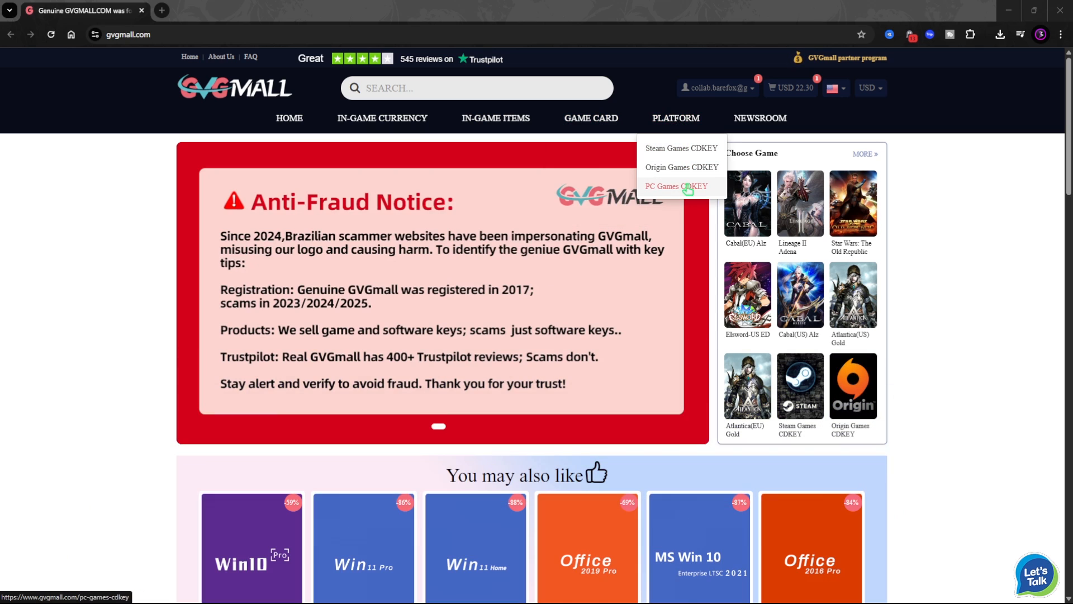
- Open the Win 10 Pro OEM global key card under You may also like
scroll("down", 3)
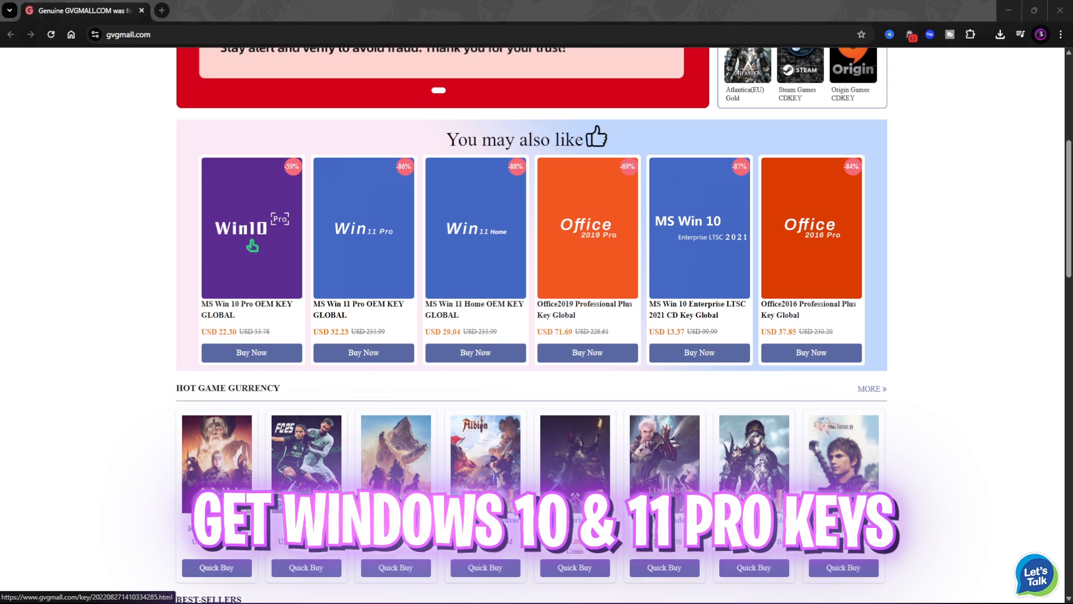
left_click(251, 228)
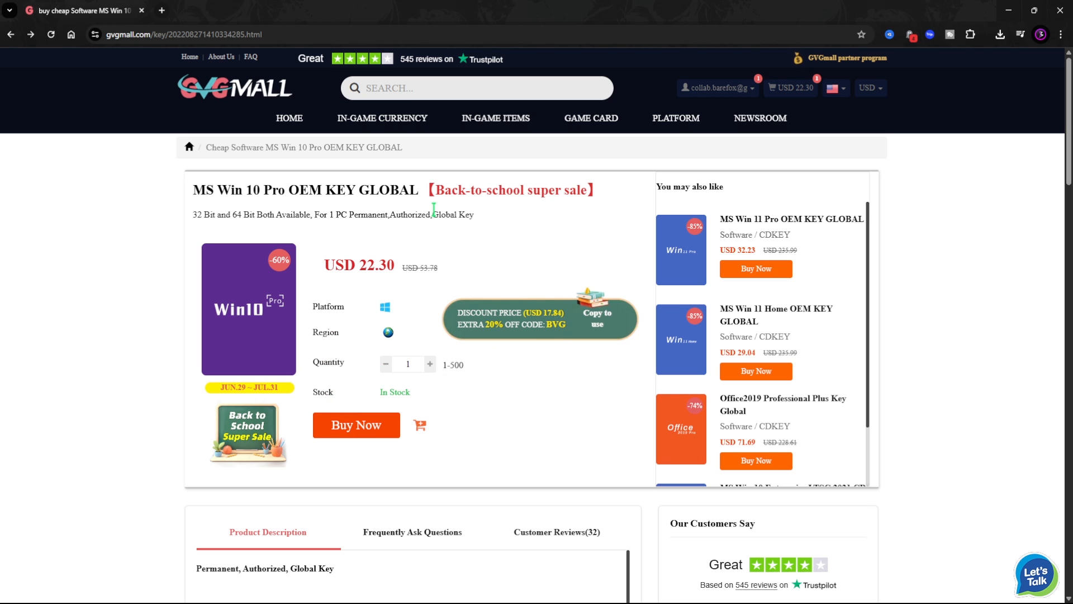
- Buy the Win Pro key and apply promo code FOX25 for a USD 24.17 total
left_click(356, 425)
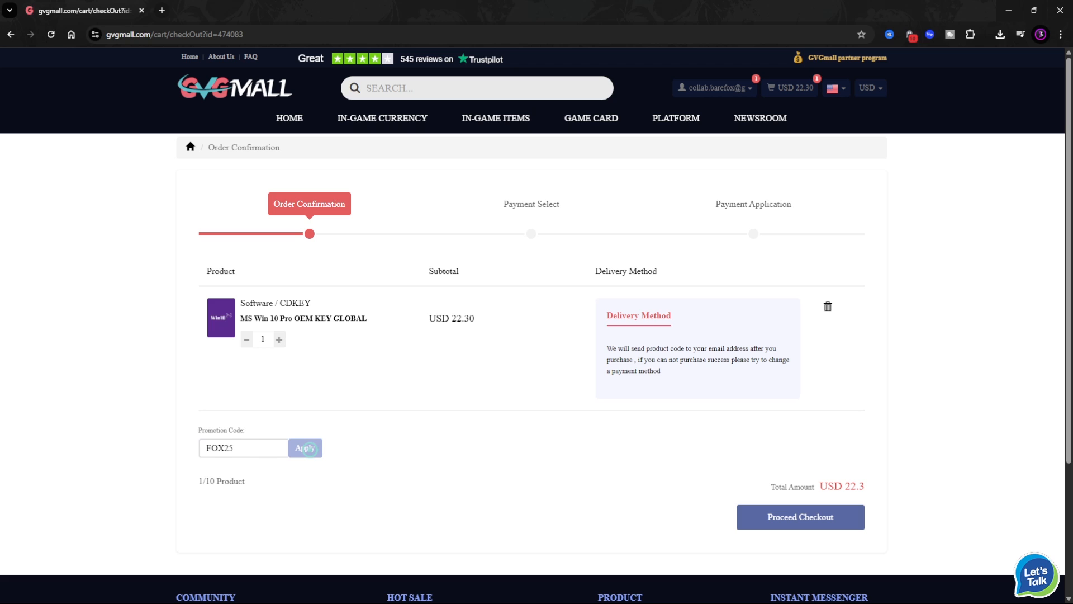
left_click(304, 448)
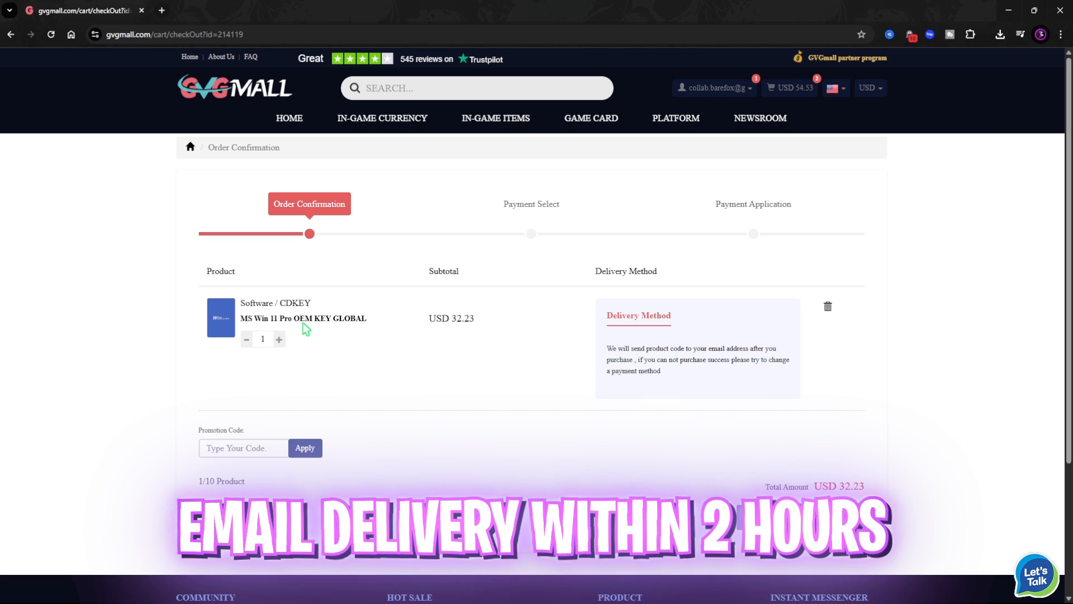
left_click(243, 448)
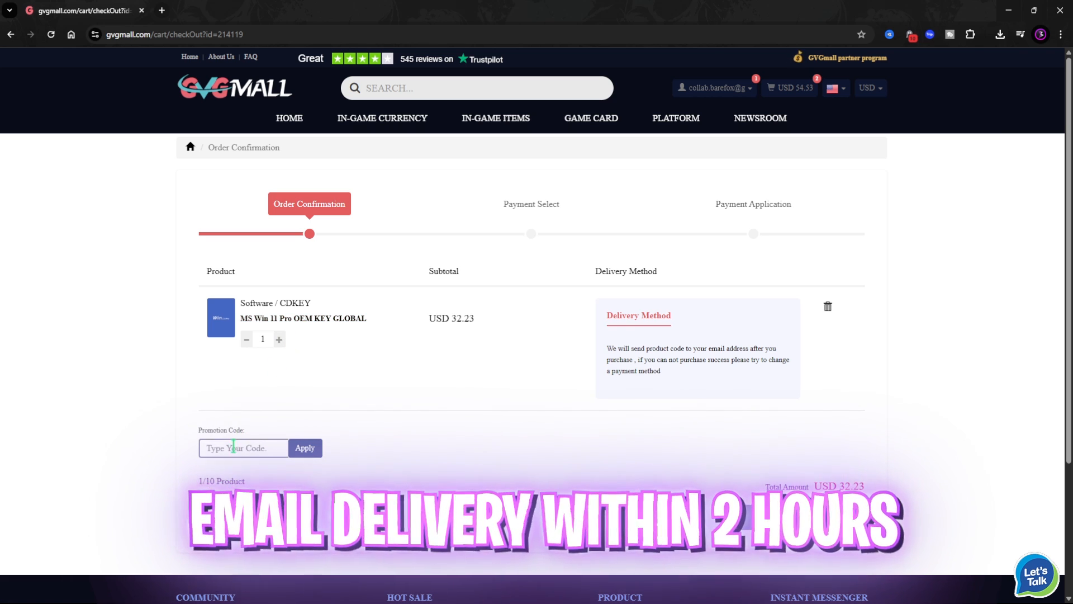
type("FOX25")
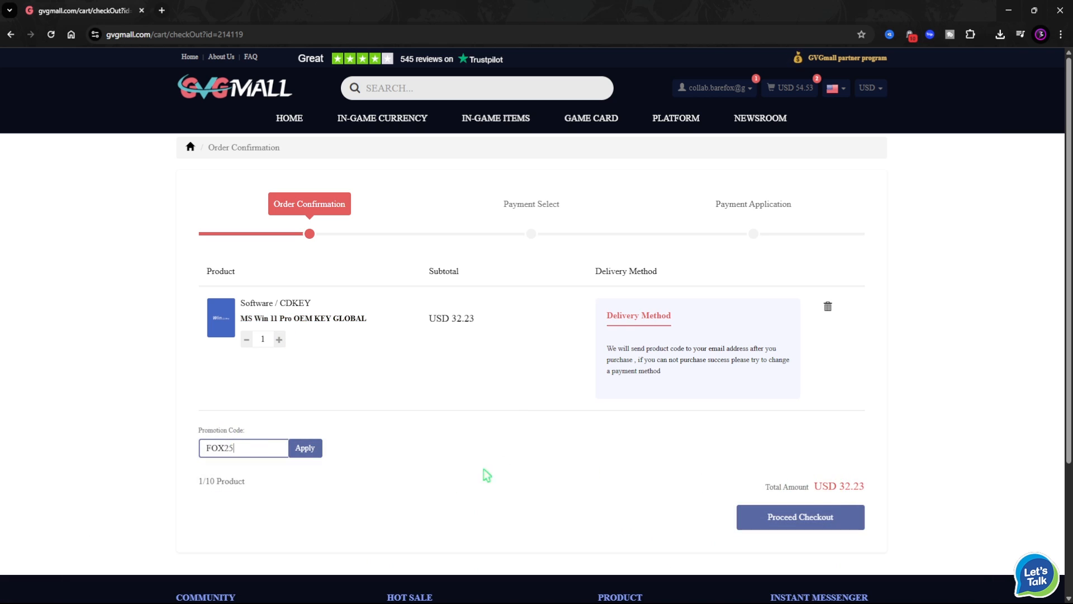
left_click(305, 448)
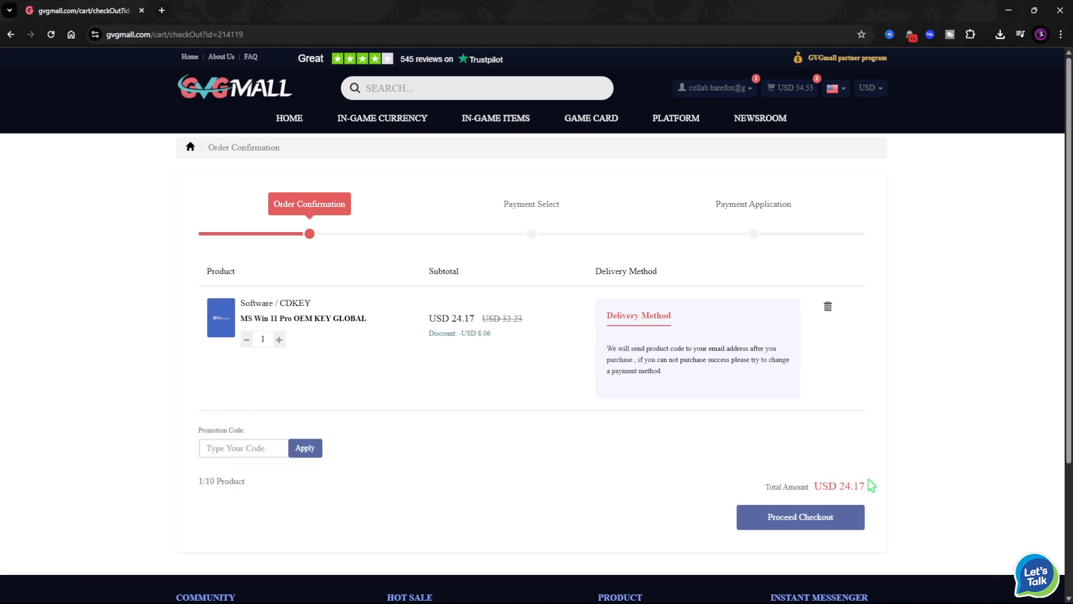
left_click(451, 58)
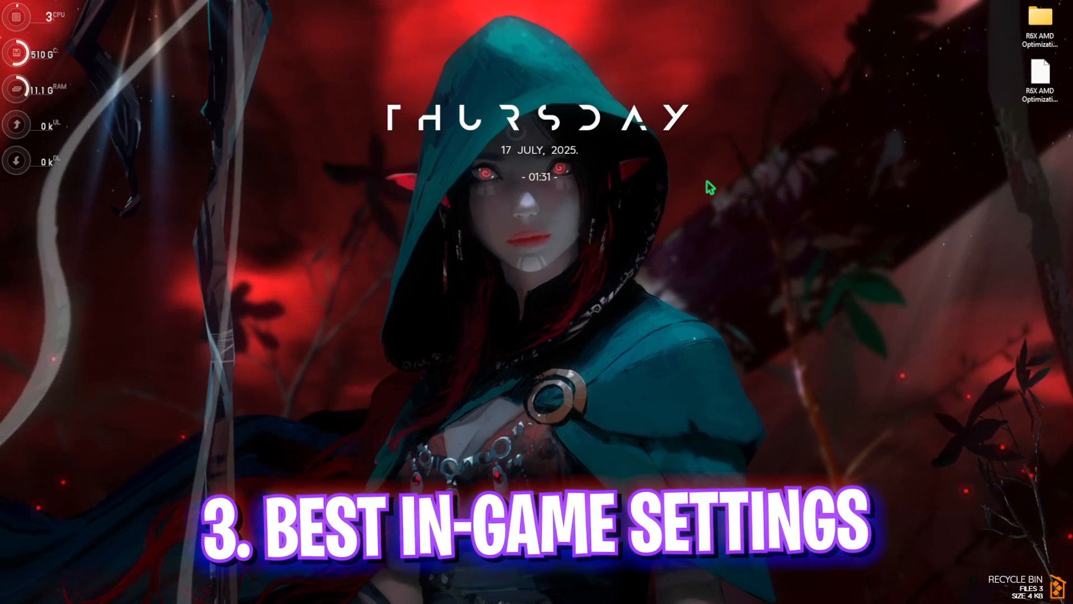
- Search 'settings' from Start and go to System > Display > Graphics
type("settings")
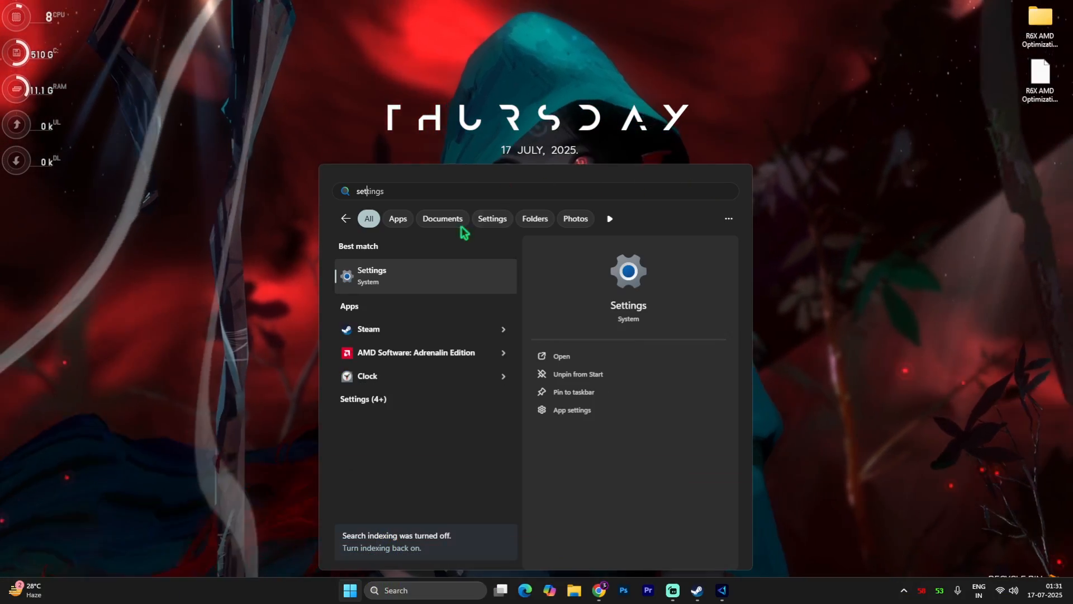
left_click(372, 274)
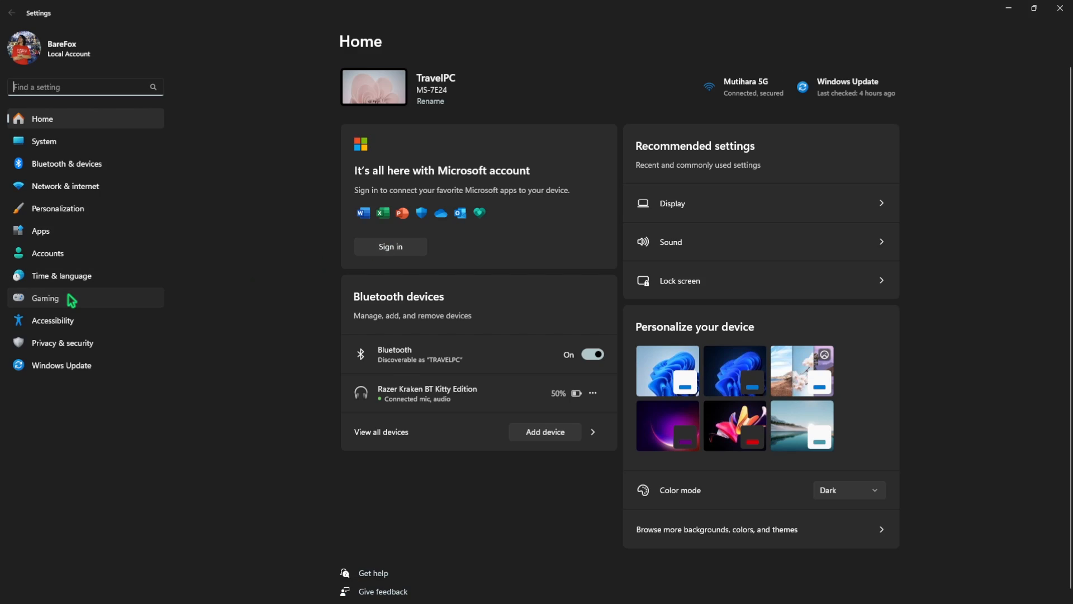
left_click(46, 298)
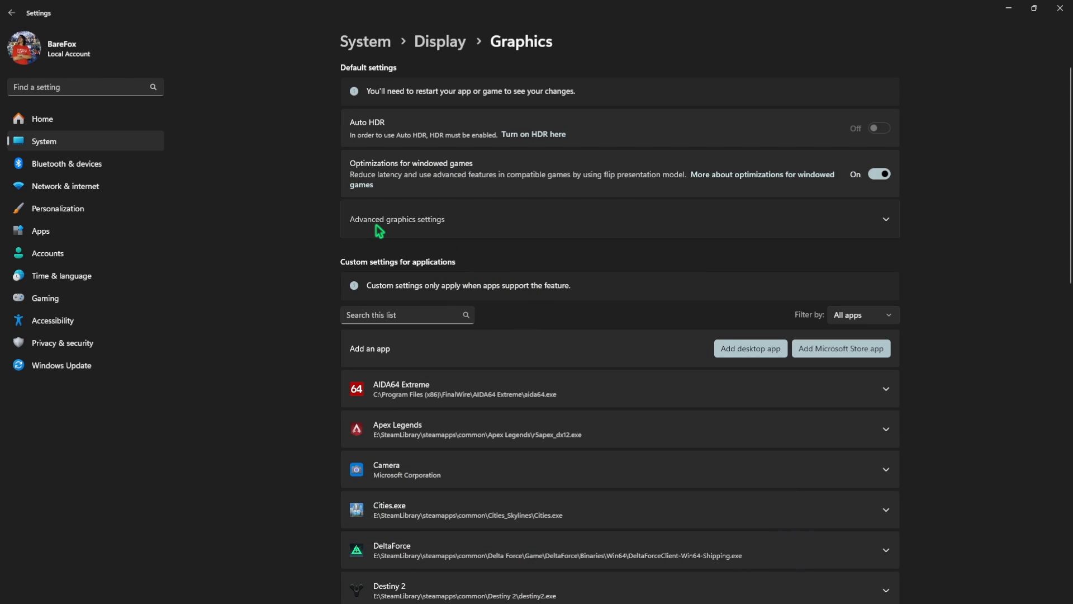
- Add the Rainbow Six Siege game from the common games folder to the Graphics app list
left_click(397, 219)
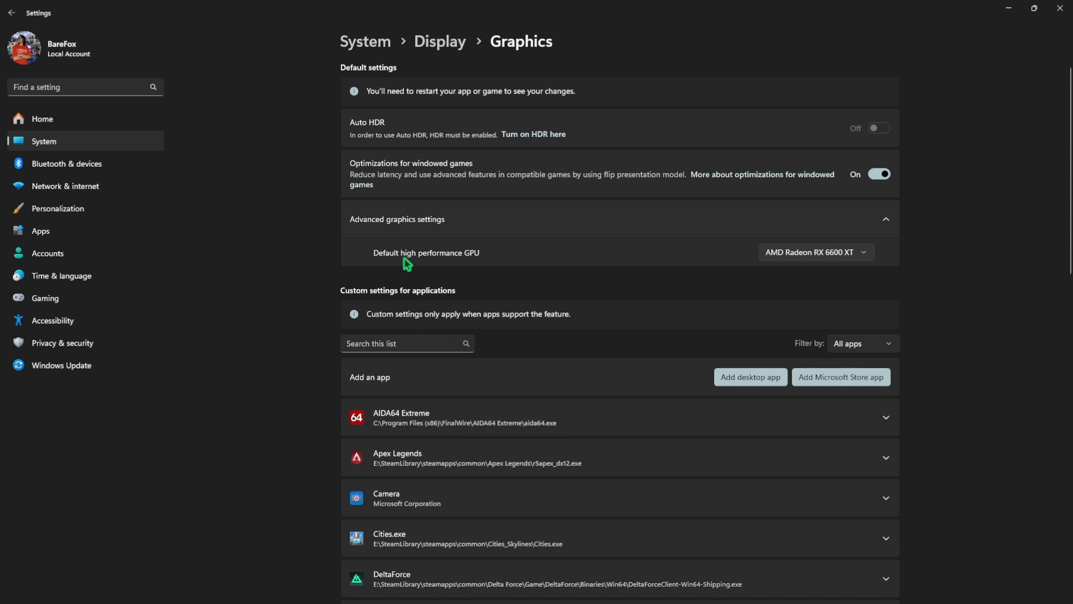
left_click(816, 252)
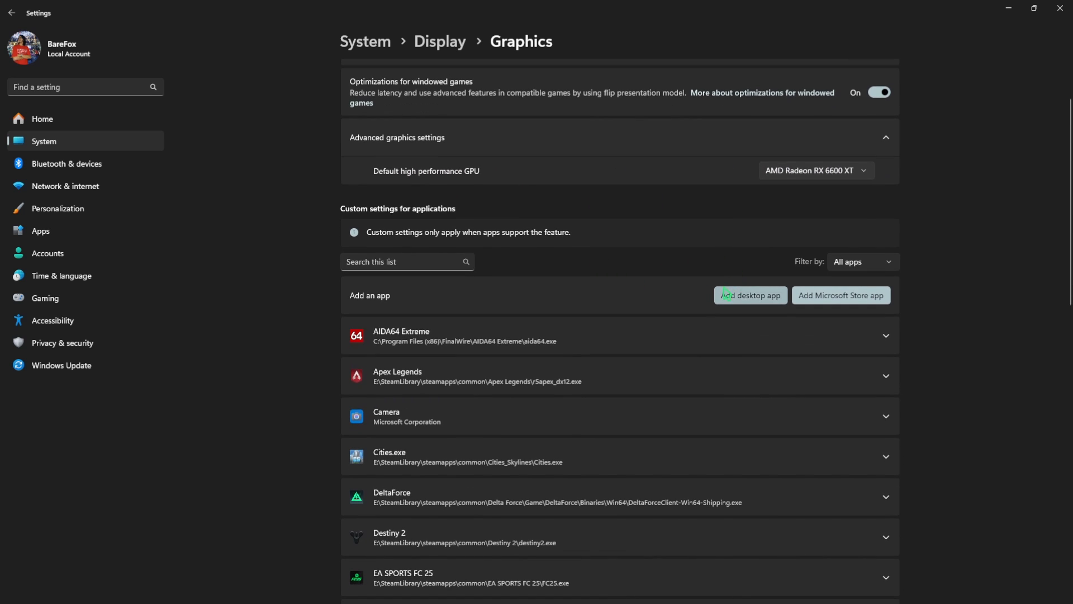
left_click(750, 296)
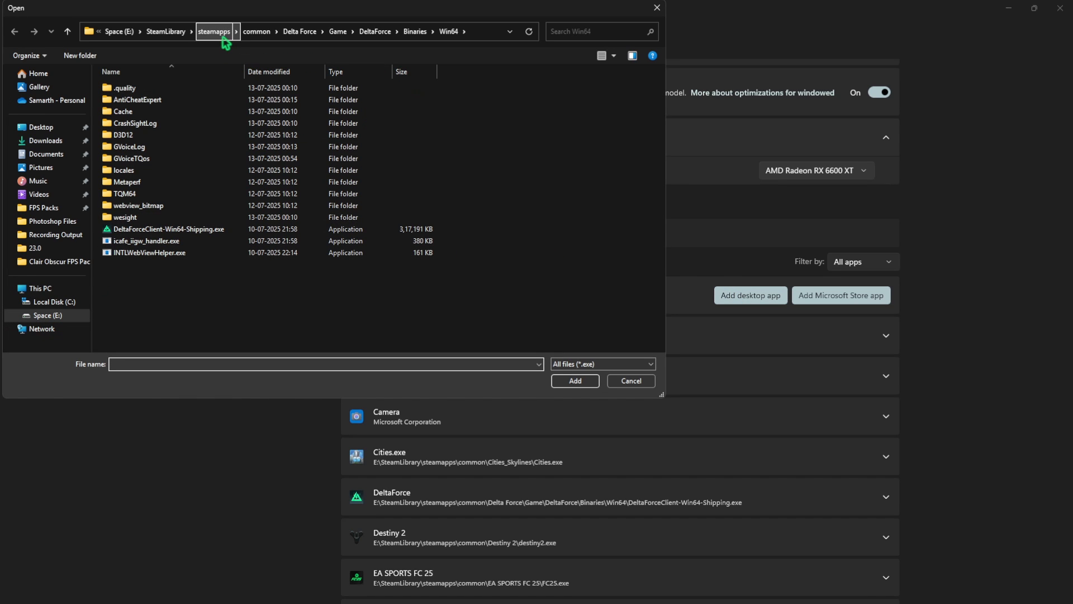
left_click(214, 31)
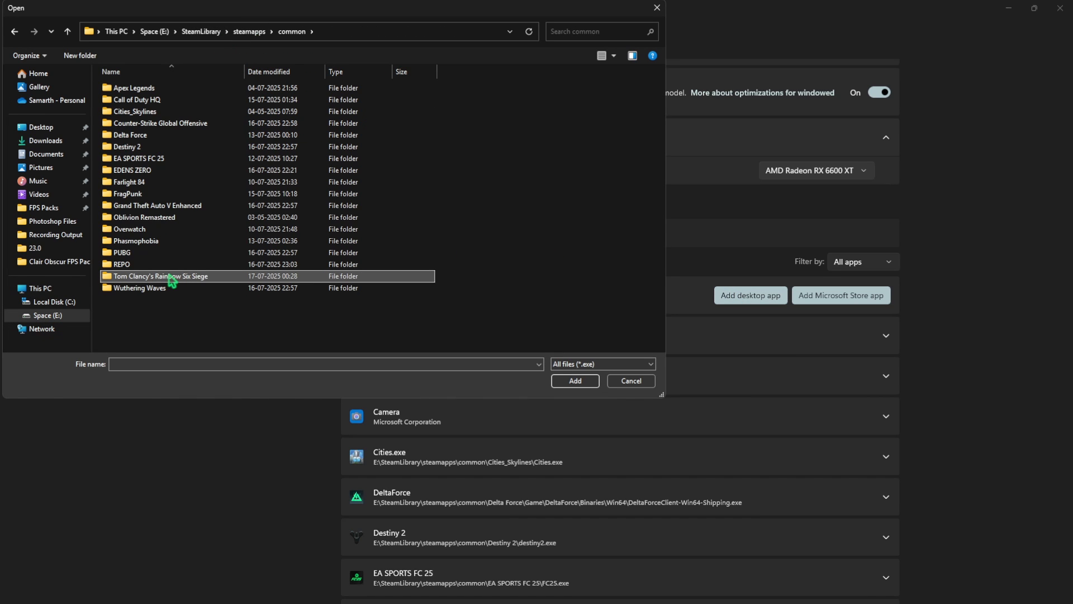
double_click(161, 275)
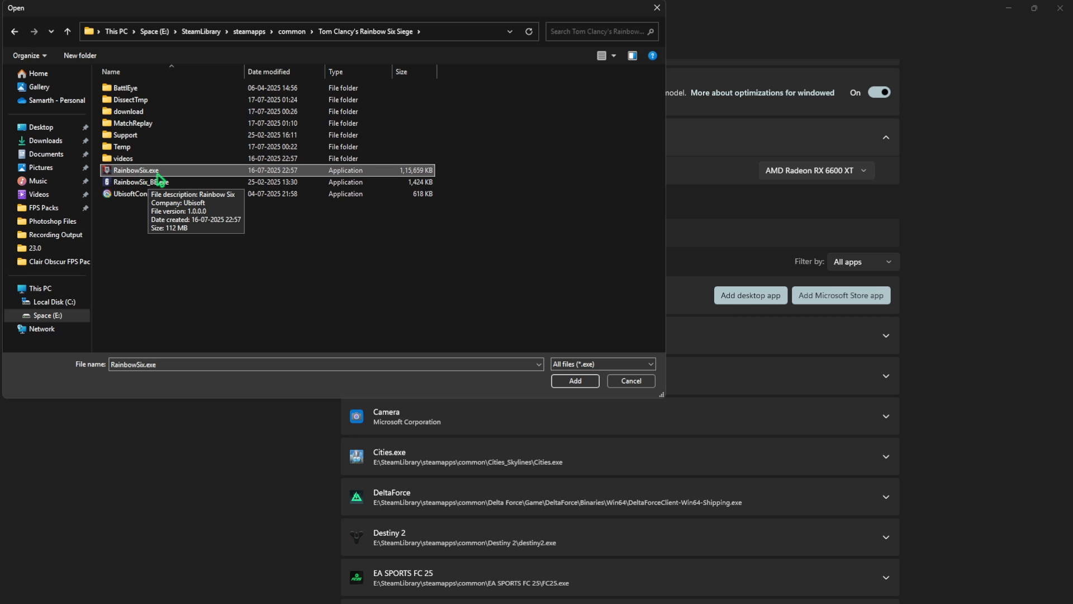
left_click(573, 381)
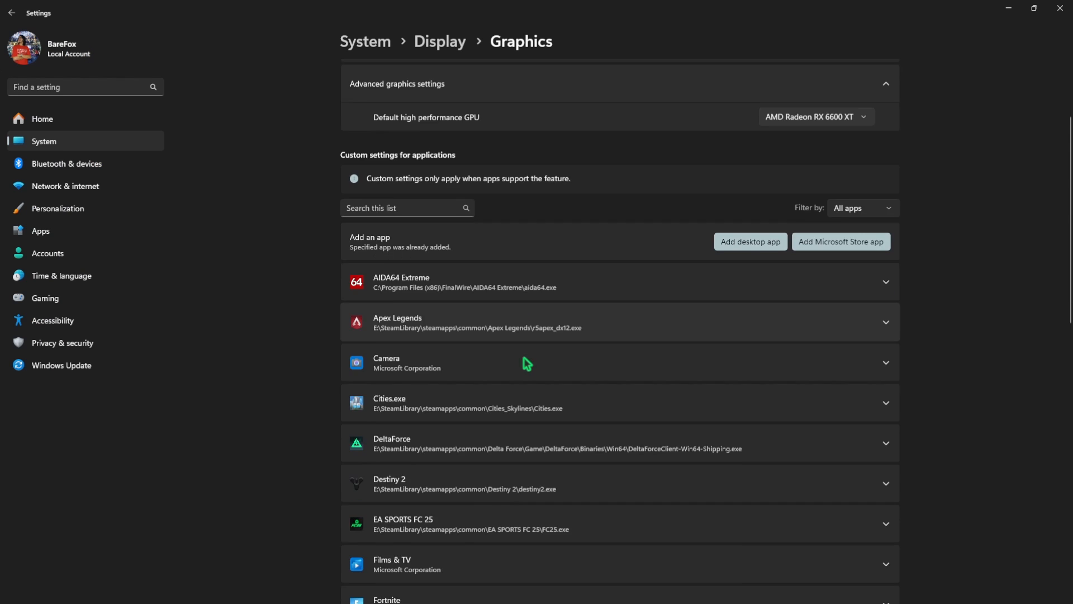
- Set Rainbow Six's GPU preference to High Performance (AMD Radeon RX 6600 XT)
scroll("down", 3)
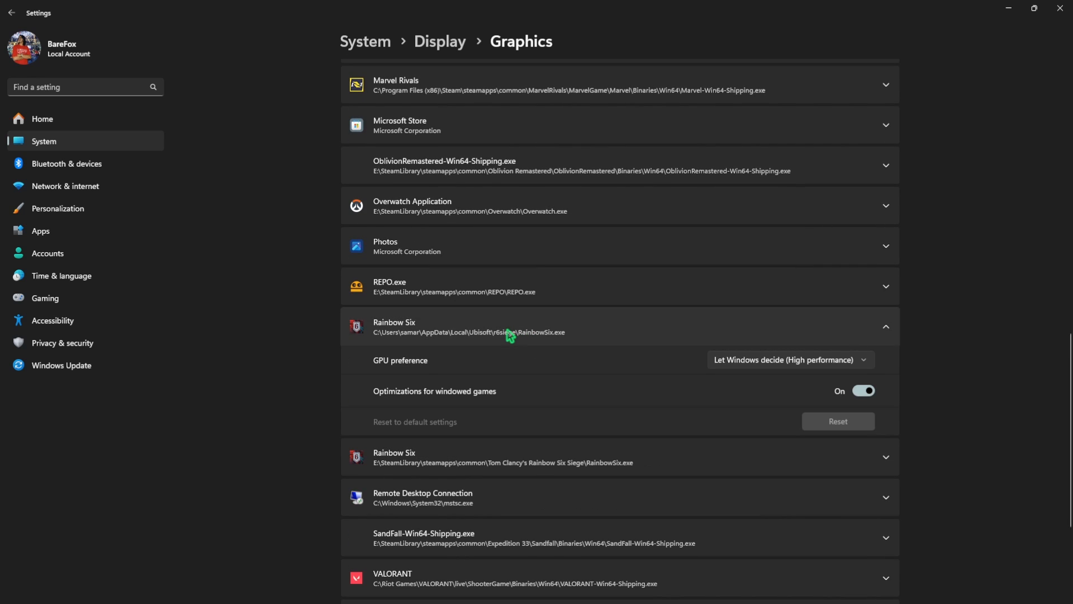
left_click(789, 359)
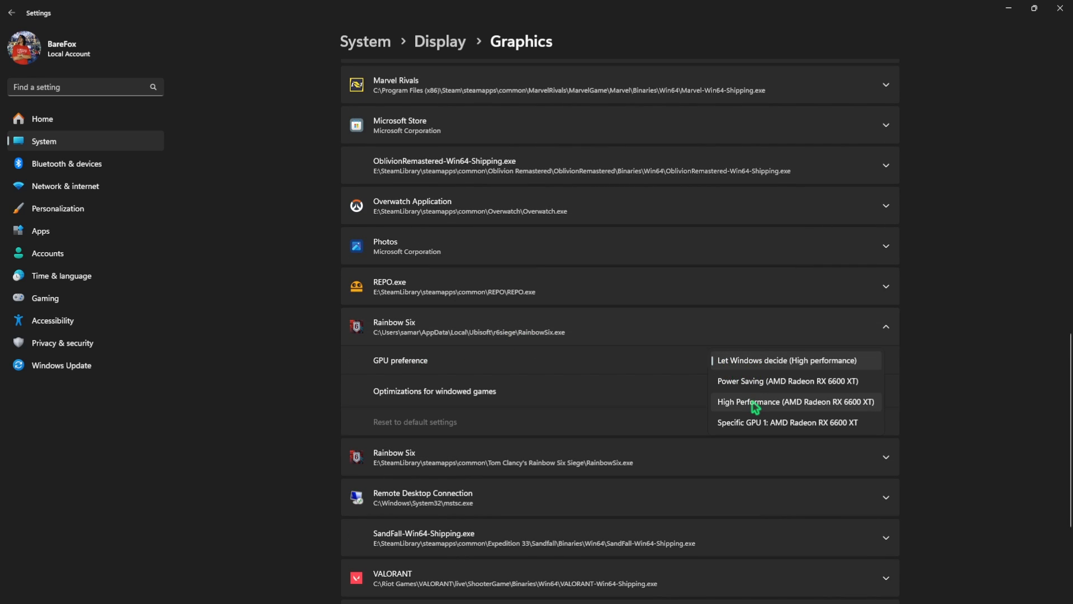
left_click(764, 402)
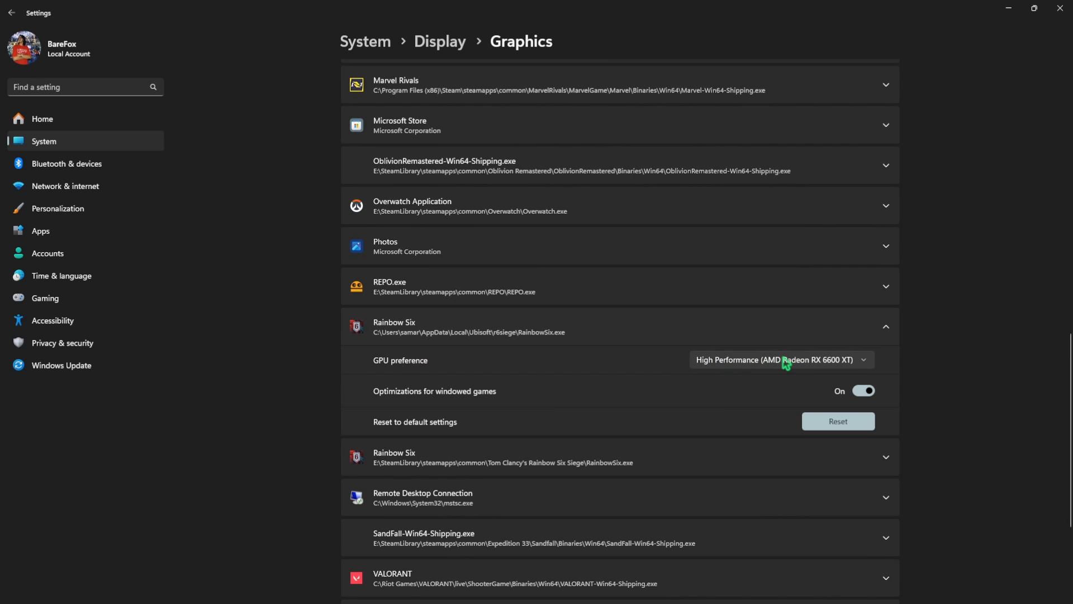
mouse_move(662, 390)
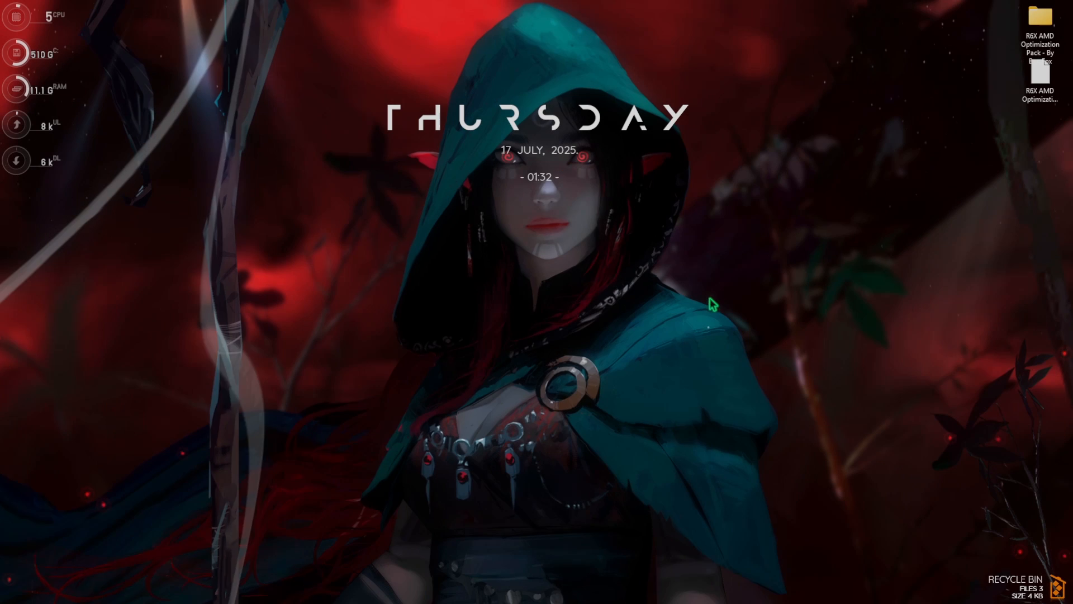
- Create a restore point from System Protection and dismiss the success message
type("c")
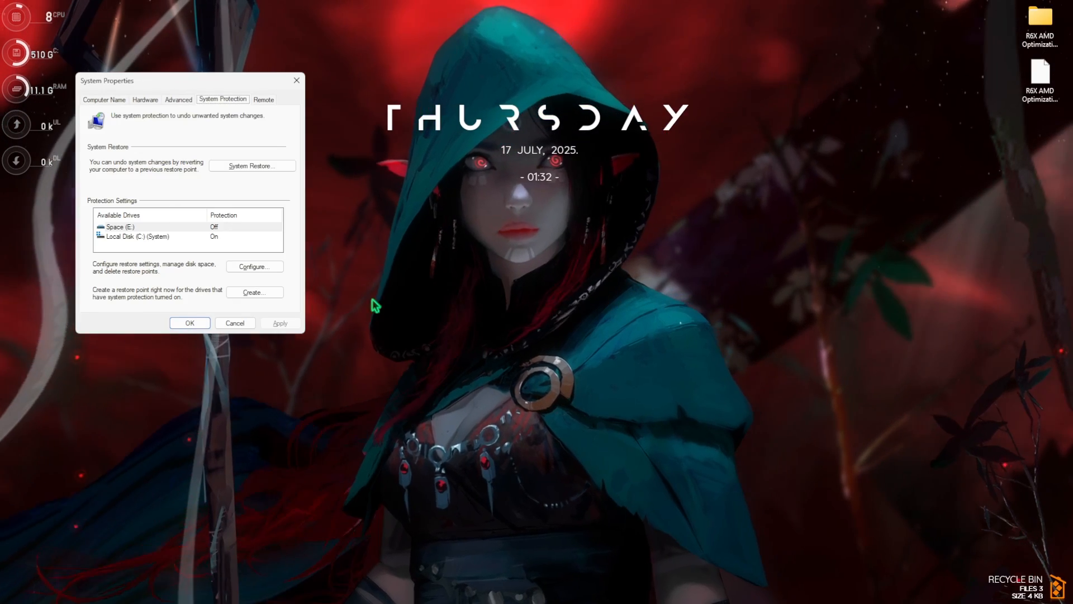
left_click(254, 292)
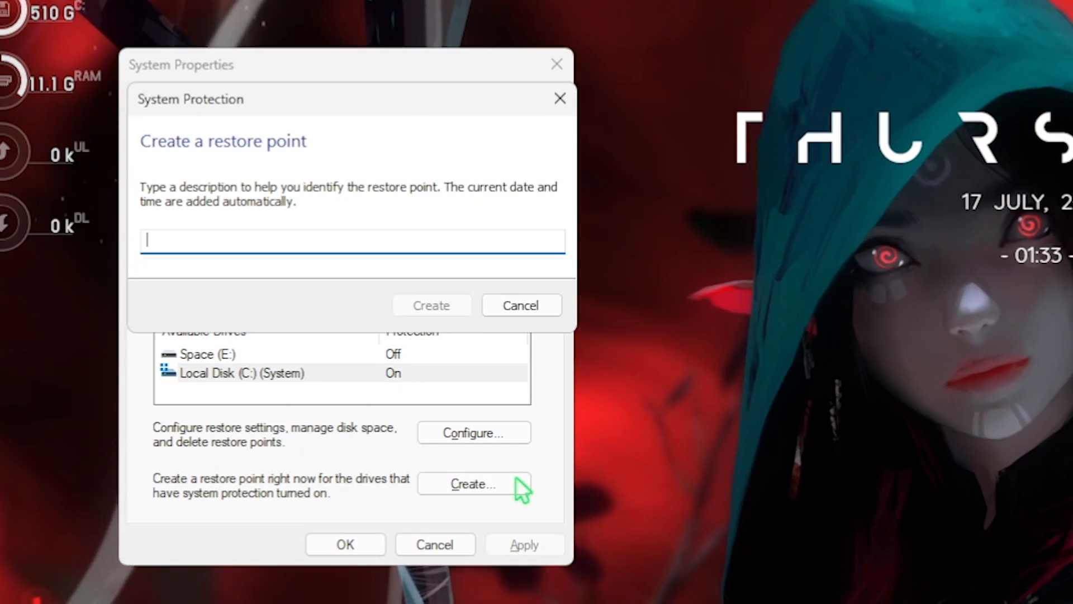
left_click(431, 305)
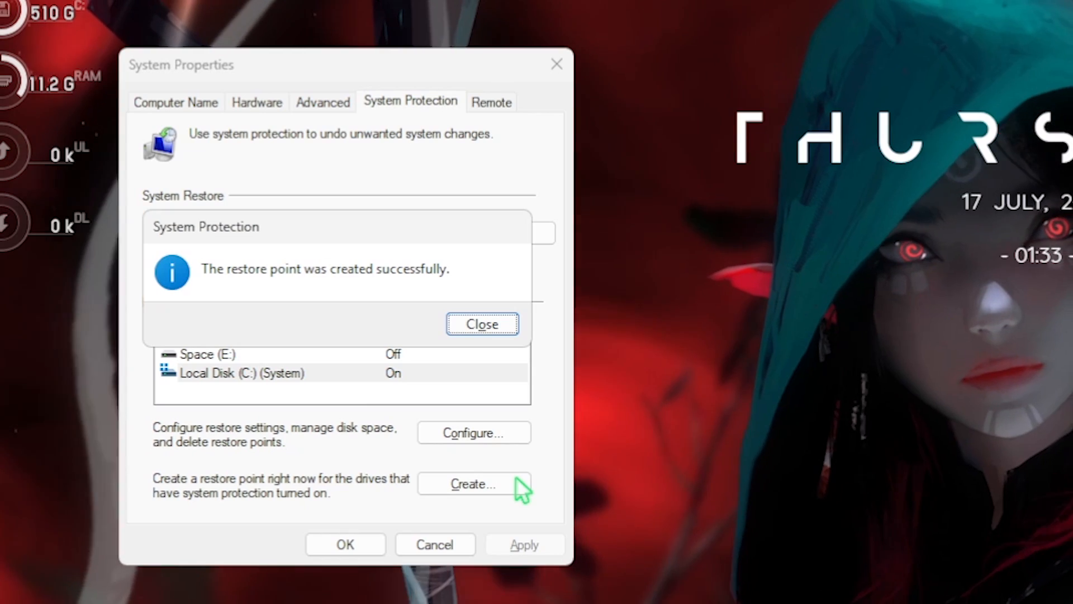
left_click(481, 323)
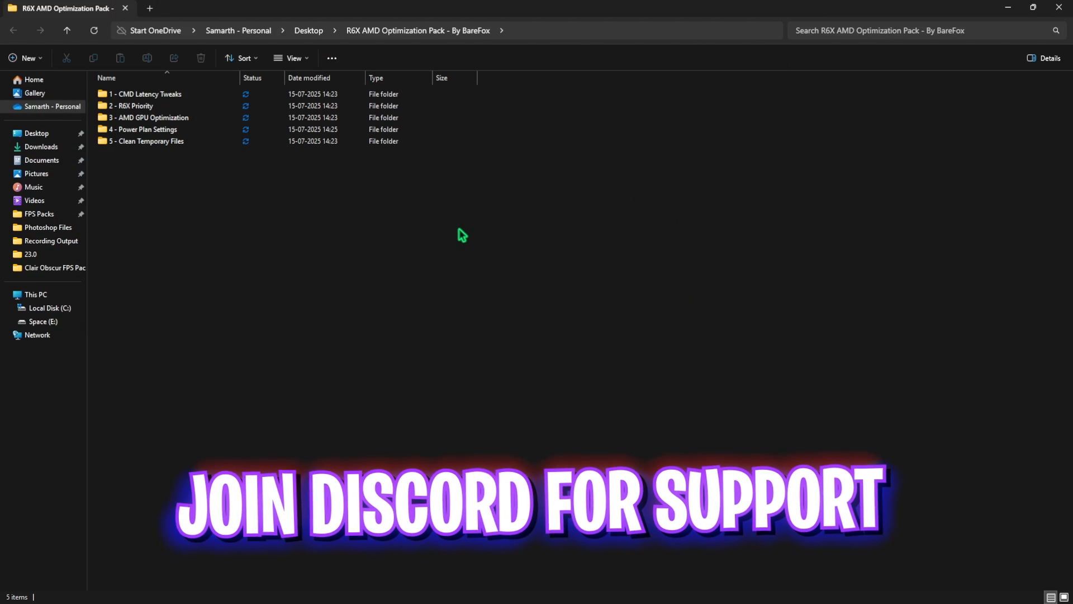
- Open 1 - CMD Latency Tweaks and inspect the Disable Memory Compression script in Notepad
key("ctrl+a")
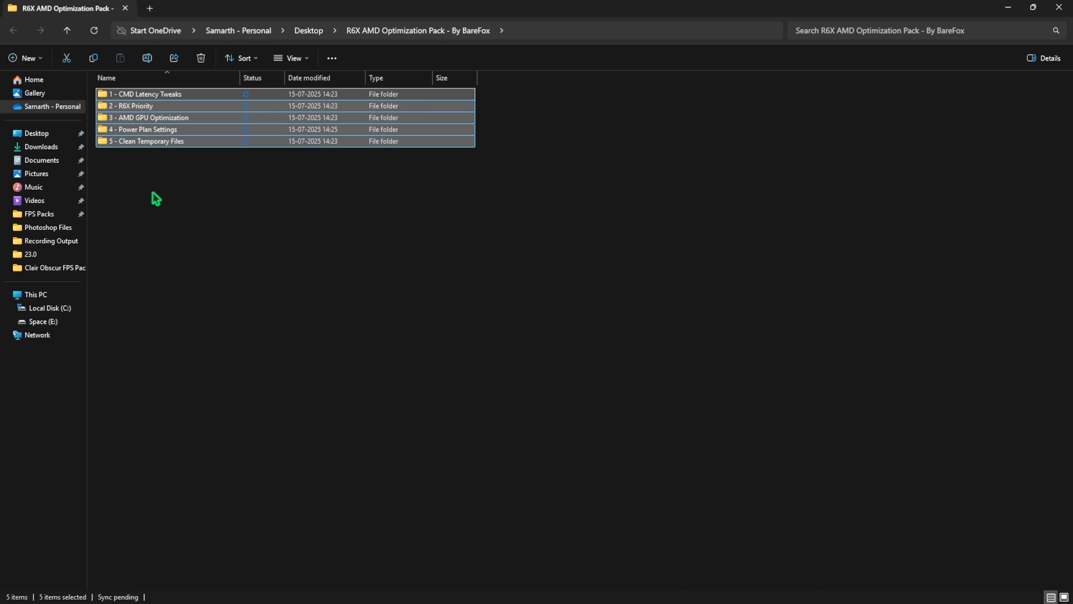
left_click(130, 106)
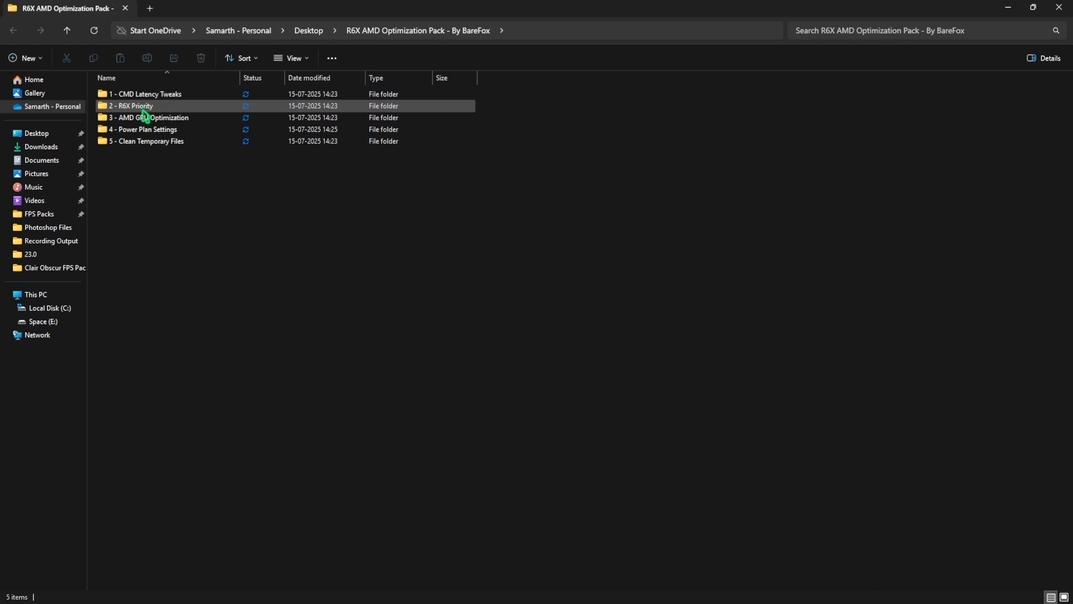
double_click(145, 94)
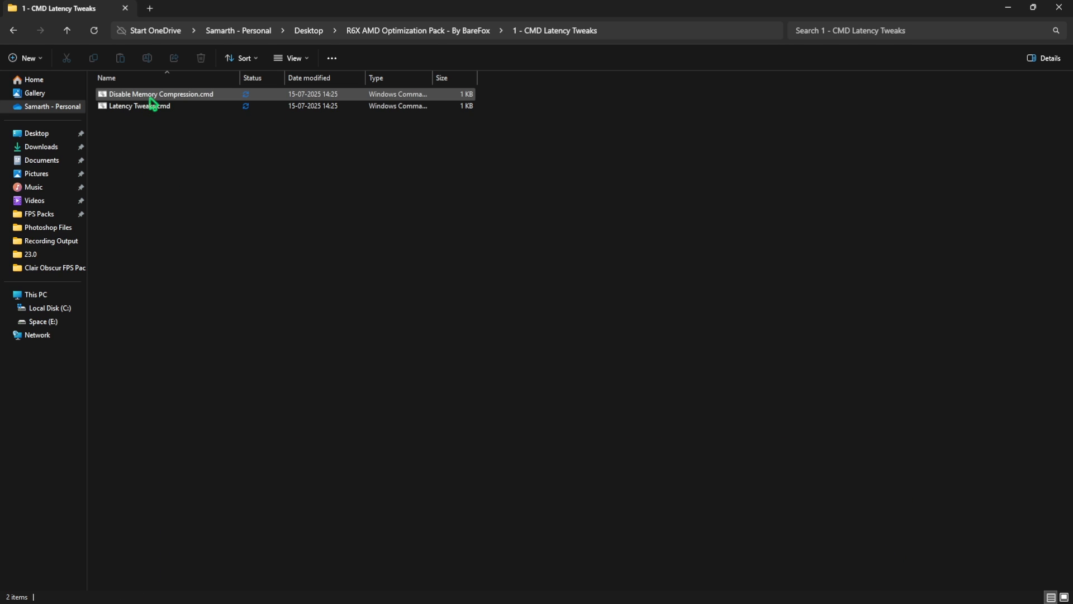
left_click(160, 94)
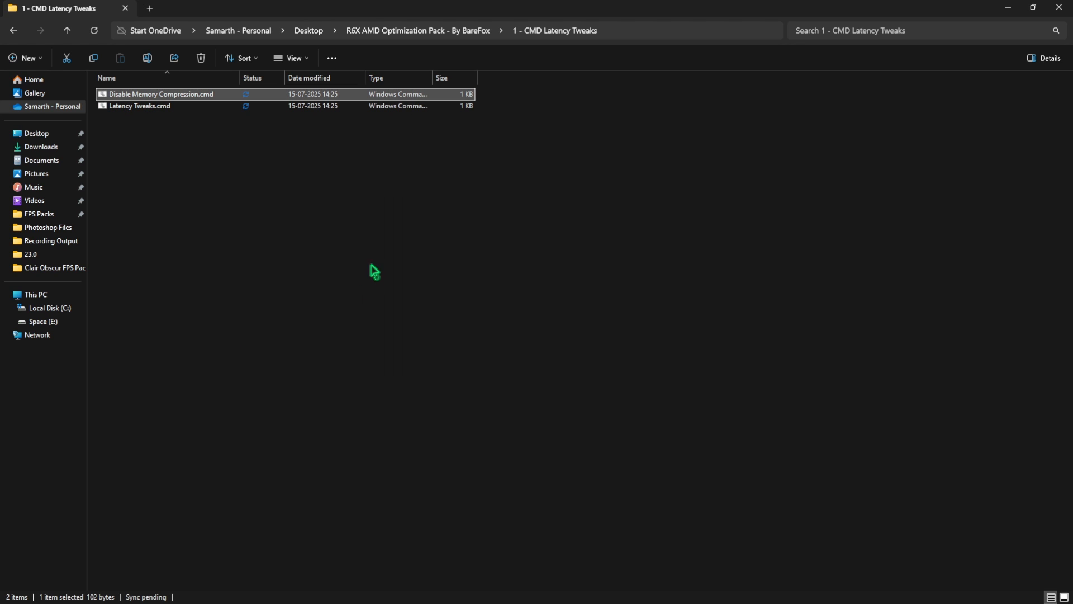
double_click(159, 94)
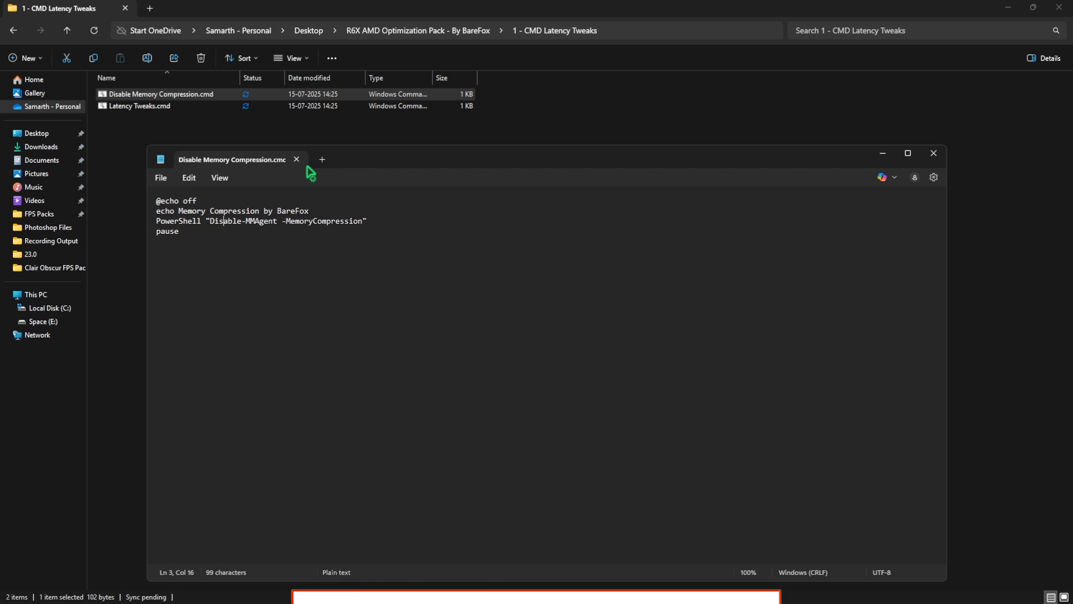
mouse_move(296, 159)
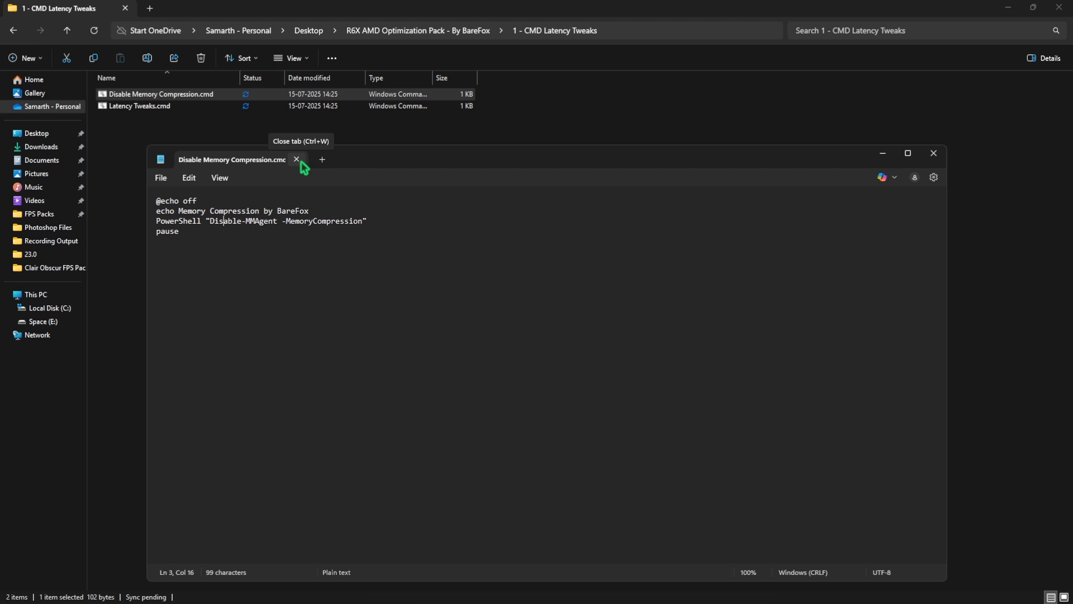
double_click(225, 220)
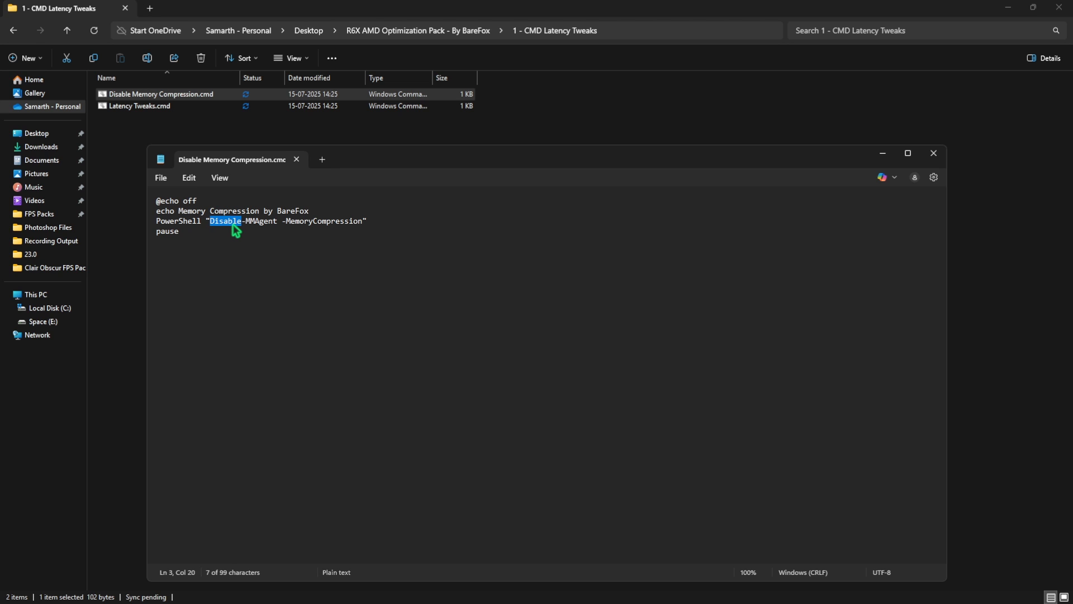
left_click(295, 159)
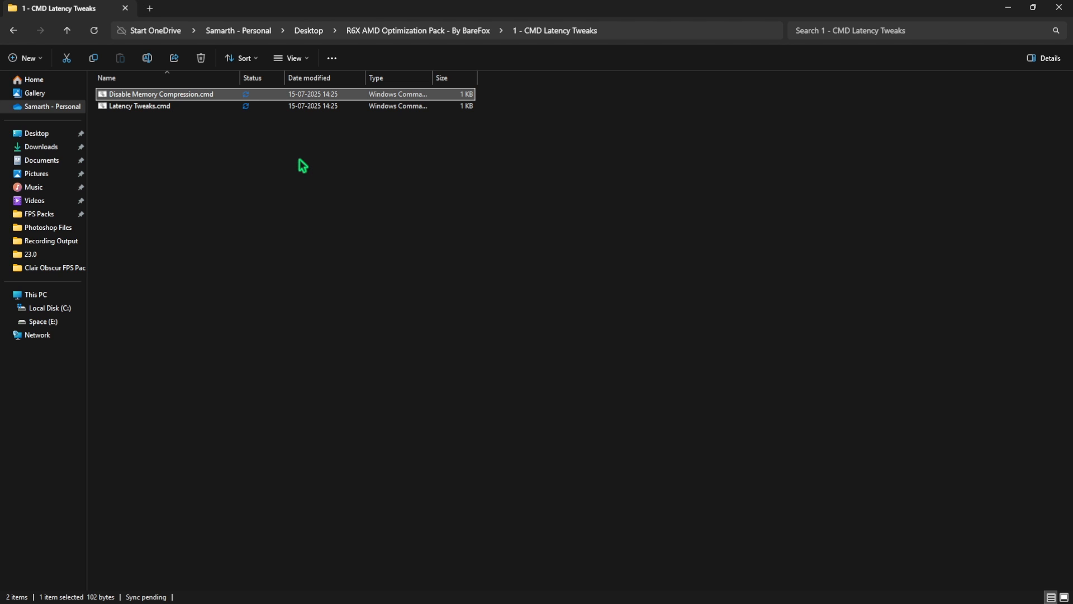
- Open the Latency Tweaks script to read it, then close it
right_click(140, 105)
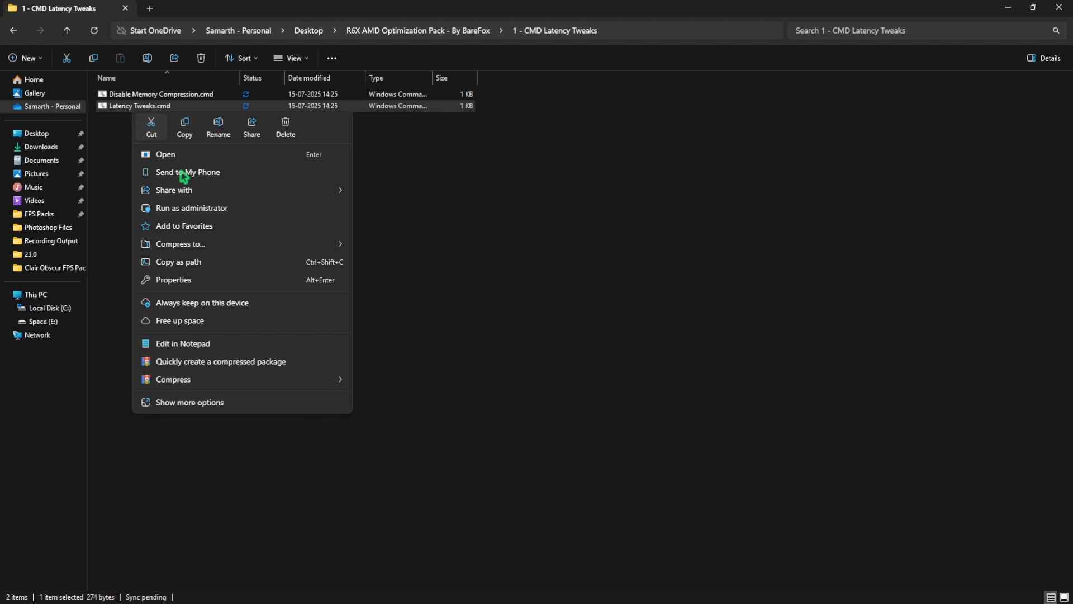
left_click(183, 342)
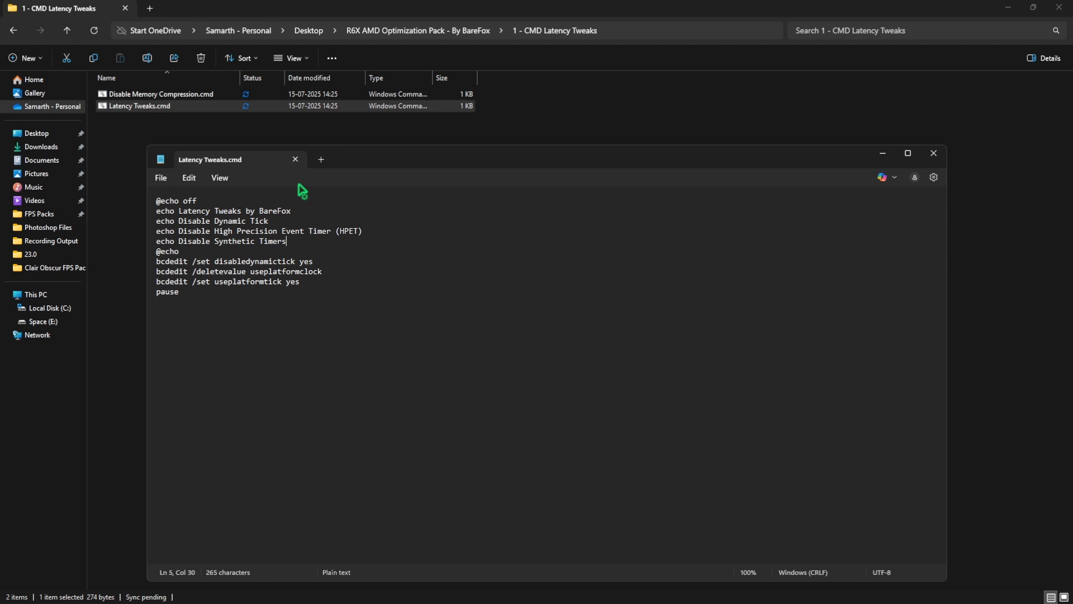
left_click(933, 153)
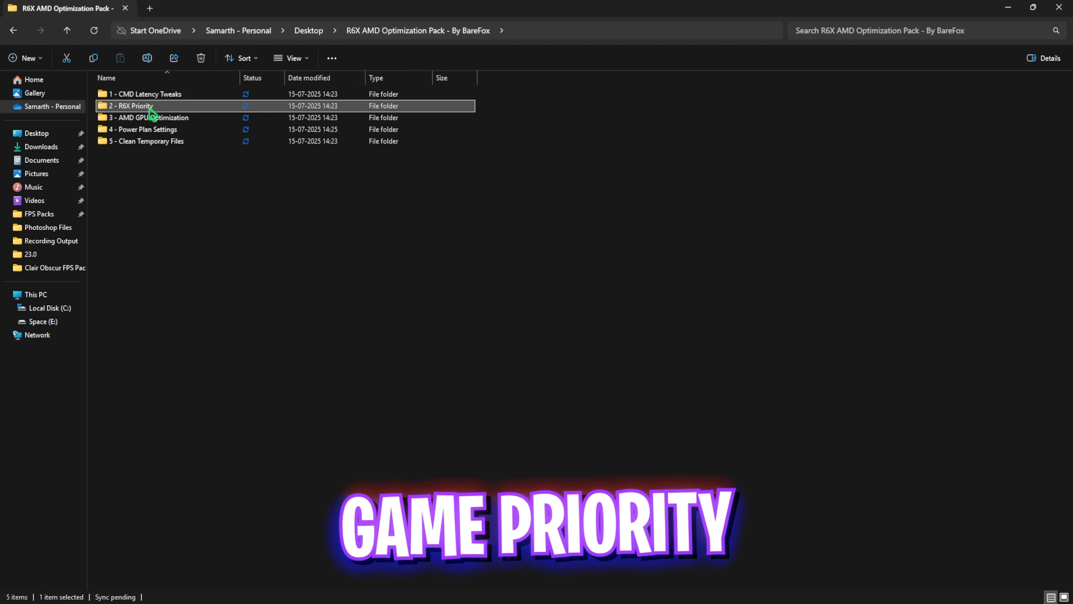
- Browse the Priority and GPU Optimization folders, then run the power plan import as administrator
double_click(130, 106)
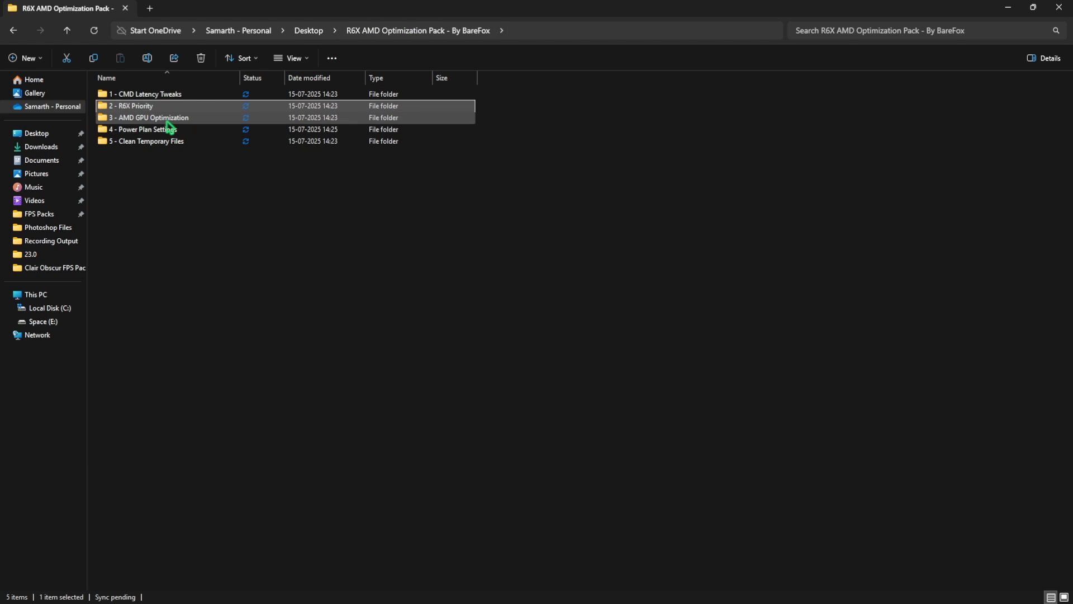
double_click(148, 117)
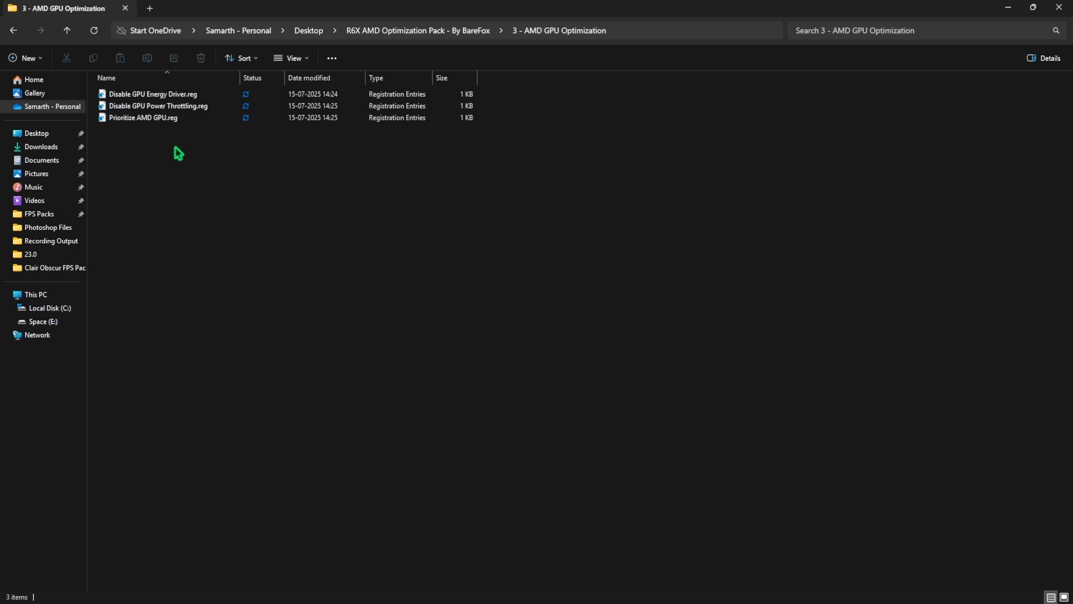
mouse_move(183, 156)
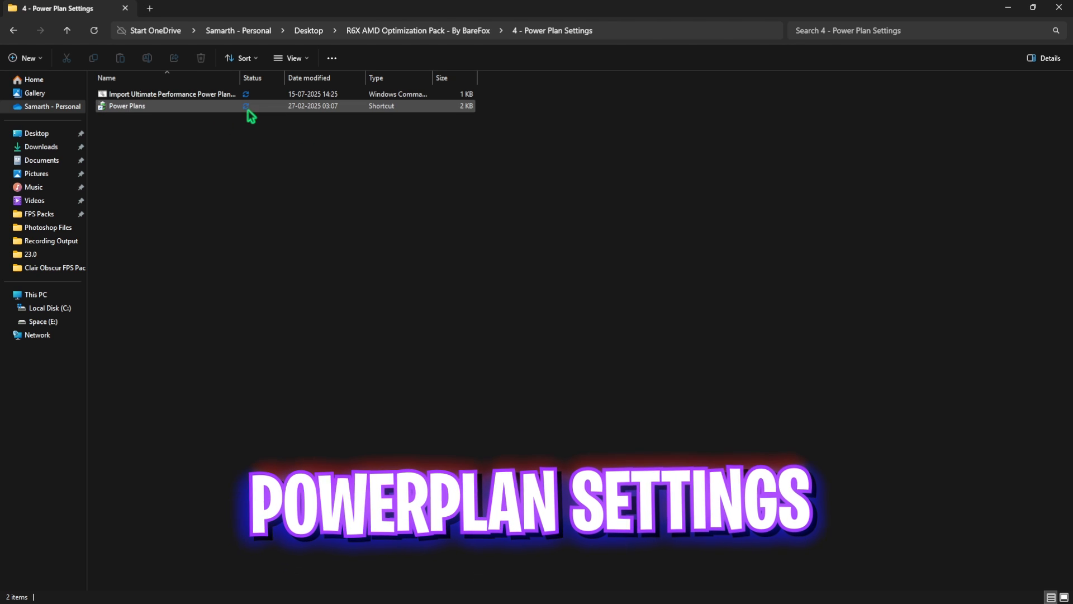
left_click(171, 94)
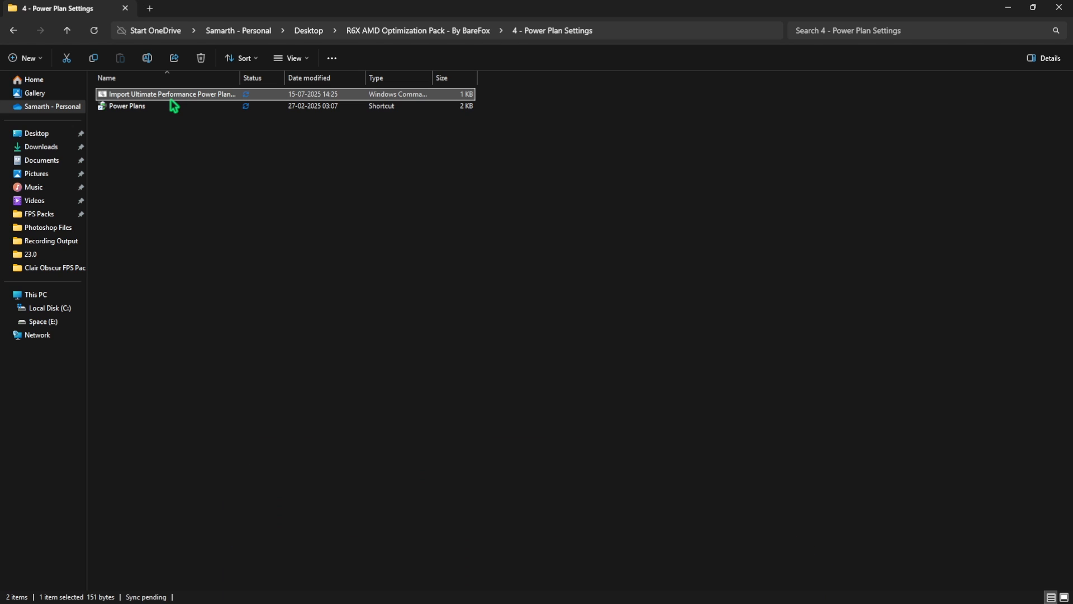
right_click(170, 94)
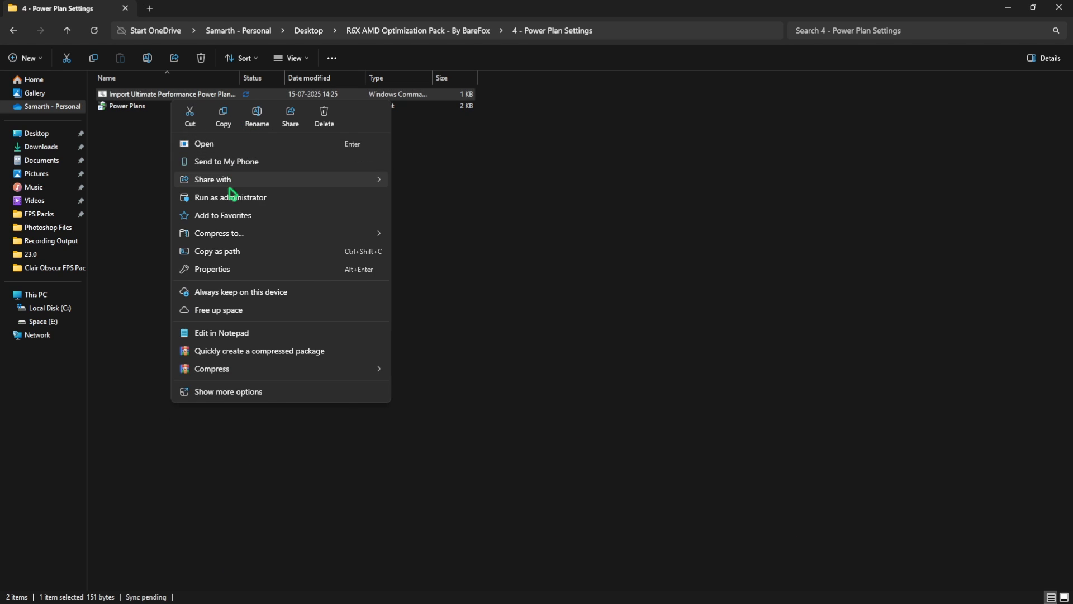
left_click(204, 144)
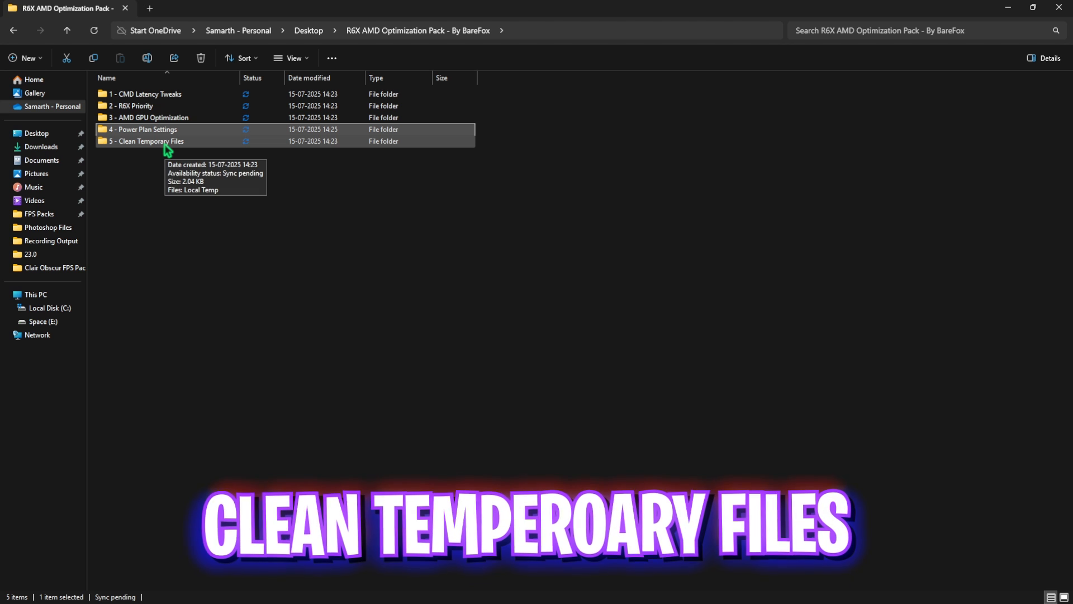
- Delete everything in Local Temp from 5 - Clean Temporary Files, skipping in-use files
double_click(146, 141)
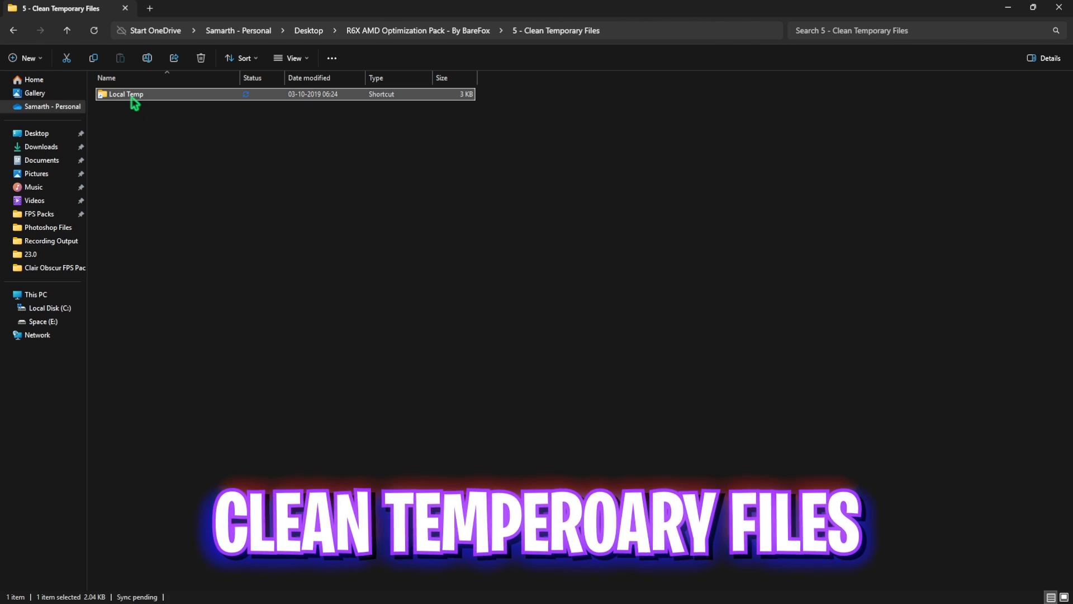
double_click(125, 94)
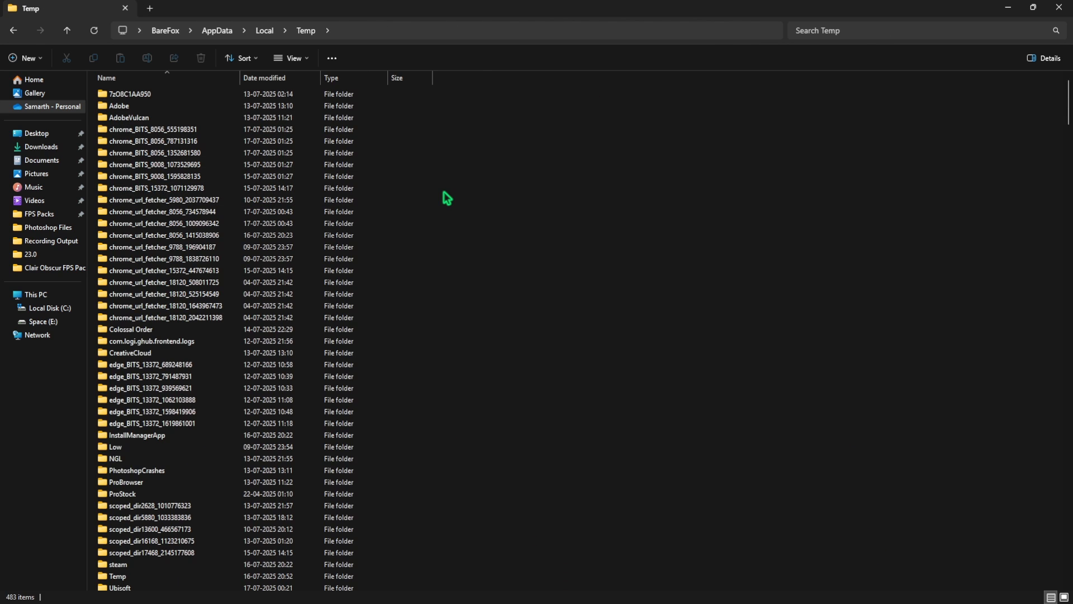
key("ctrl+a")
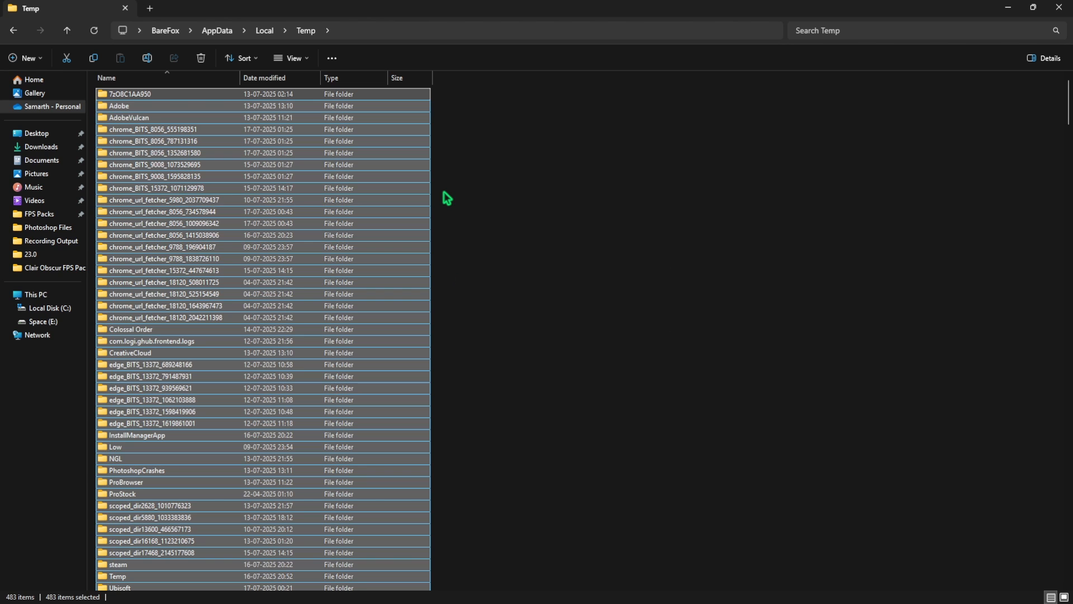
left_click(201, 58)
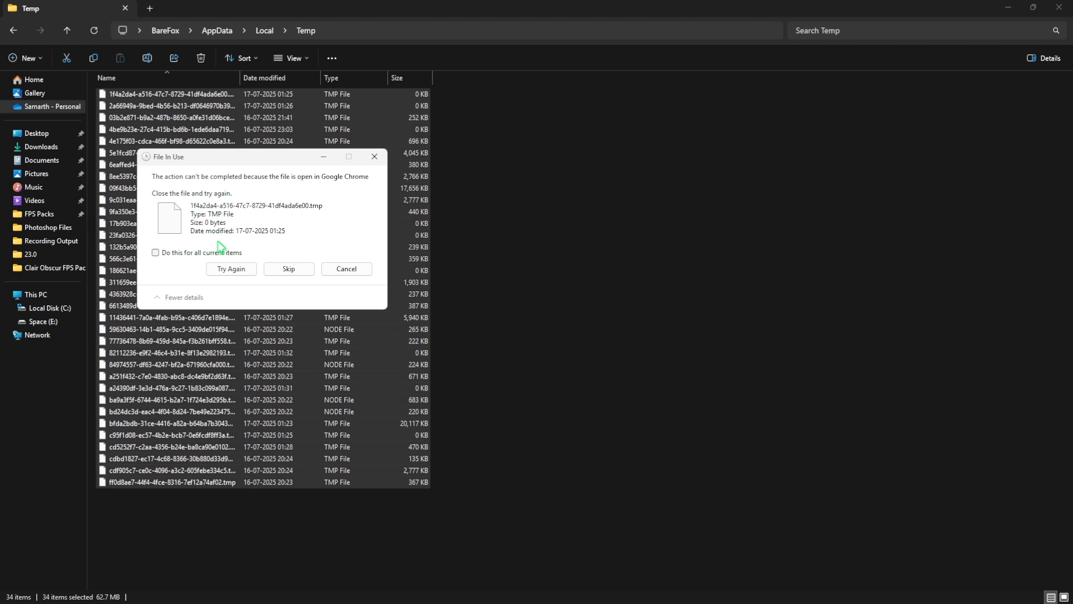
left_click(155, 253)
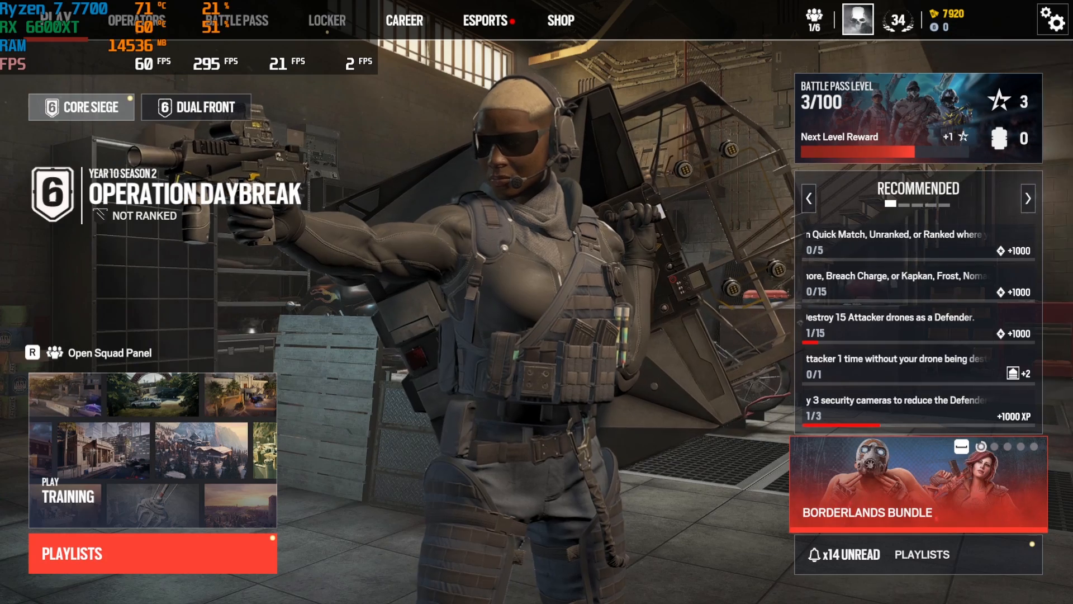
- Review the Display options (resolution, borderless, field of view, VSync and FPS Limit off)
left_click(1052, 20)
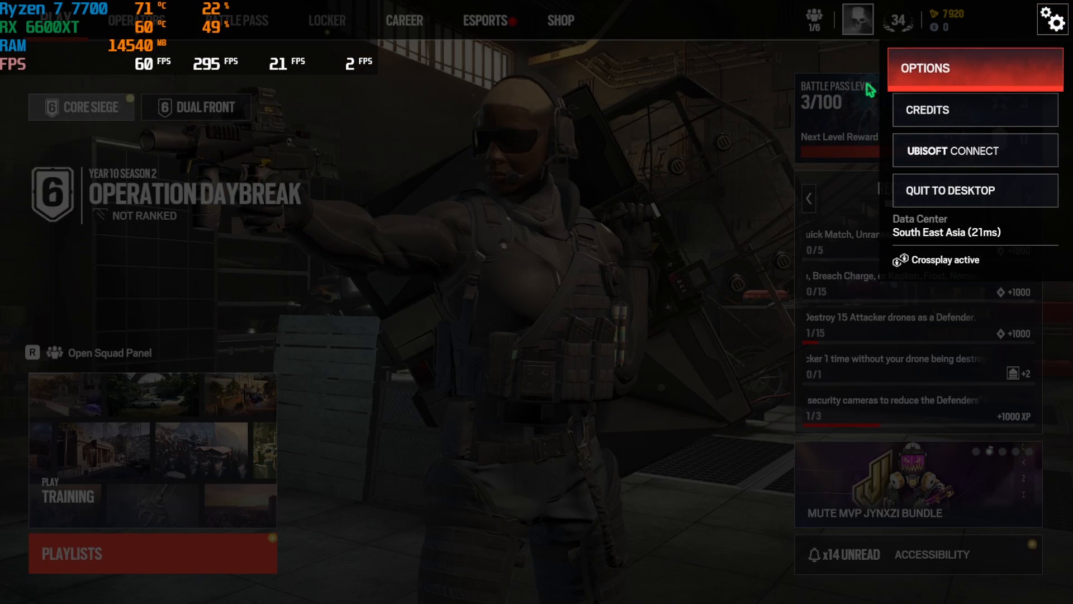
left_click(927, 68)
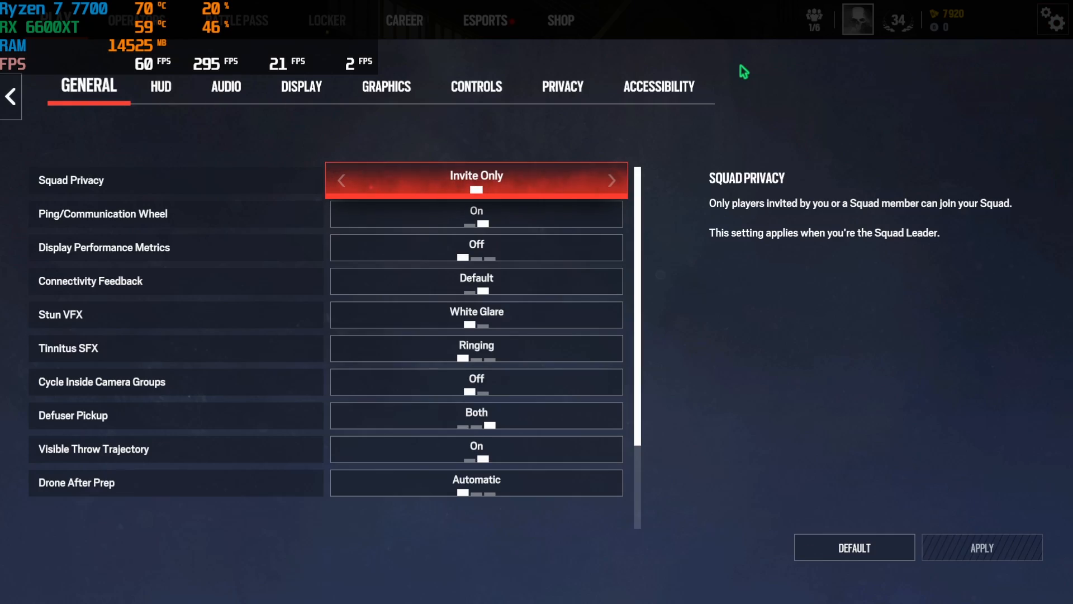
left_click(301, 86)
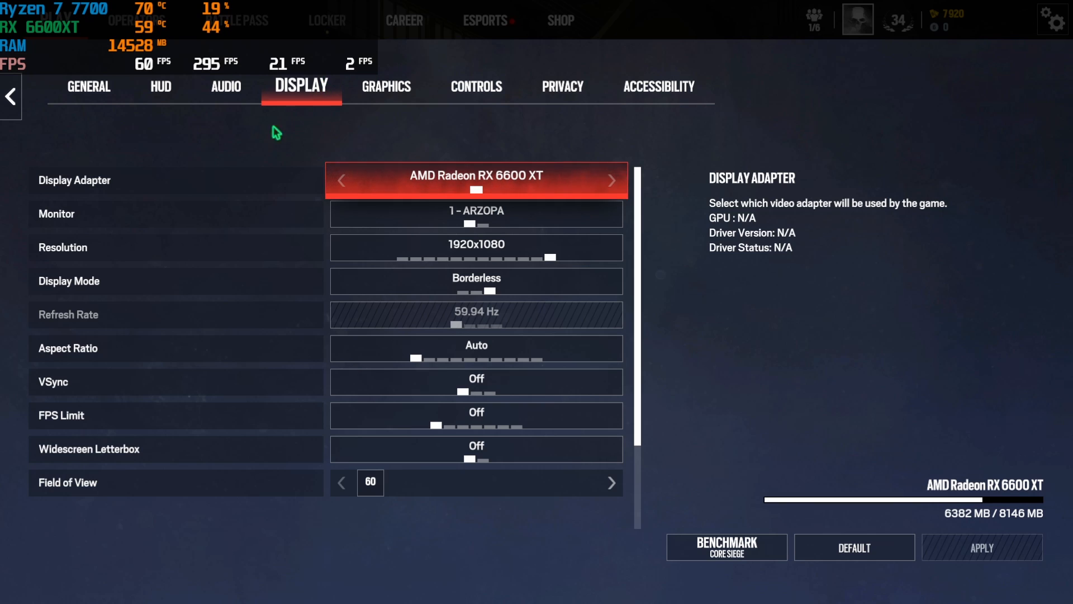
mouse_move(151, 190)
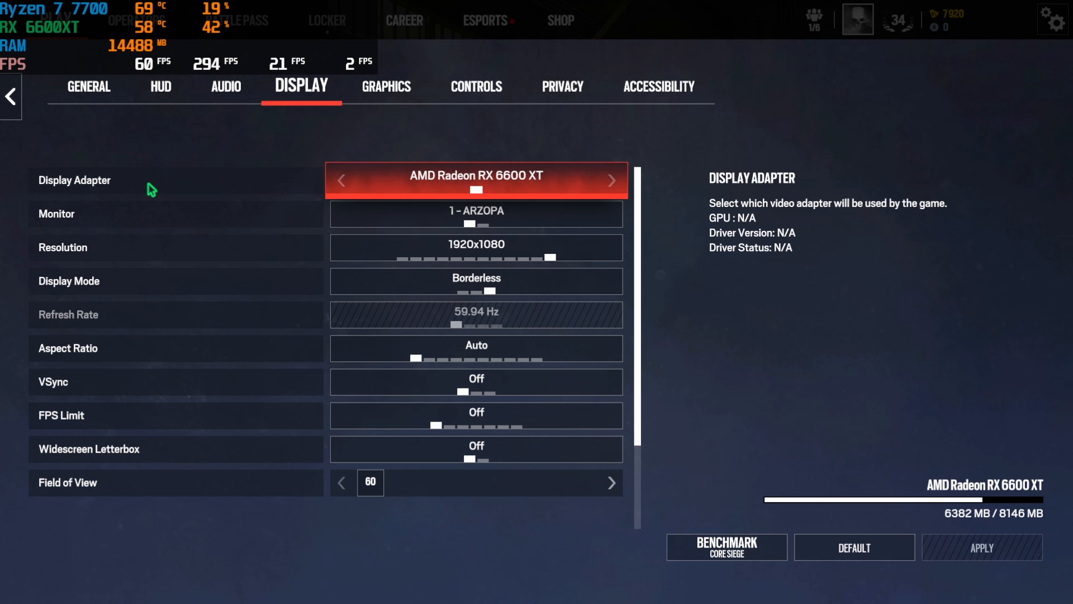
mouse_move(402, 221)
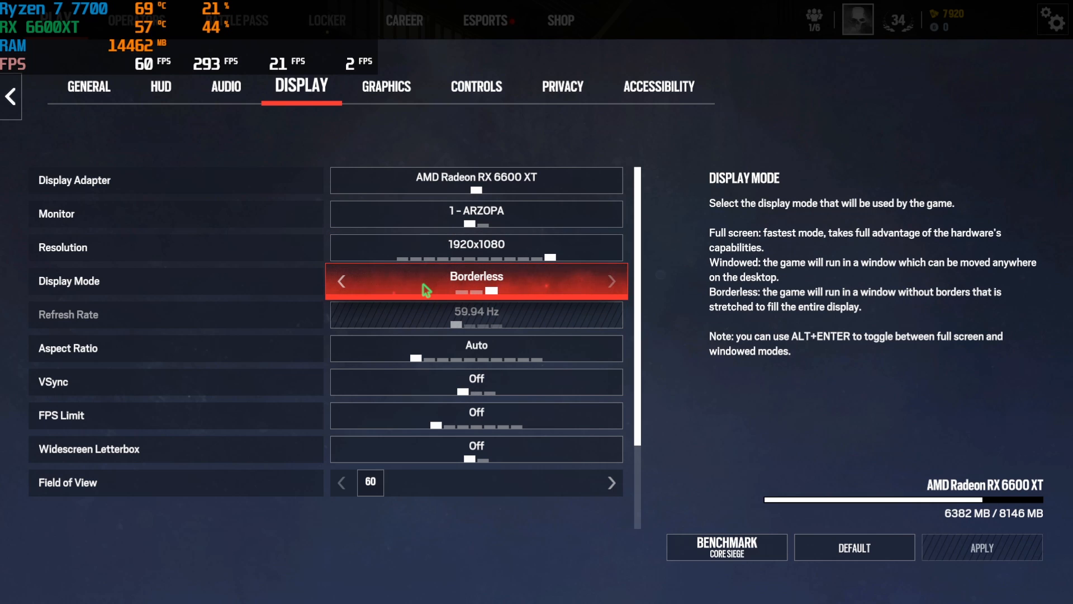
mouse_move(421, 281)
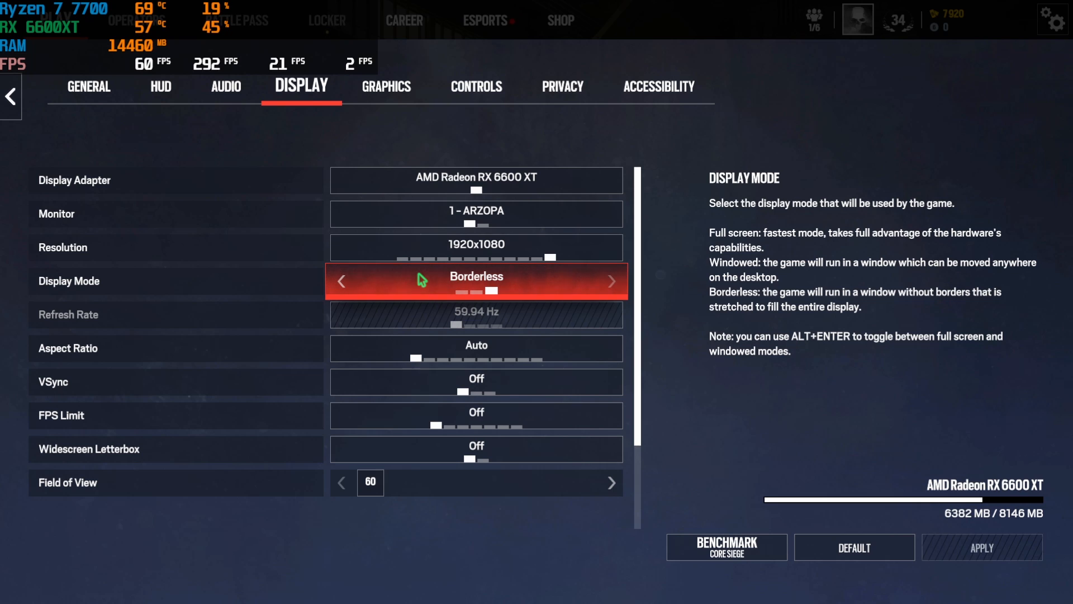
mouse_move(475, 381)
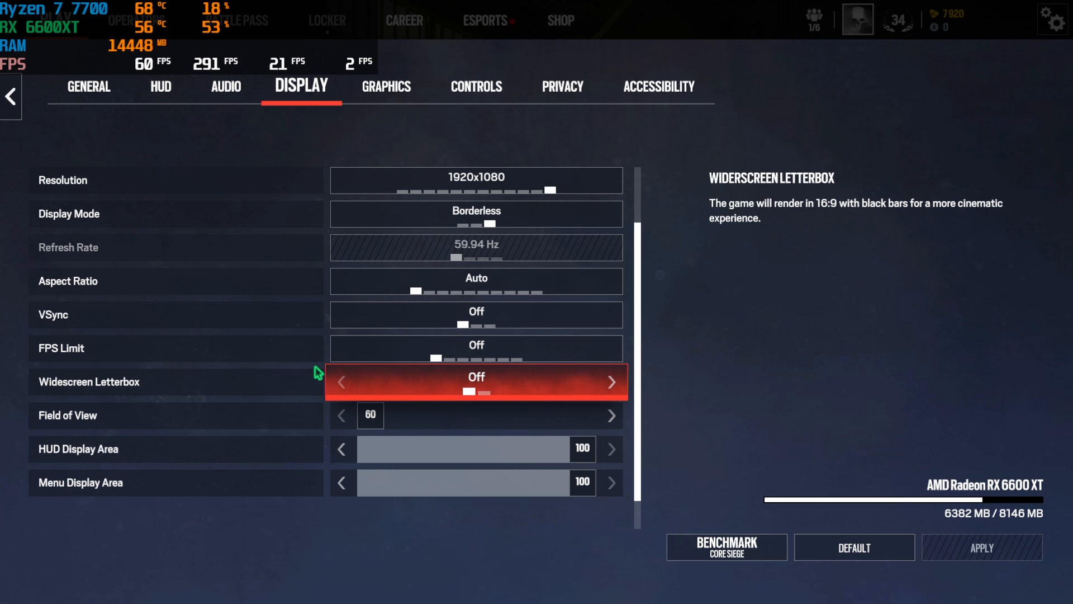
mouse_move(369, 415)
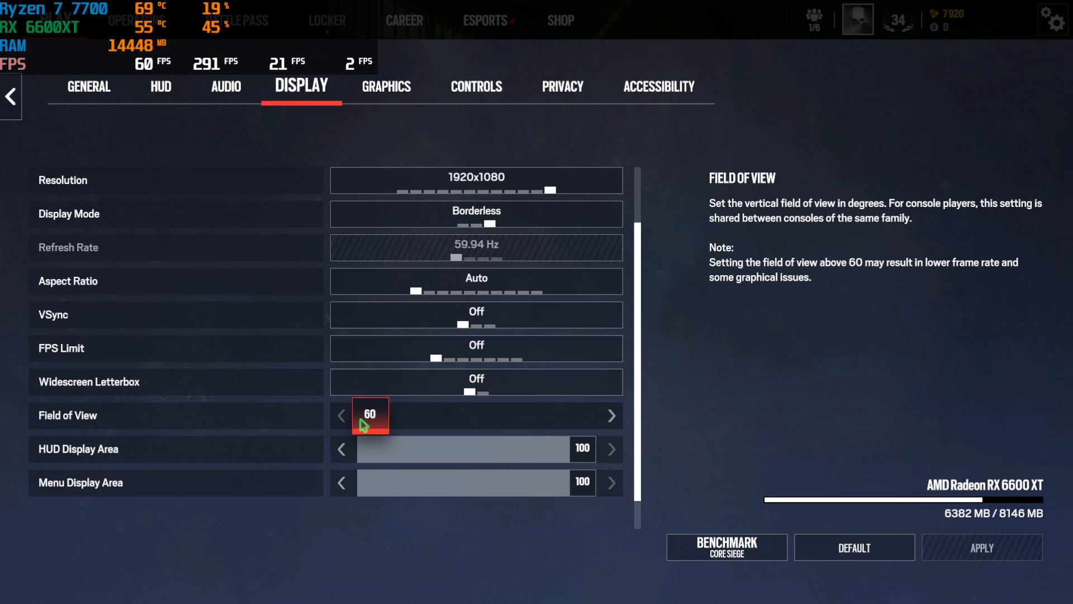
left_click(386, 86)
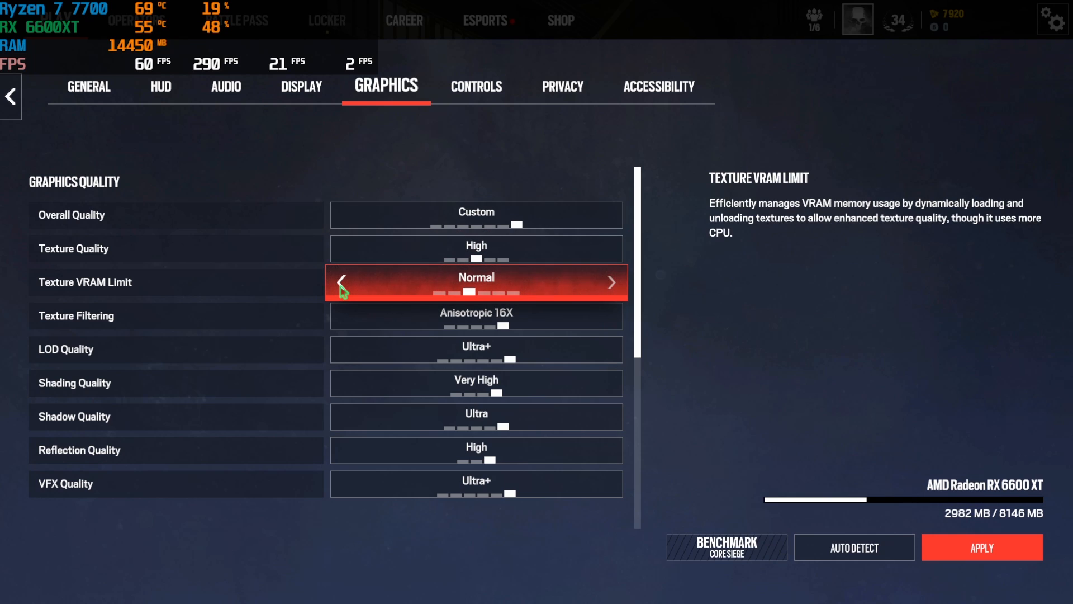
- Keep Normal VRAM limit and Anisotropic 16X, lower LOD, and disable ambient occlusion and depth of field
left_click(341, 283)
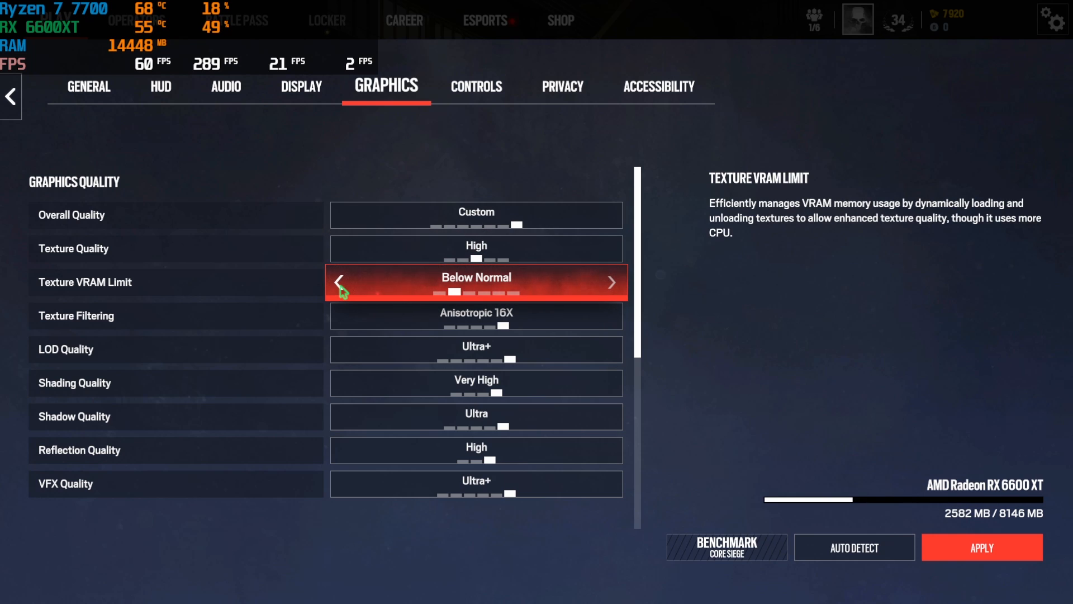
left_click(611, 283)
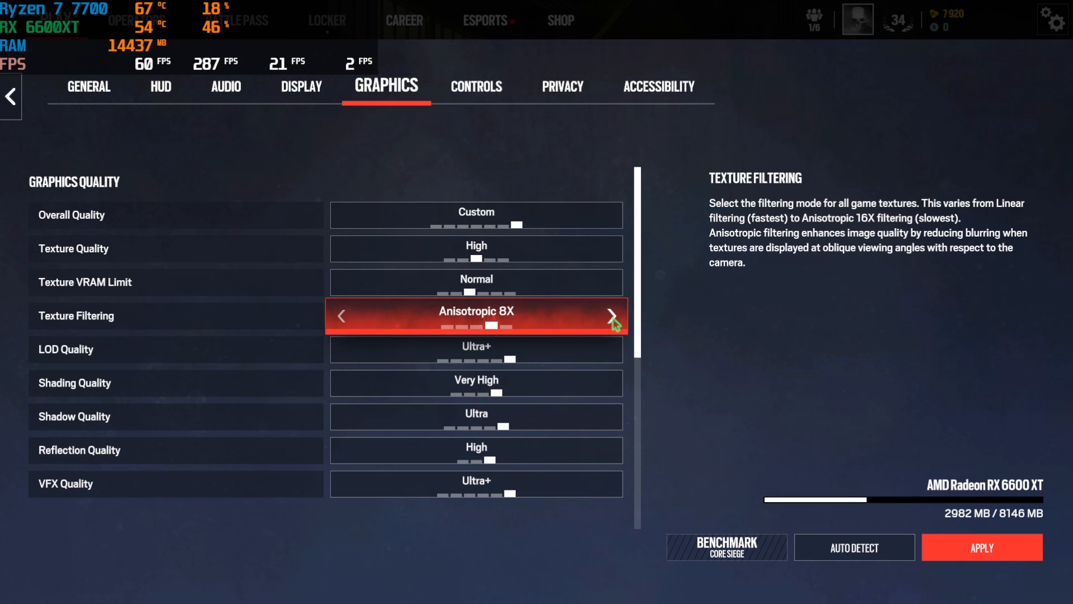
left_click(612, 315)
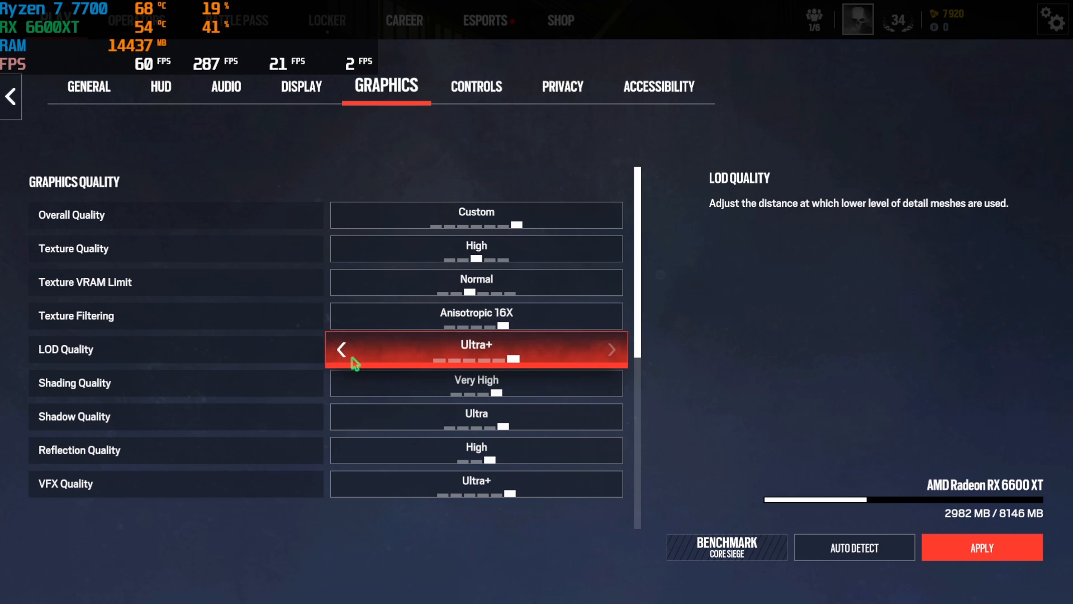
left_click(342, 349)
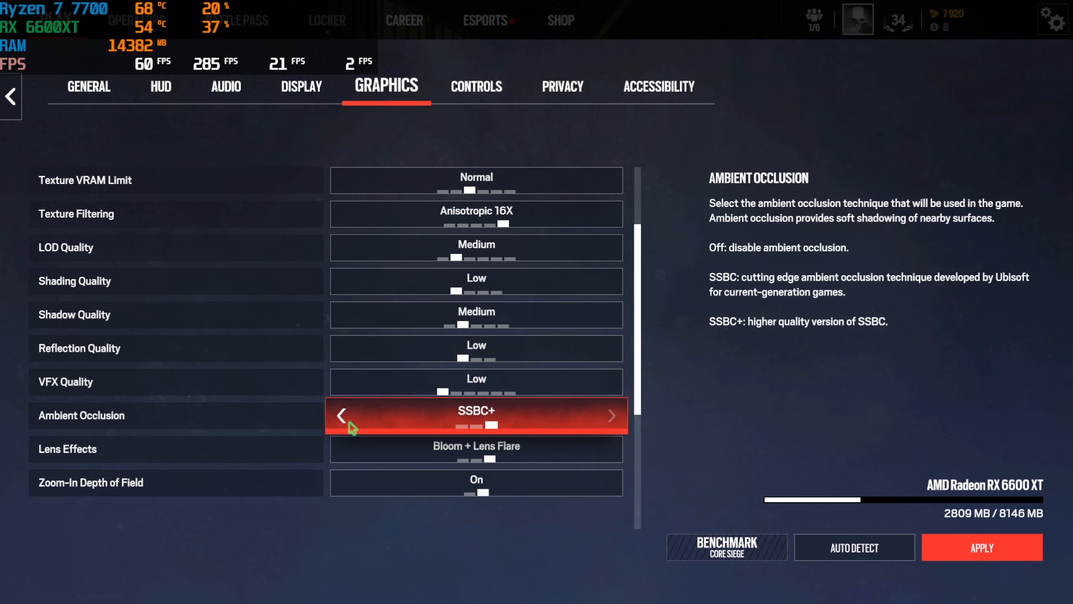
left_click(341, 415)
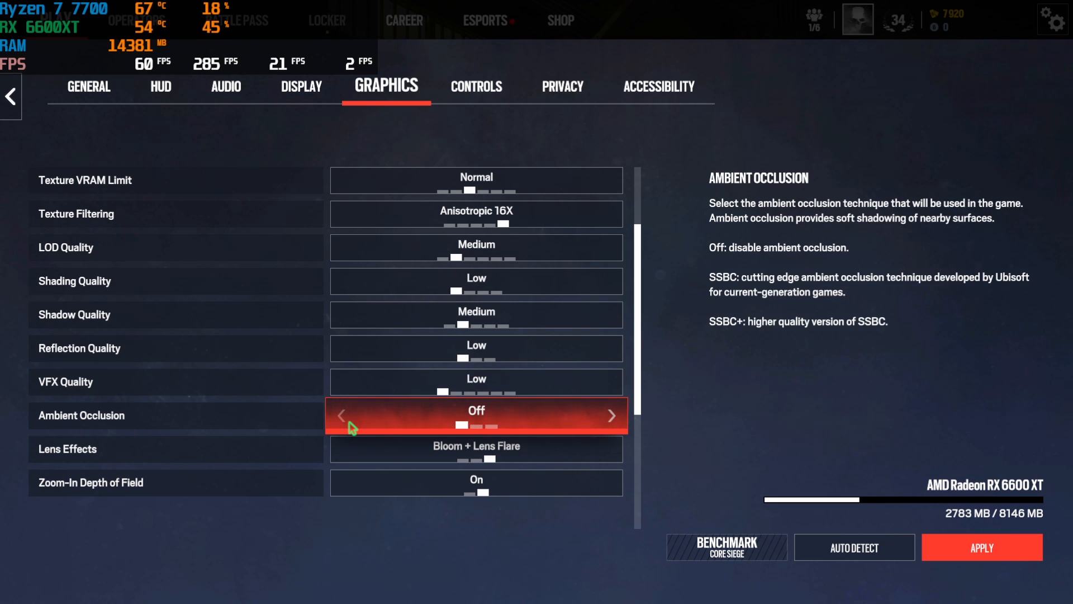
scroll("down", 3)
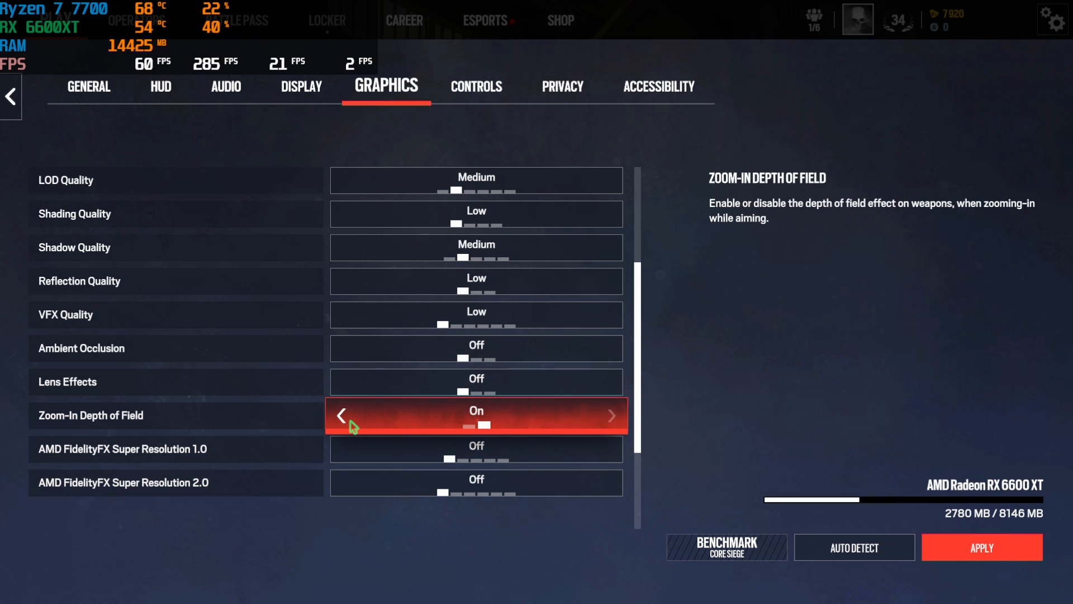
left_click(341, 416)
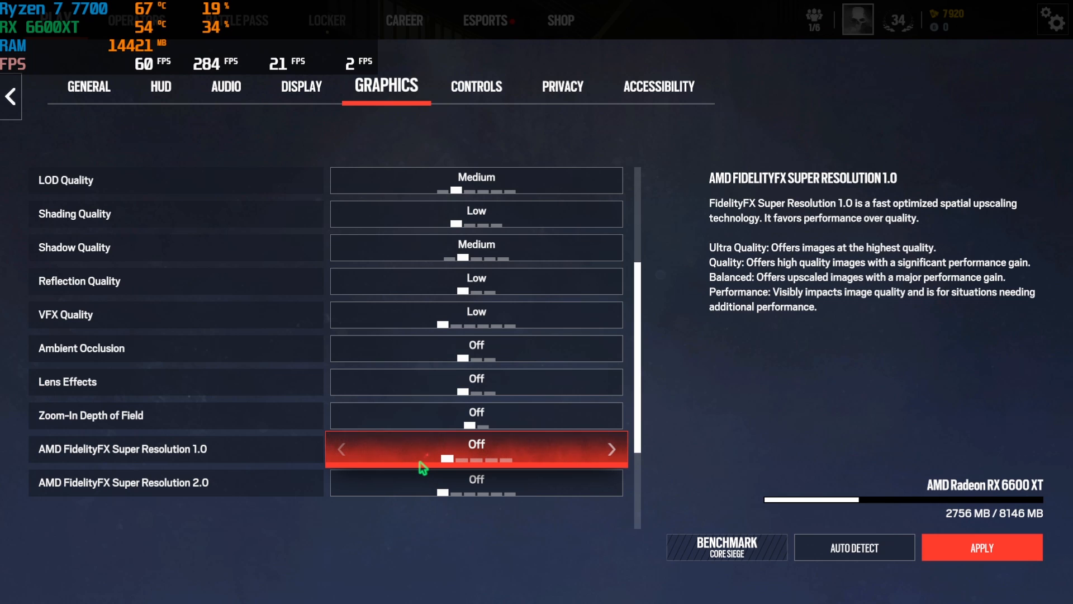
- Try FSR 1.0 Quality and Performance, turn it back off, and apply the graphics settings
left_click(612, 449)
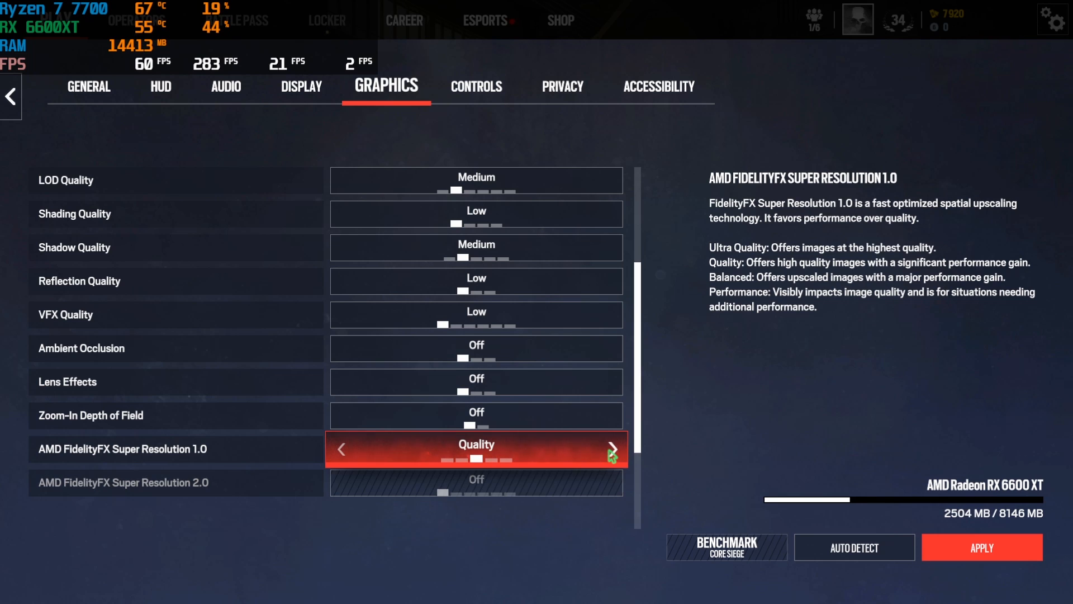
left_click(611, 449)
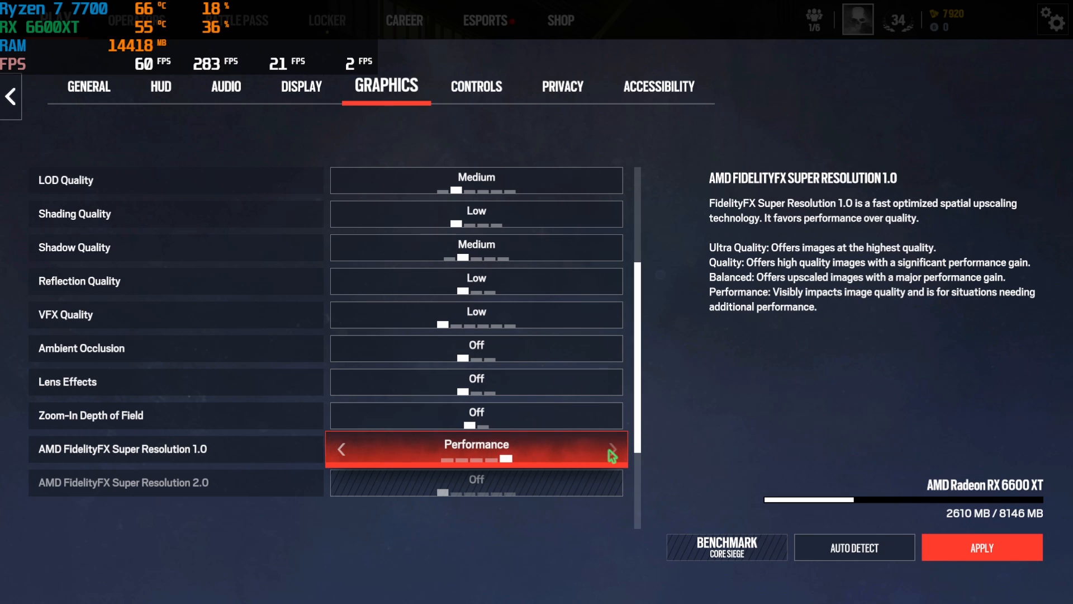
mouse_move(612, 450)
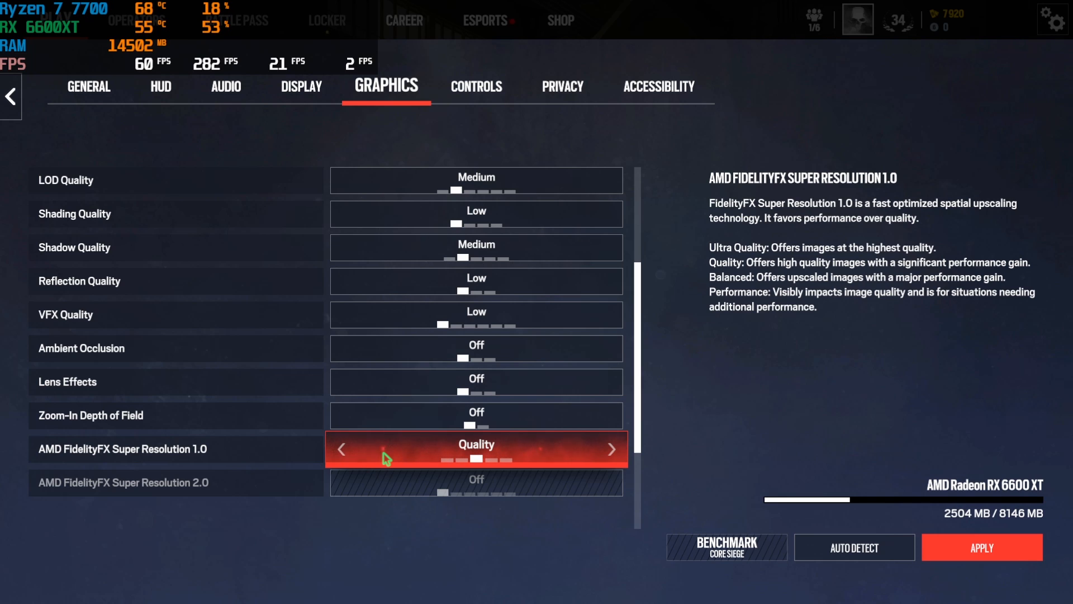
left_click(342, 449)
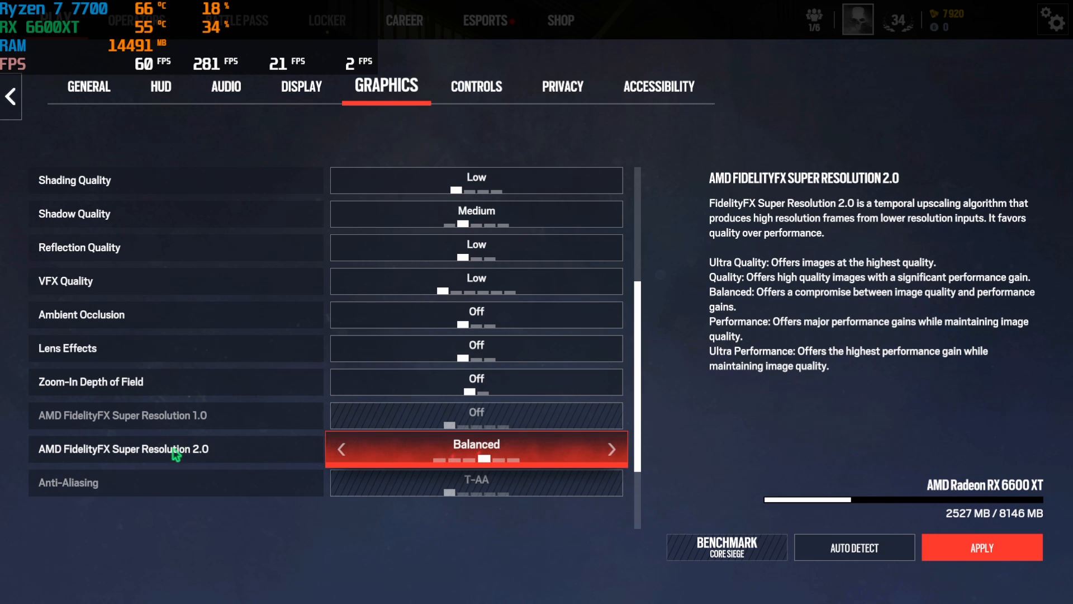
mouse_move(215, 449)
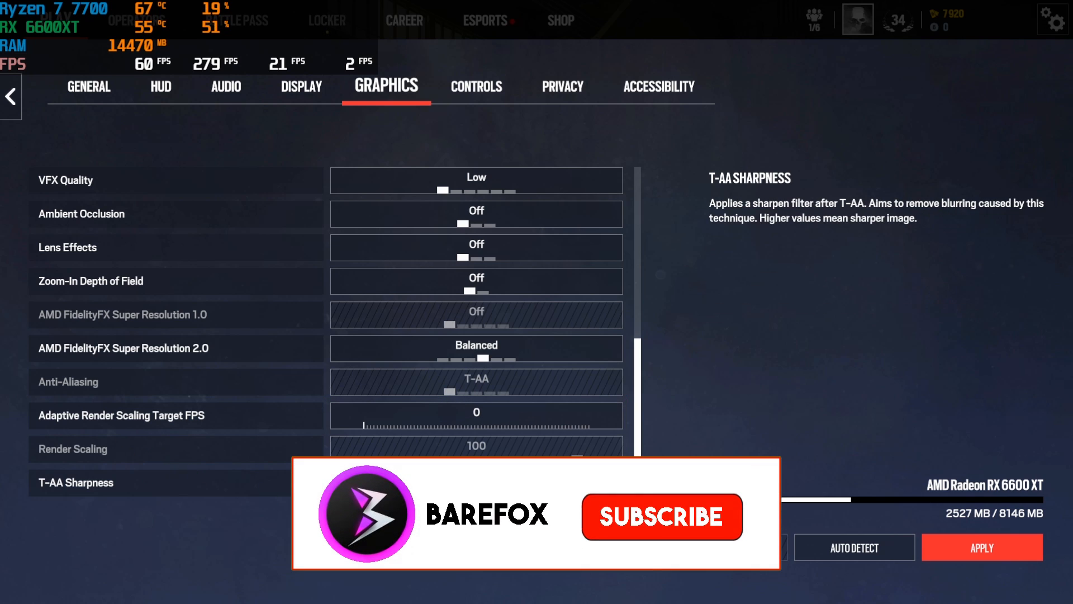
left_click(661, 516)
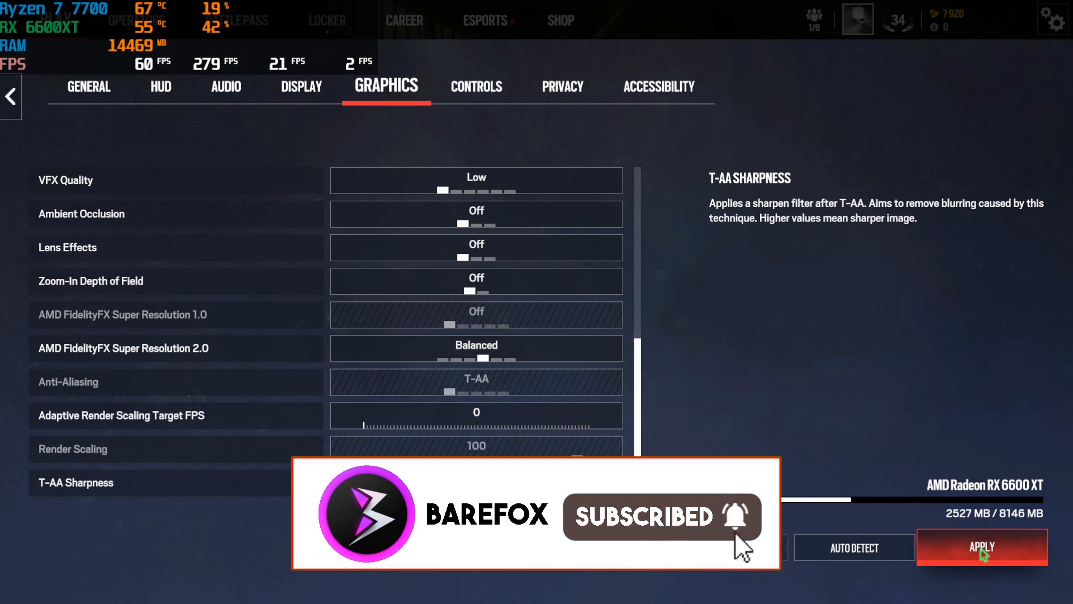